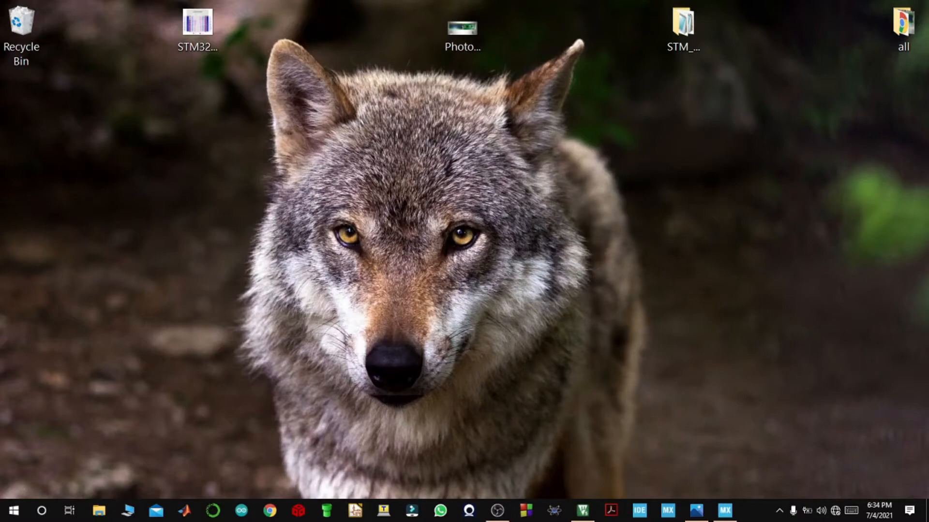
View the PhotoRoom picture of the 1602A LCD module with its pin labels and wiring.
click(695, 511)
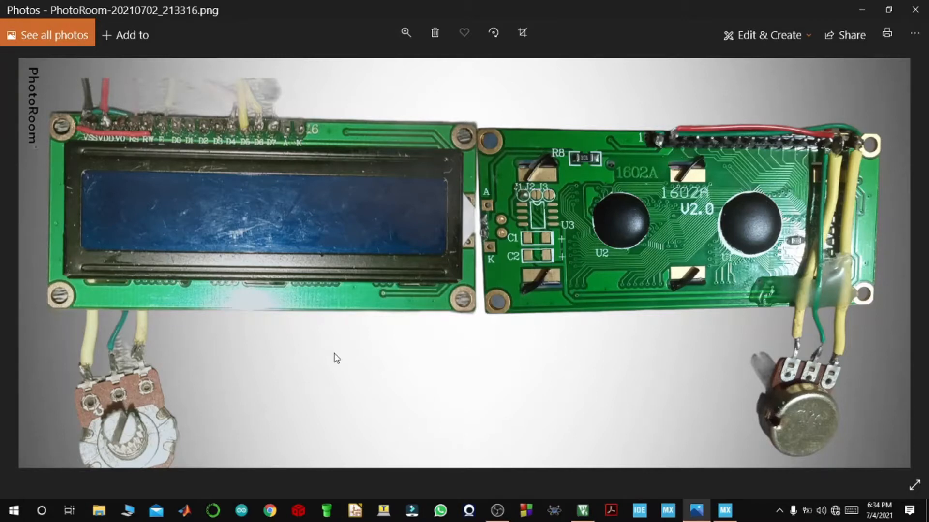
mouse_move(308, 195)
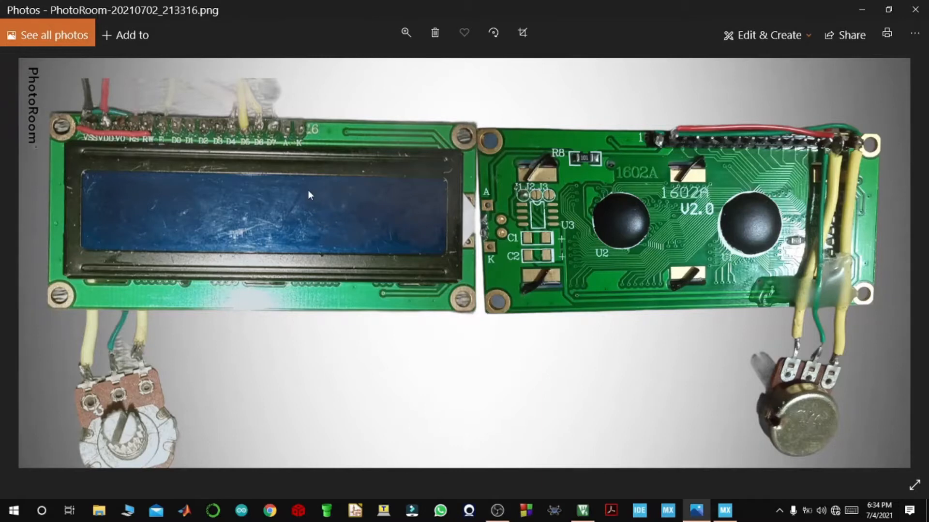
mouse_move(689, 207)
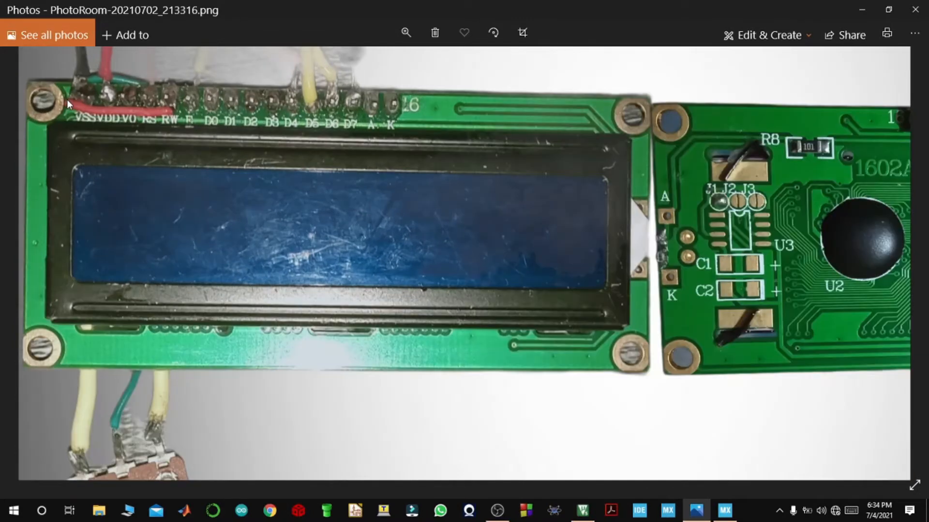
mouse_move(92, 98)
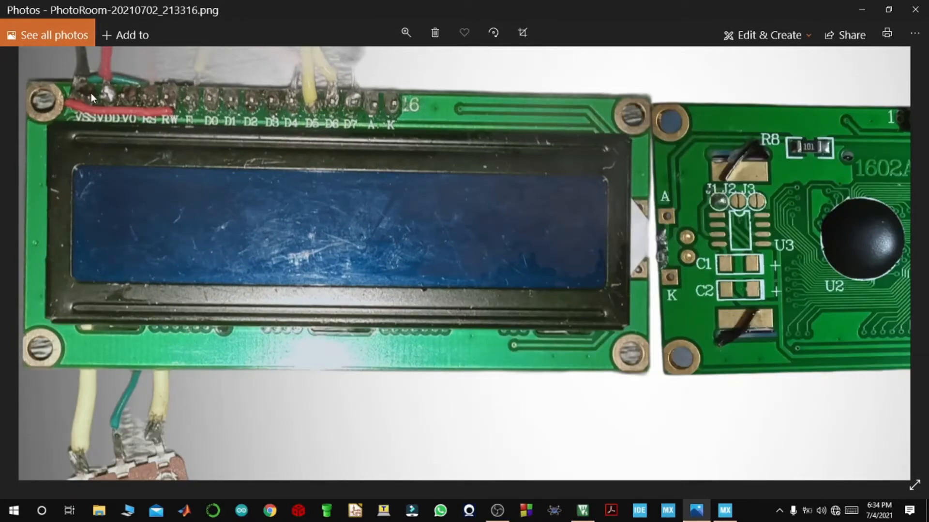
mouse_move(115, 111)
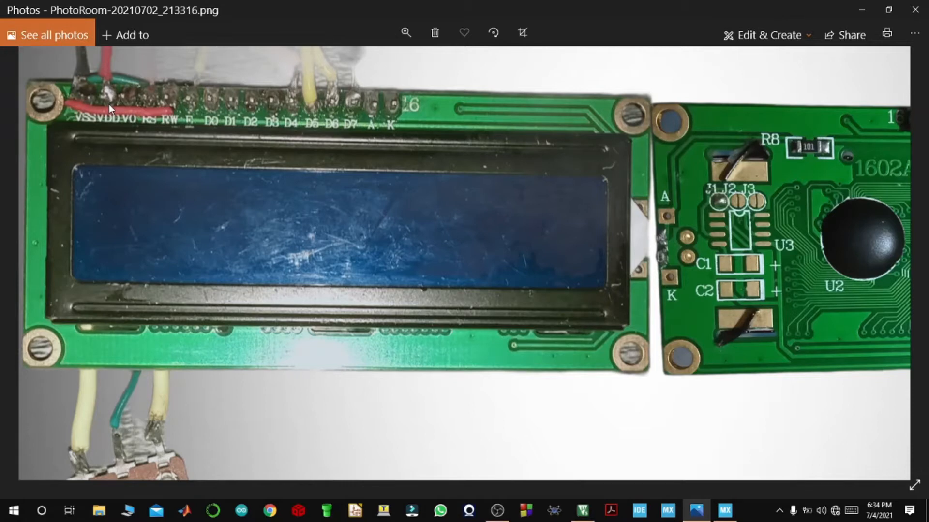
mouse_move(125, 123)
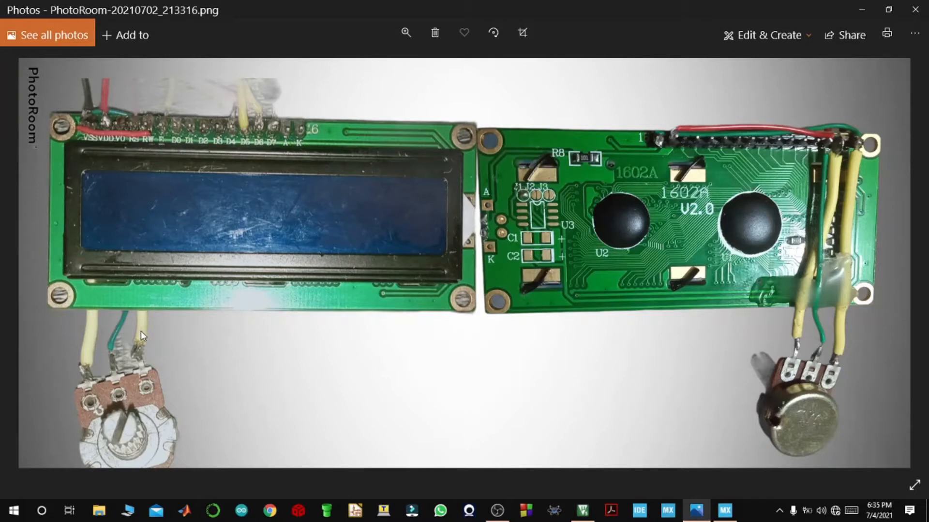
mouse_move(148, 258)
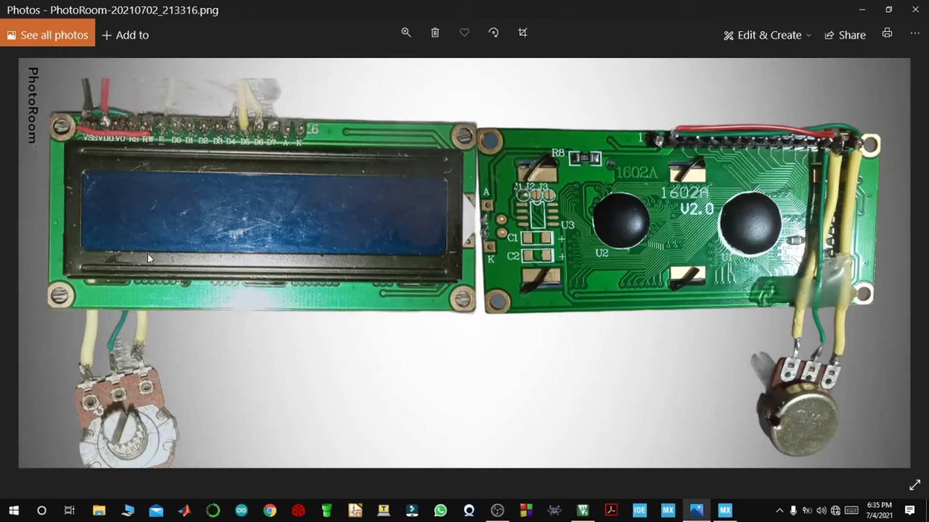
mouse_move(106, 120)
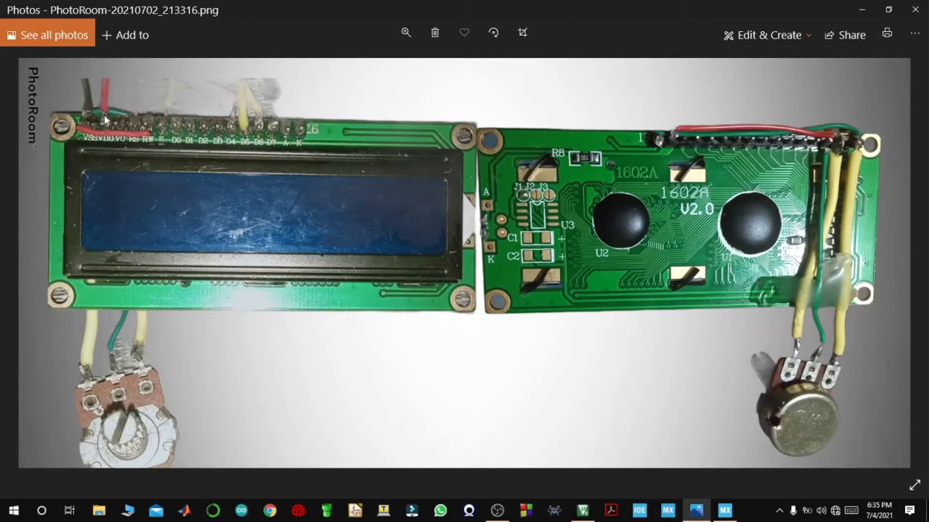
mouse_move(137, 479)
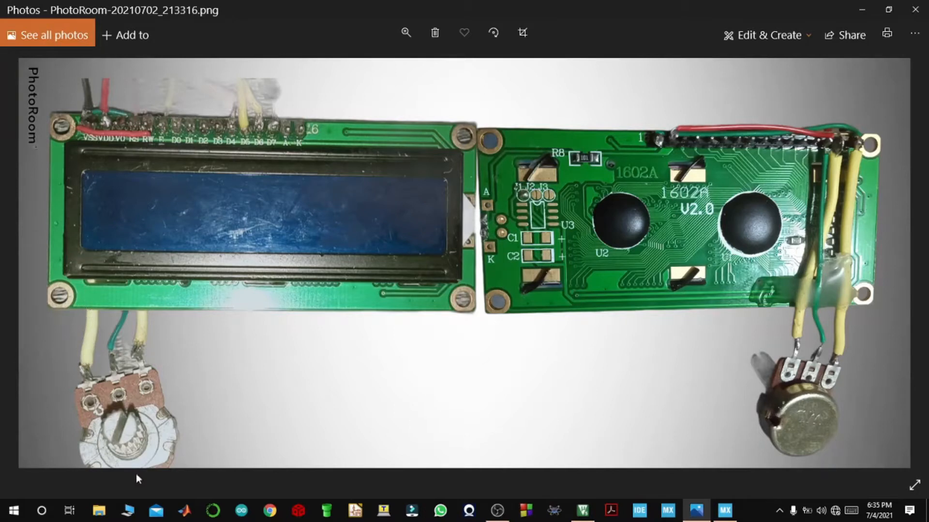
mouse_move(103, 408)
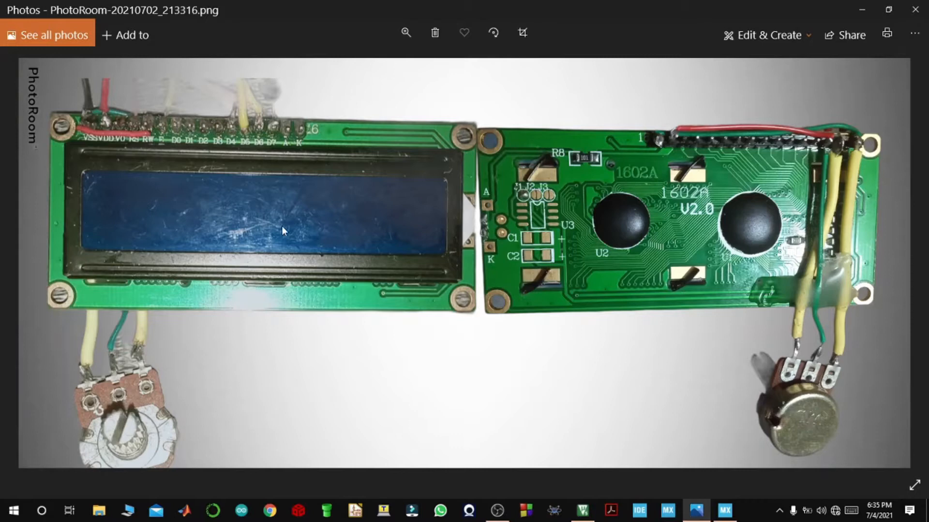
mouse_move(297, 223)
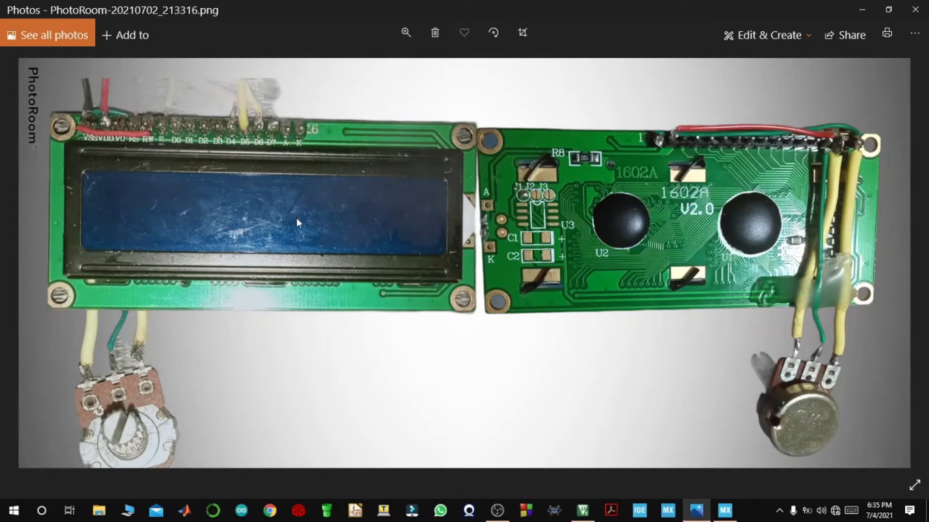
mouse_move(221, 216)
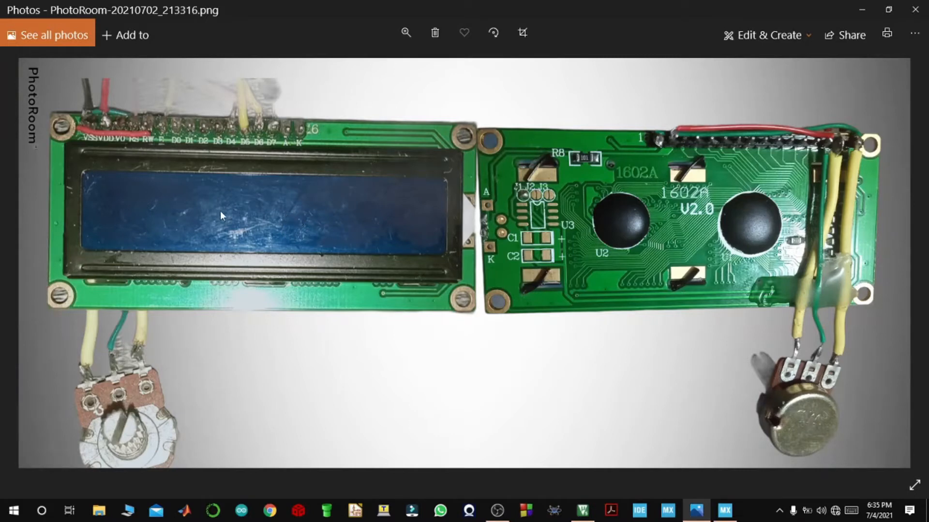
mouse_move(334, 234)
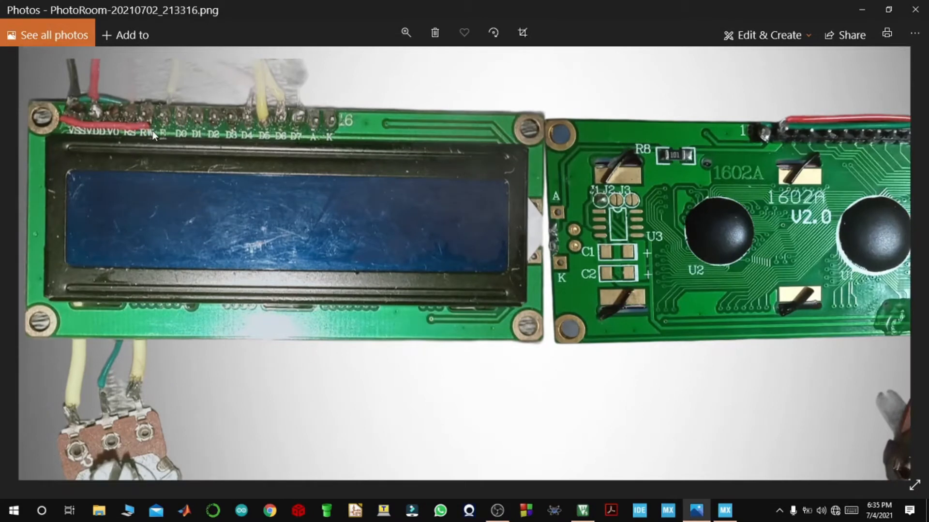
mouse_move(152, 128)
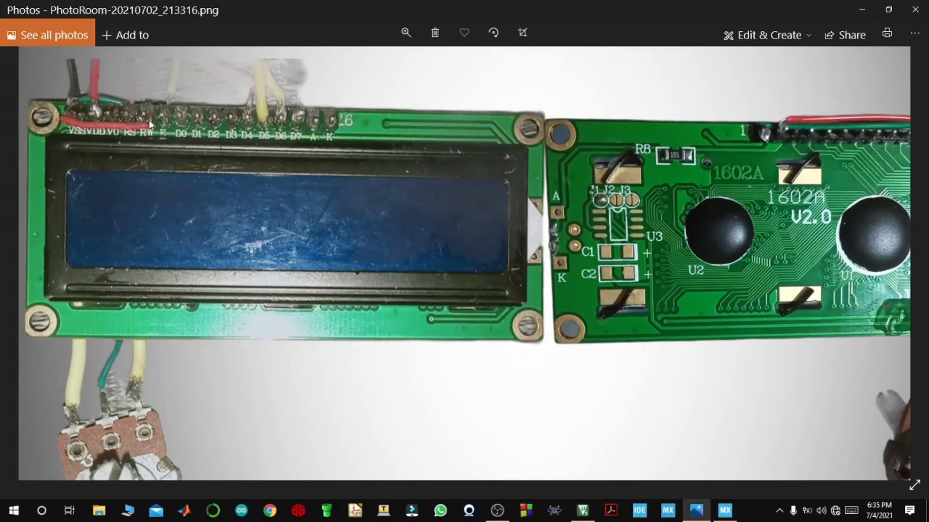
mouse_move(122, 173)
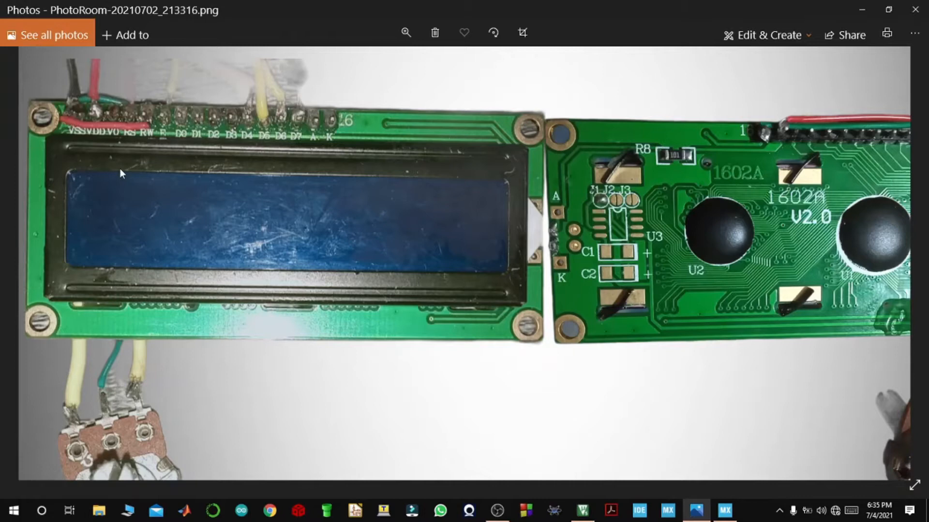
mouse_move(263, 158)
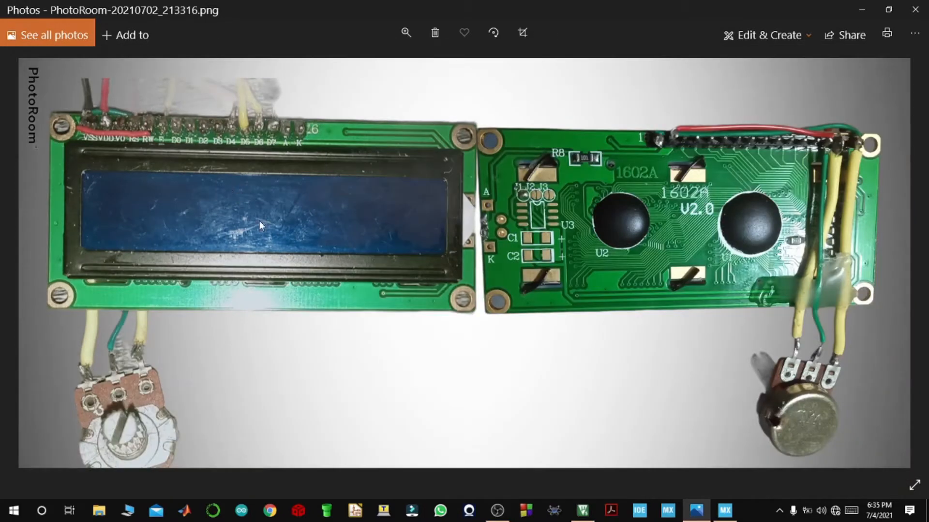
mouse_move(167, 131)
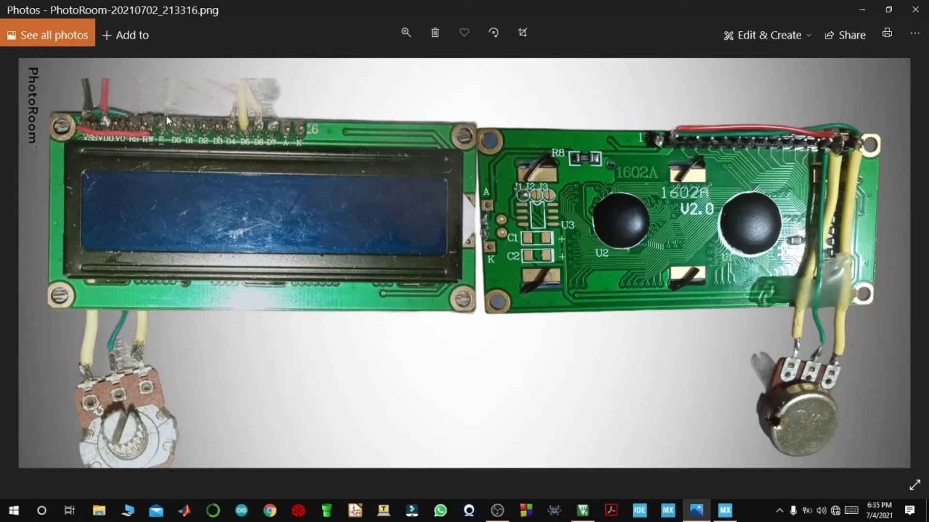
mouse_move(162, 128)
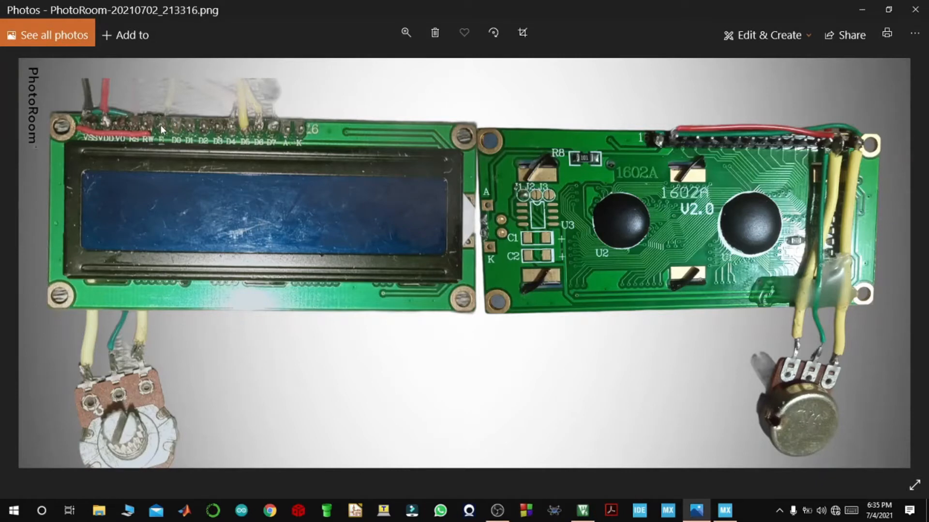
mouse_move(173, 80)
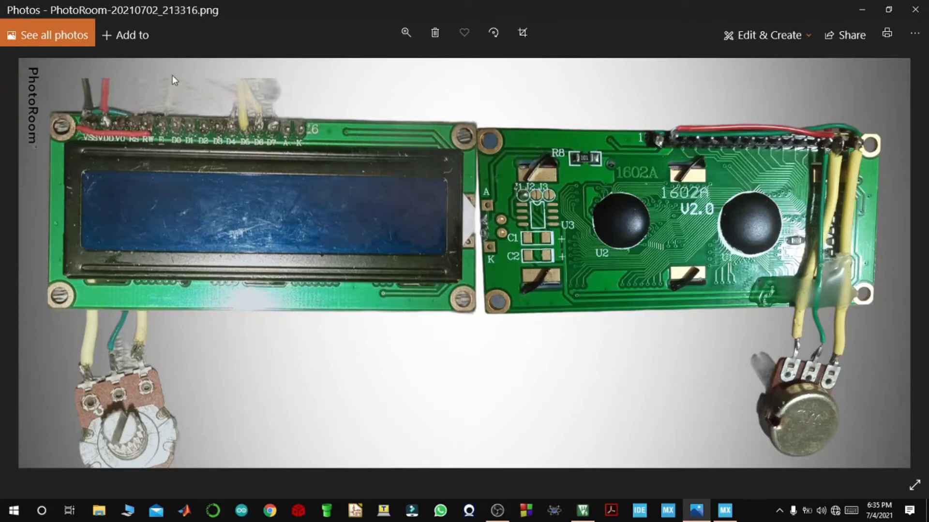
mouse_move(180, 135)
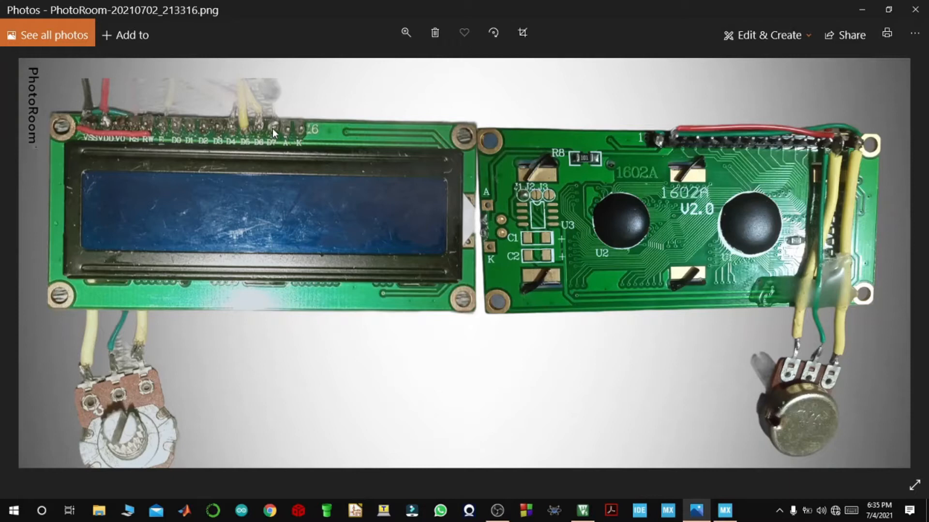
mouse_move(182, 126)
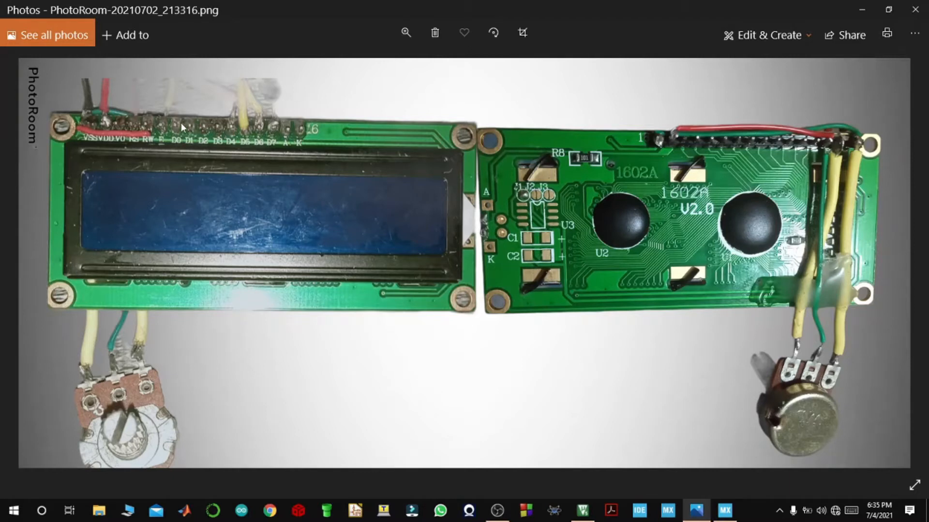
mouse_move(273, 130)
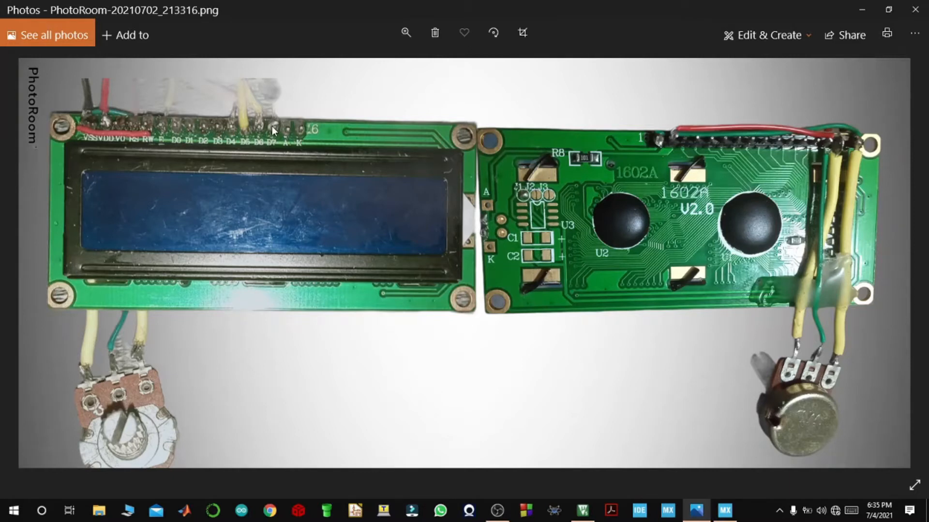
mouse_move(286, 139)
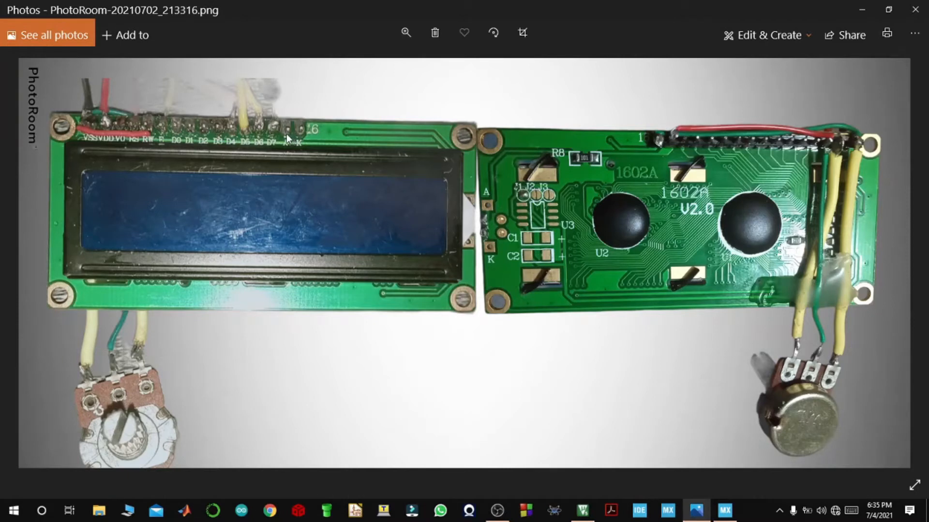
mouse_move(109, 125)
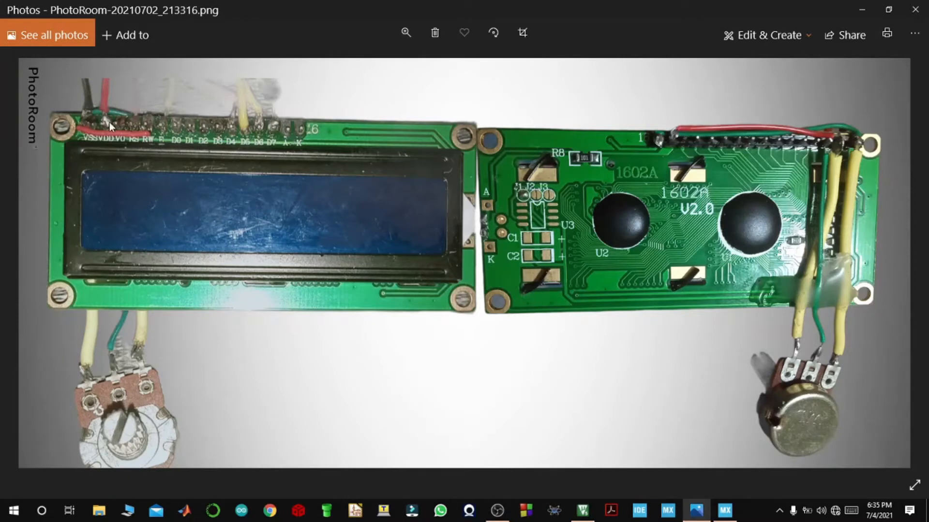
mouse_move(106, 125)
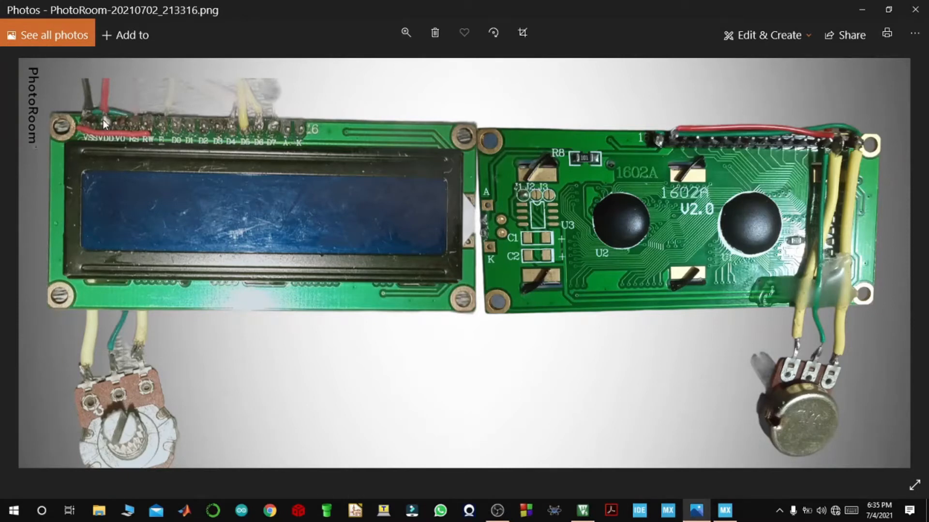
mouse_move(301, 136)
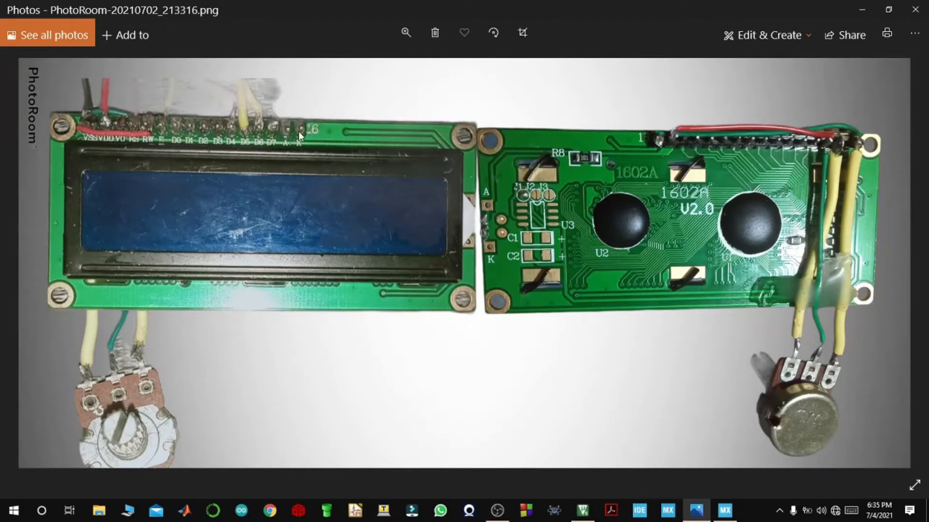
mouse_move(686, 282)
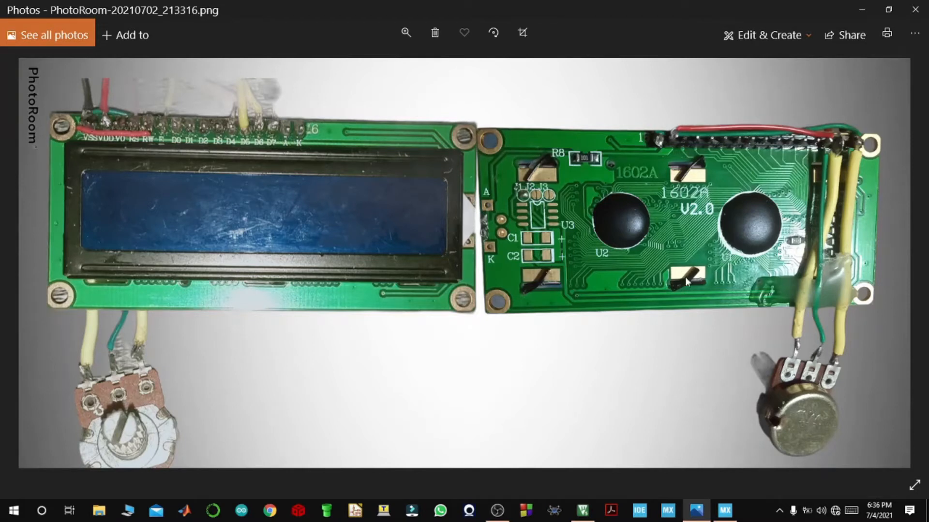
mouse_move(812, 140)
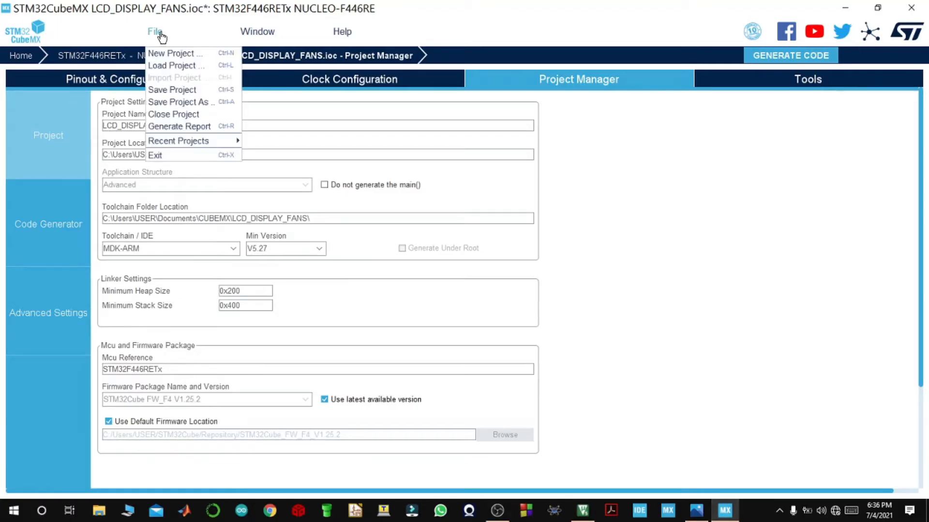
Start a new project, discarding changes to LCD_DISPLAY_FANS.
click(174, 53)
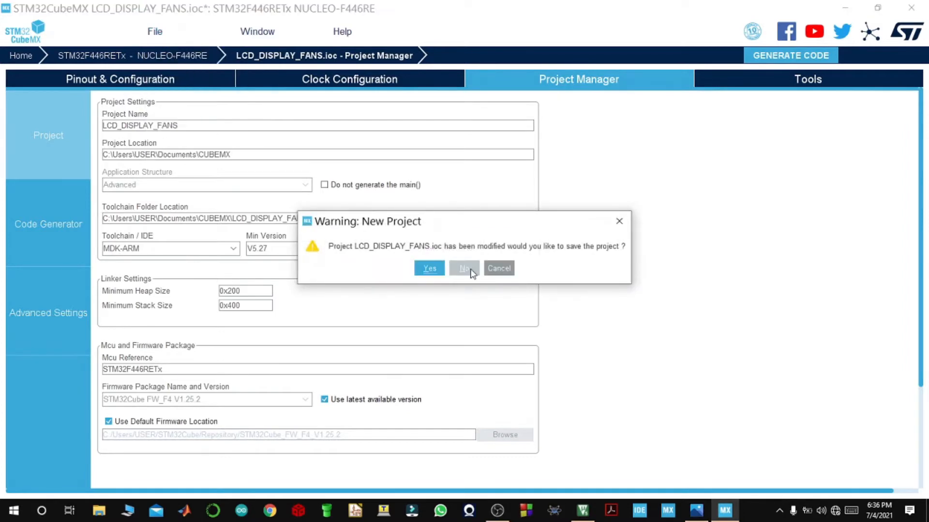
click(464, 268)
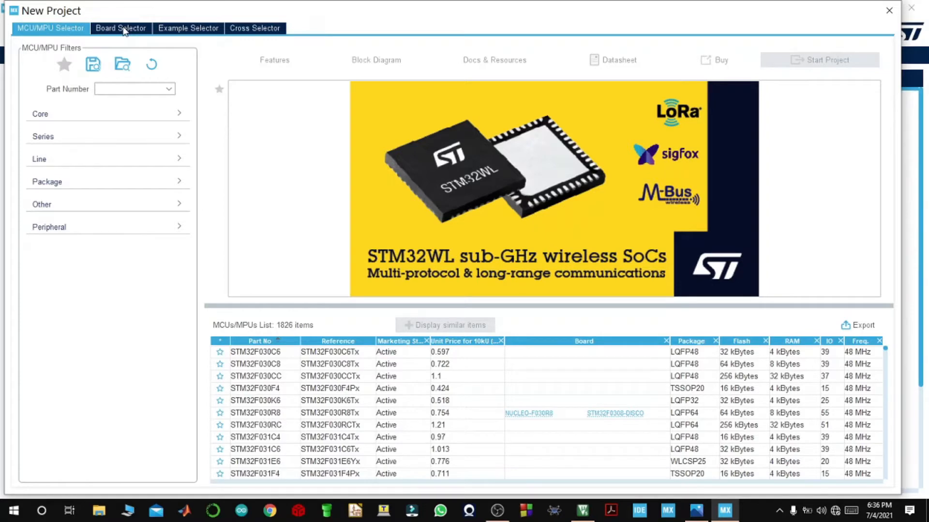
Filter the Board Selector by part number 'NU' and select the NUCLEO-F446RE board.
click(120, 28)
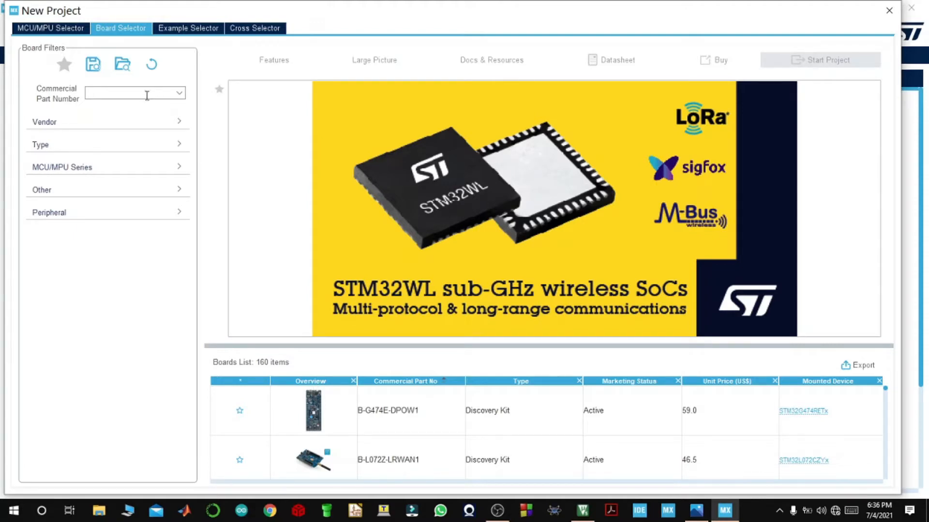
text(NUCLEO-F44)
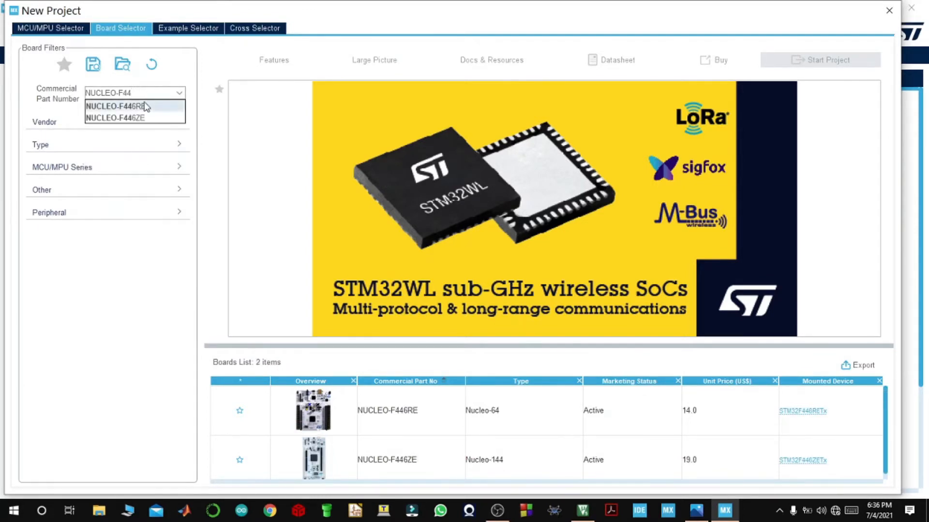
click(118, 106)
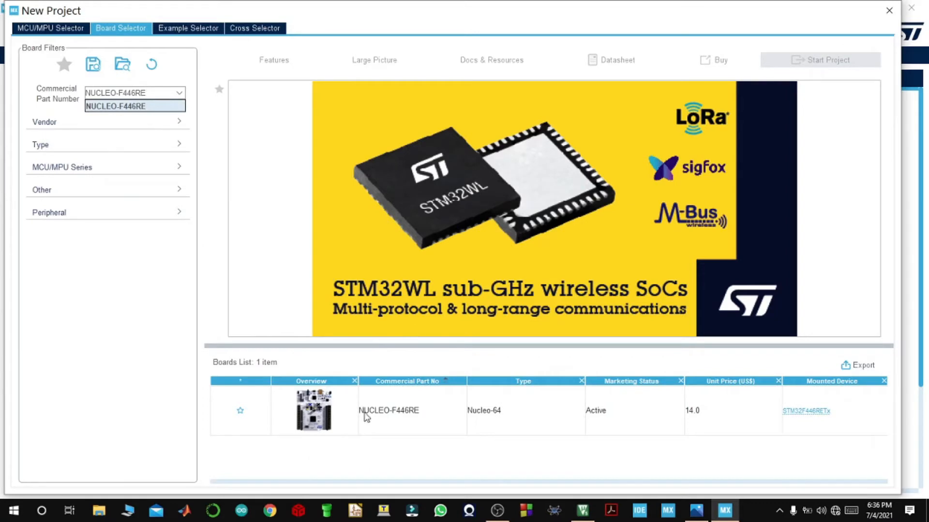
click(389, 410)
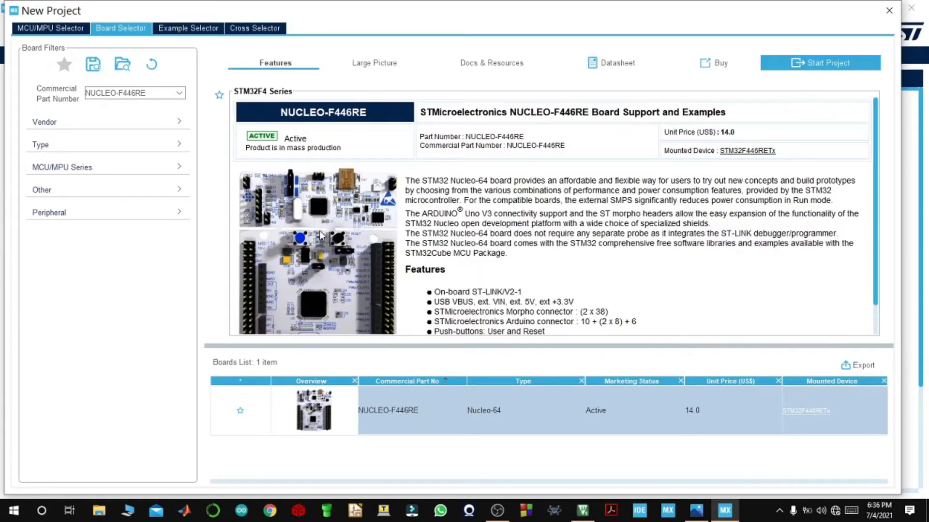
scroll(down, 3)
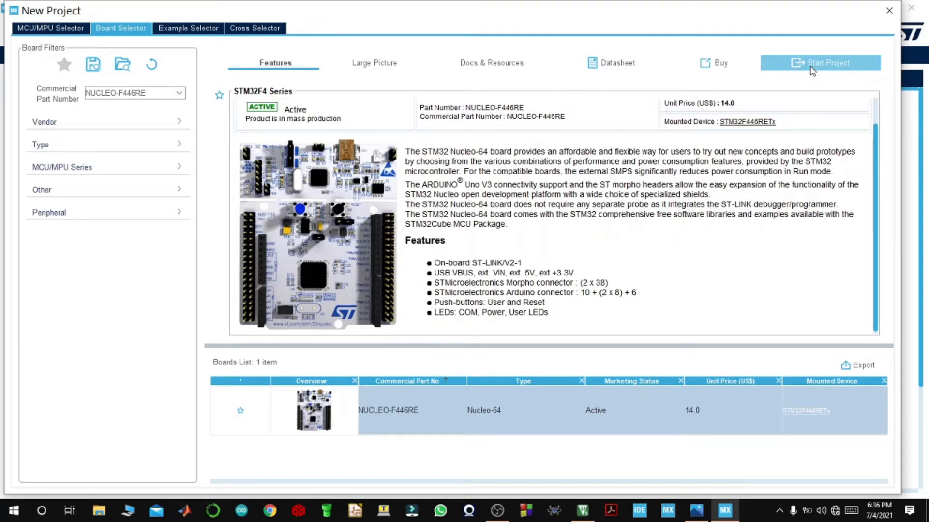
Start the NUCLEO-F446RE project with all peripherals initialized in default modes.
click(820, 63)
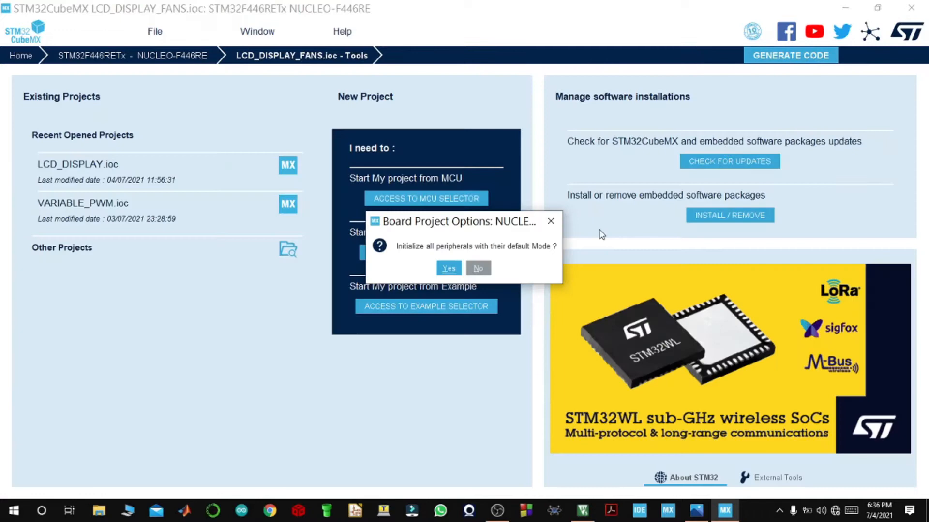
mouse_move(539, 252)
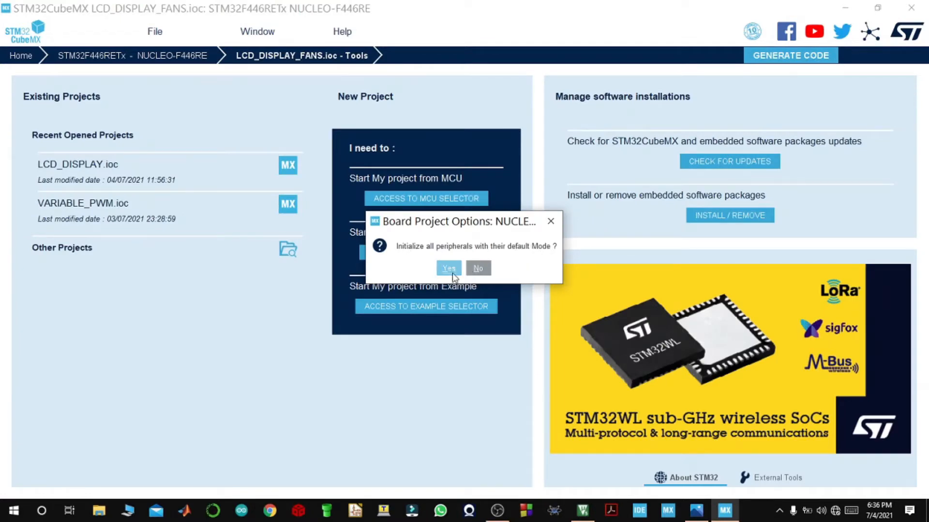
click(448, 268)
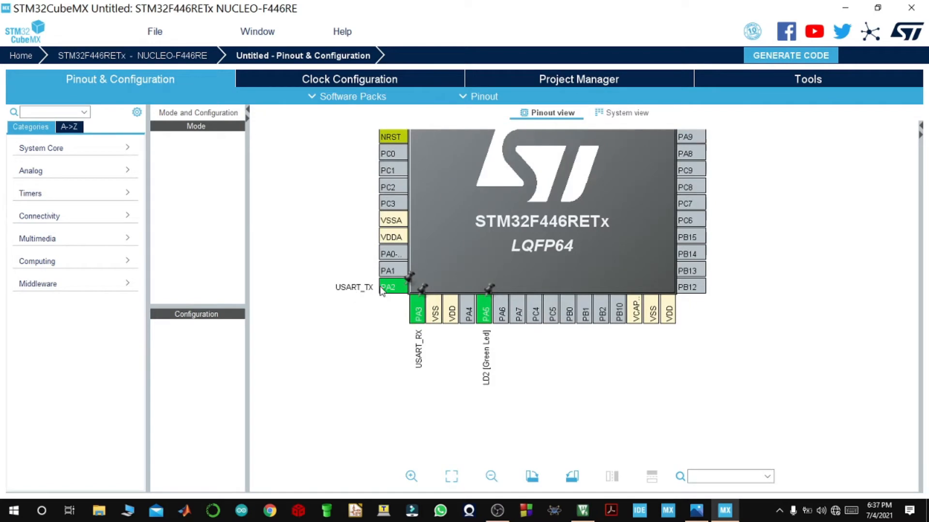
Disable USART2 under Connectivity and reset the green LED pin PA5 to Reset_State.
click(39, 215)
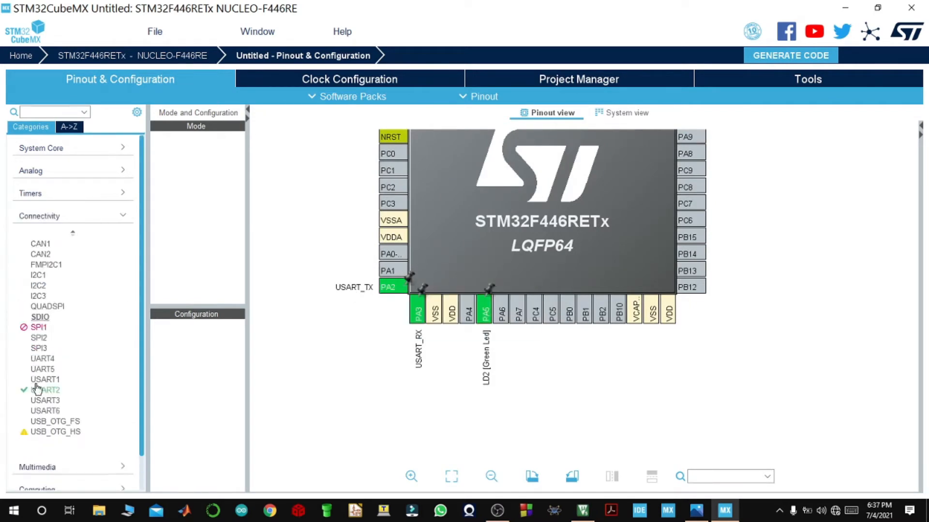
click(45, 390)
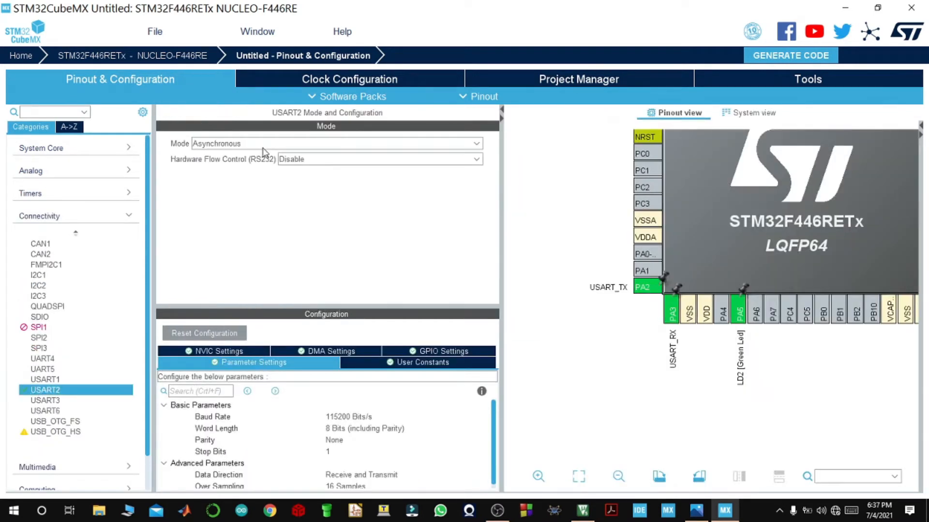
click(471, 143)
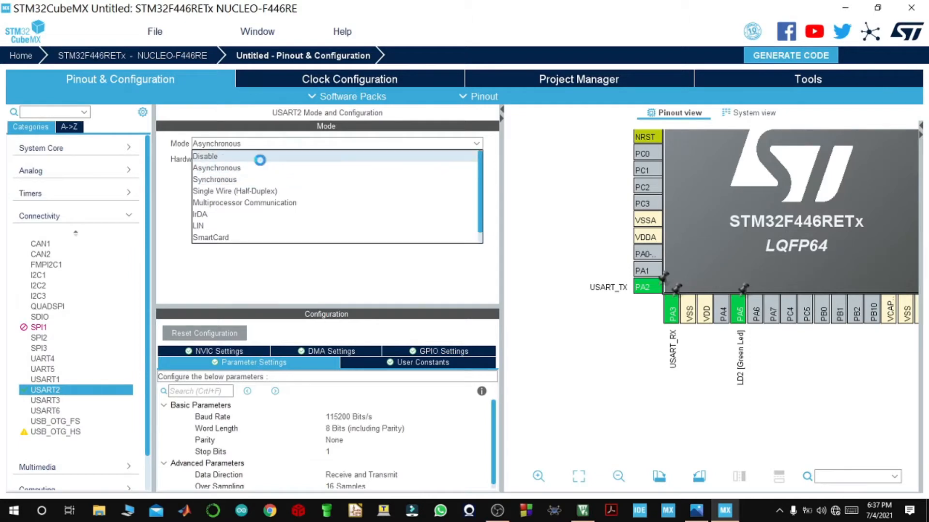
click(205, 155)
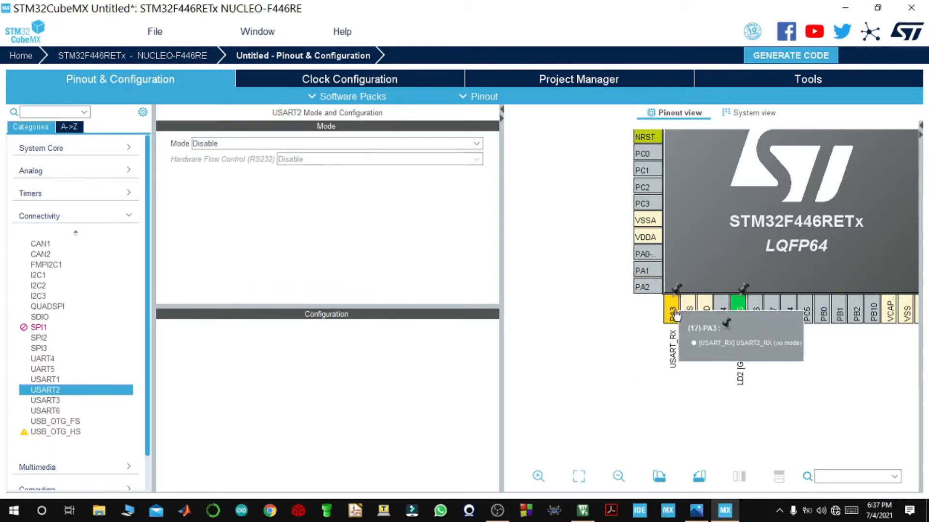
click(673, 311)
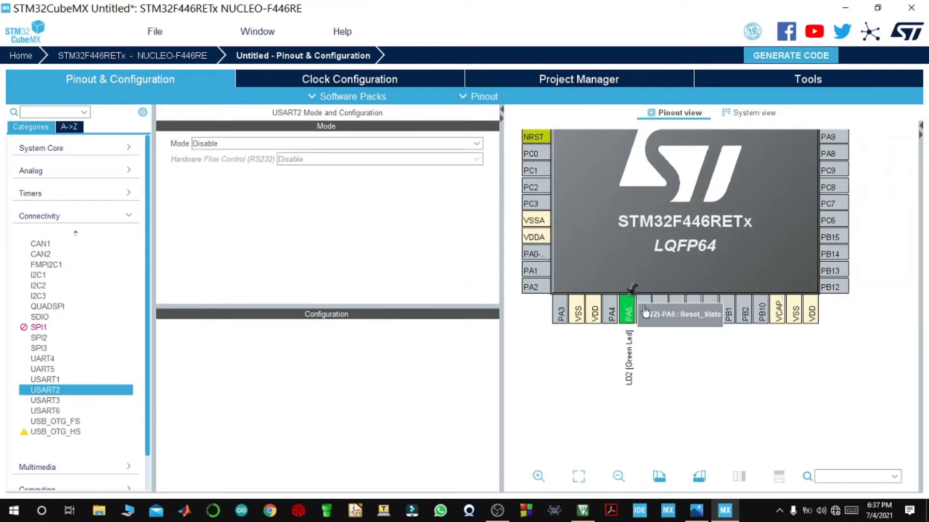
click(627, 311)
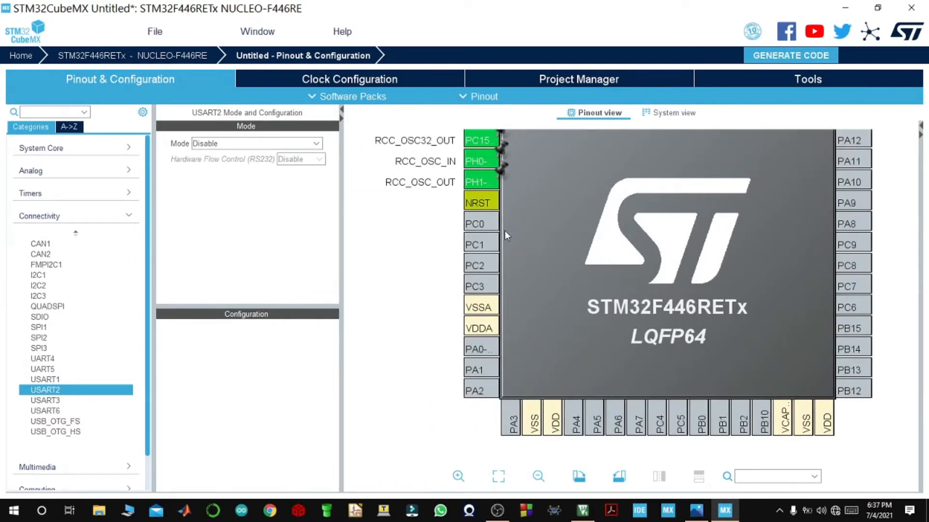
Make PC0 and PC1 GPIO outputs, labelling PC0 as D0.
click(480, 223)
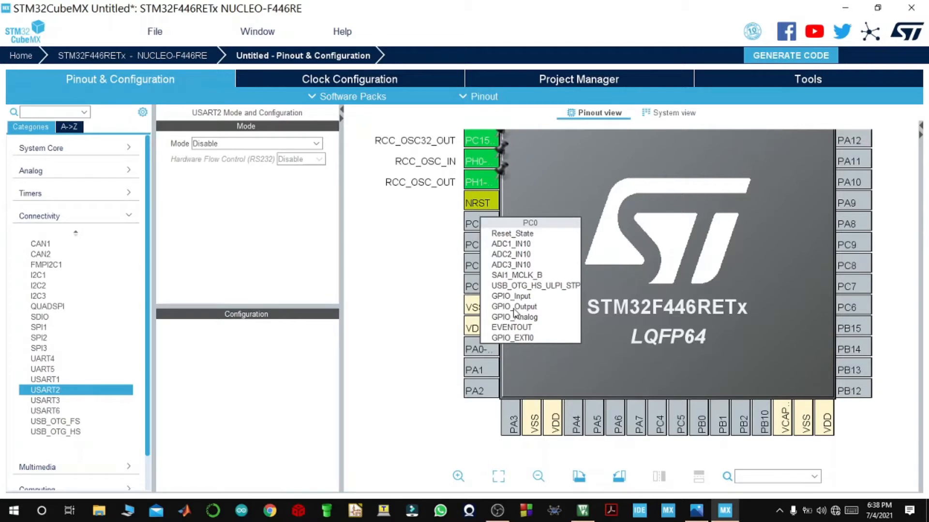
click(514, 306)
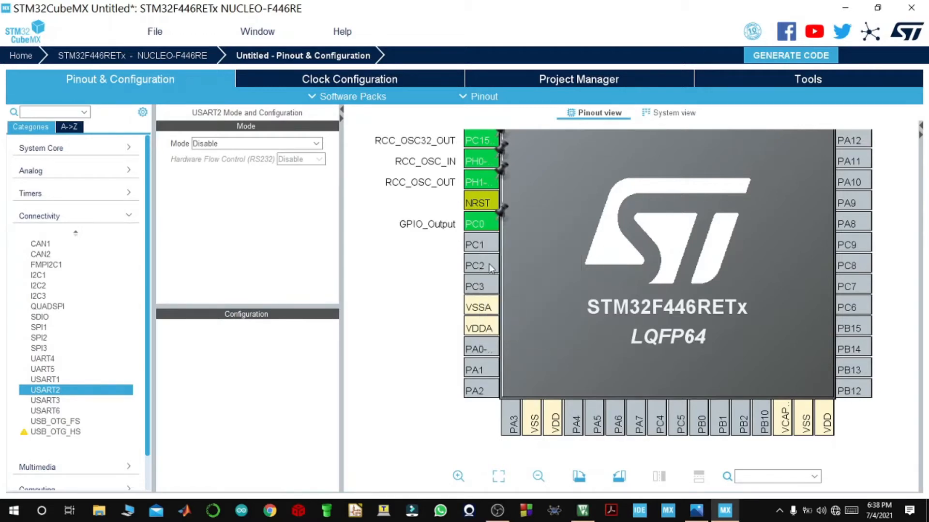
double_click(481, 224)
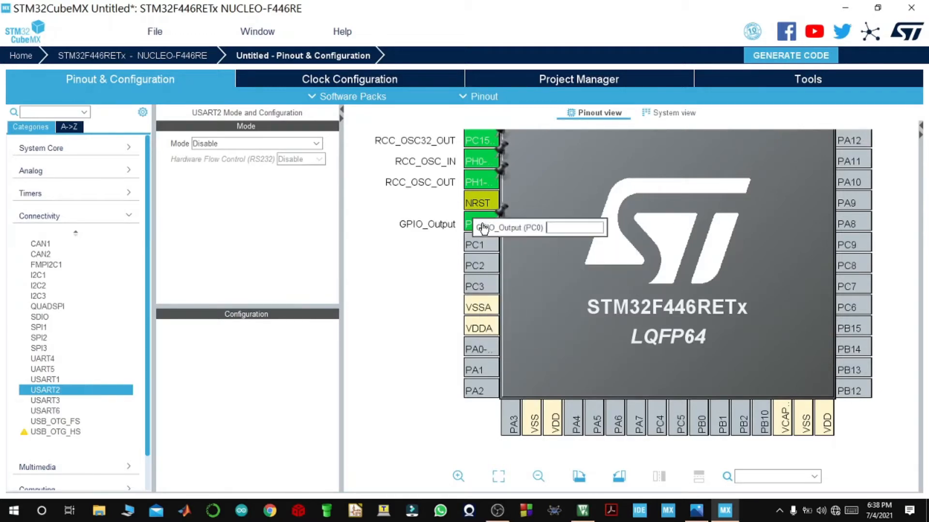
text(D0)
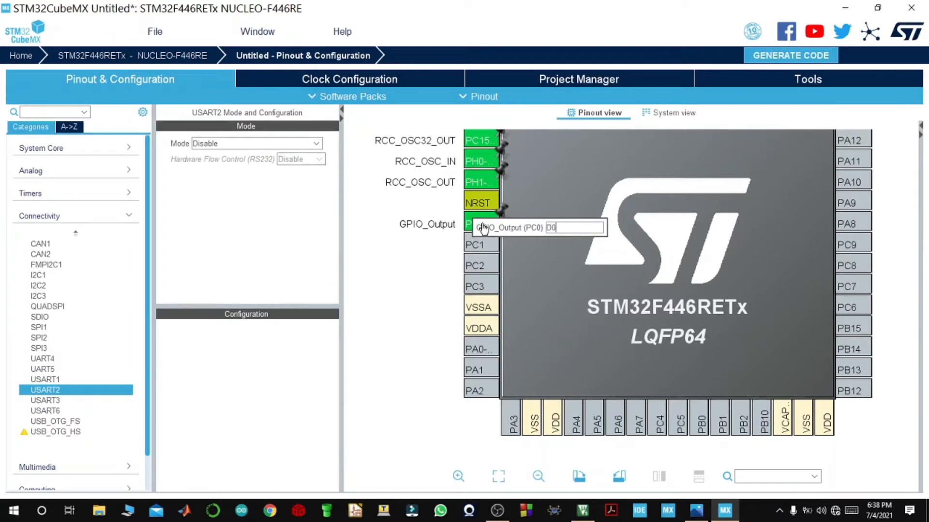
click(480, 245)
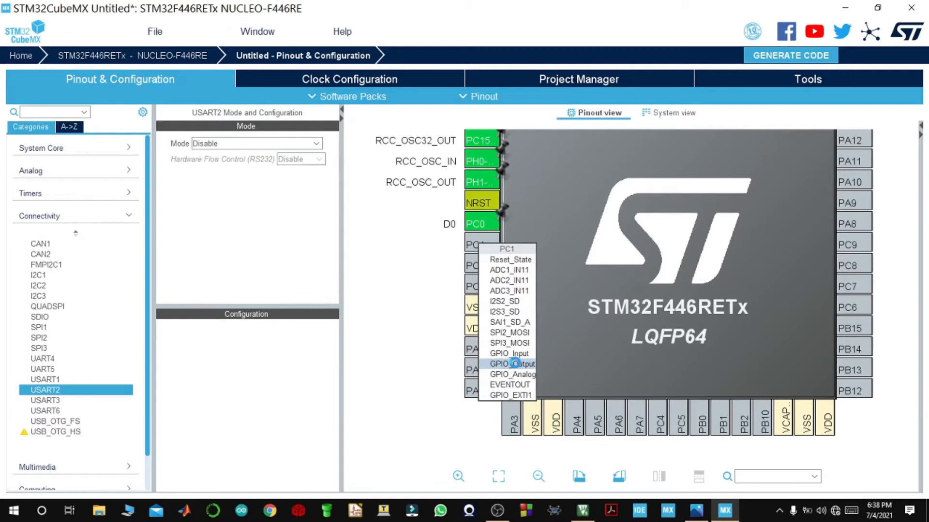
click(512, 364)
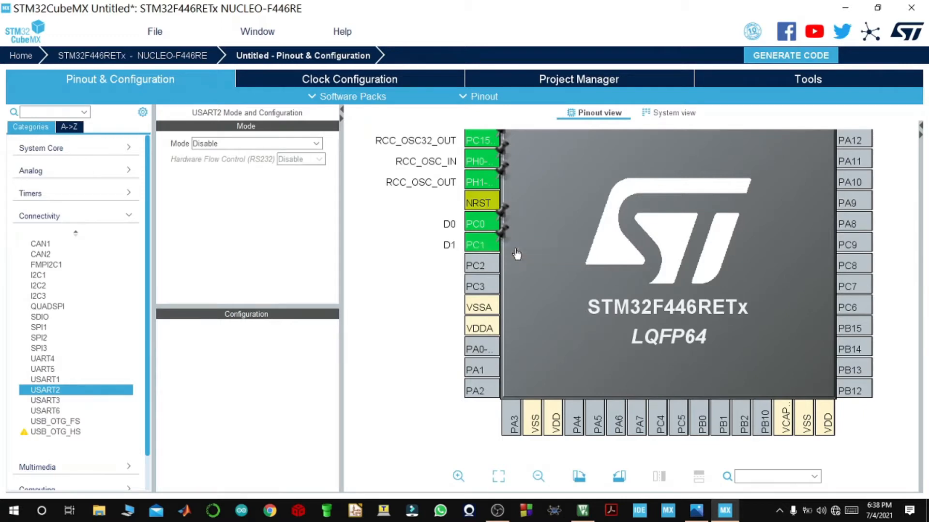
Make PC2 and PC3 GPIO outputs with user labels, PC3 as D3.
click(480, 265)
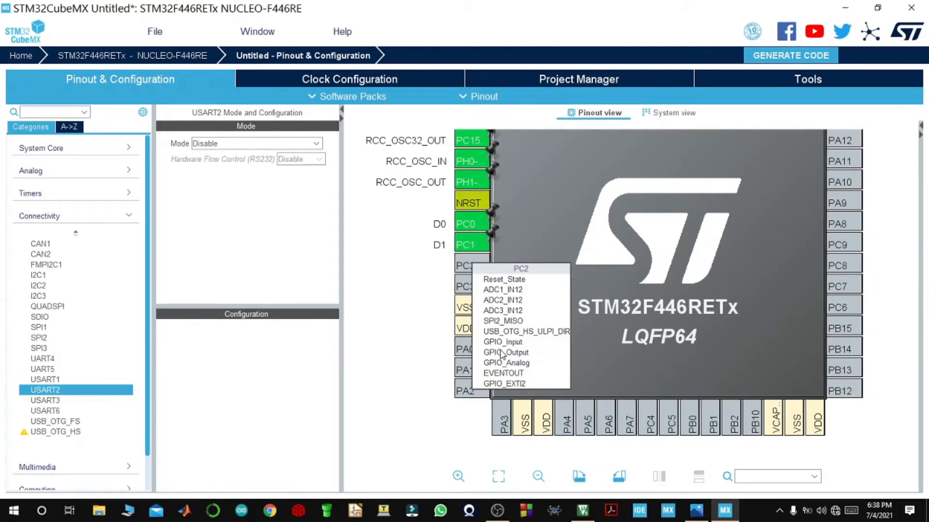
mouse_move(505, 352)
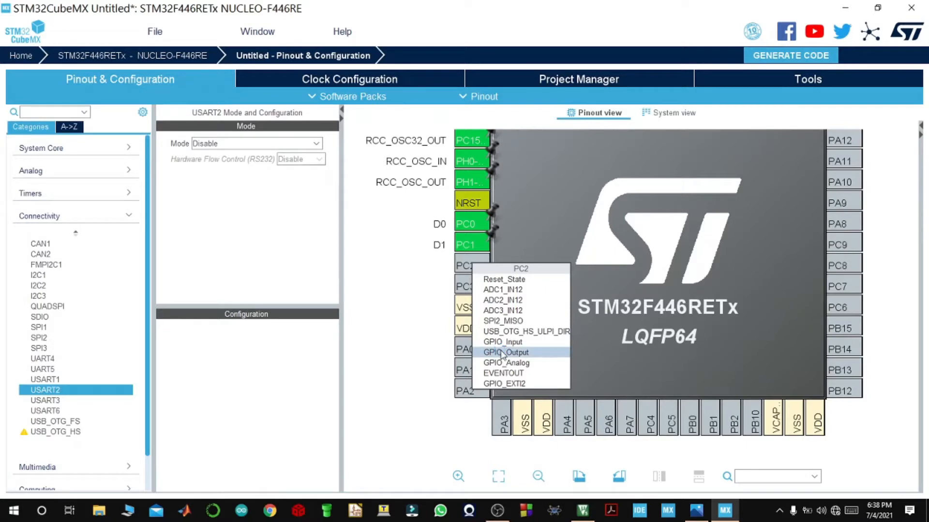
click(504, 352)
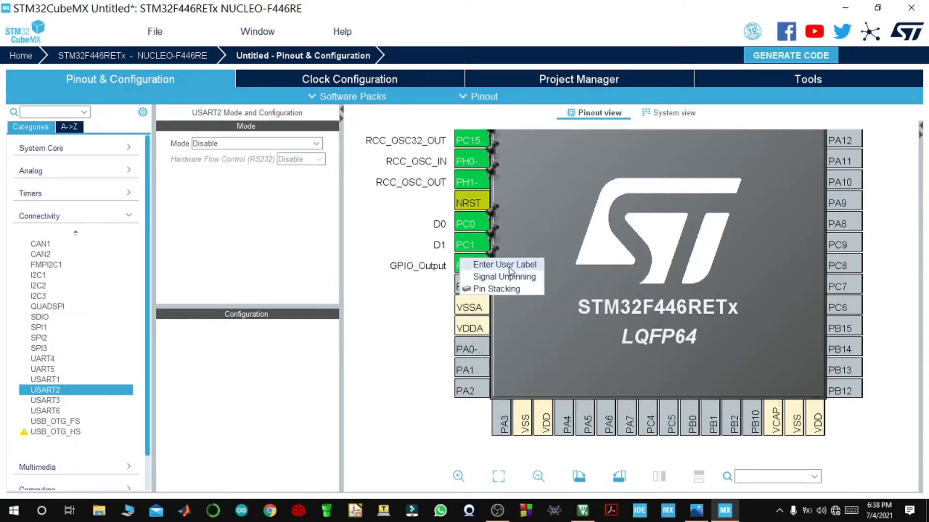
click(504, 265)
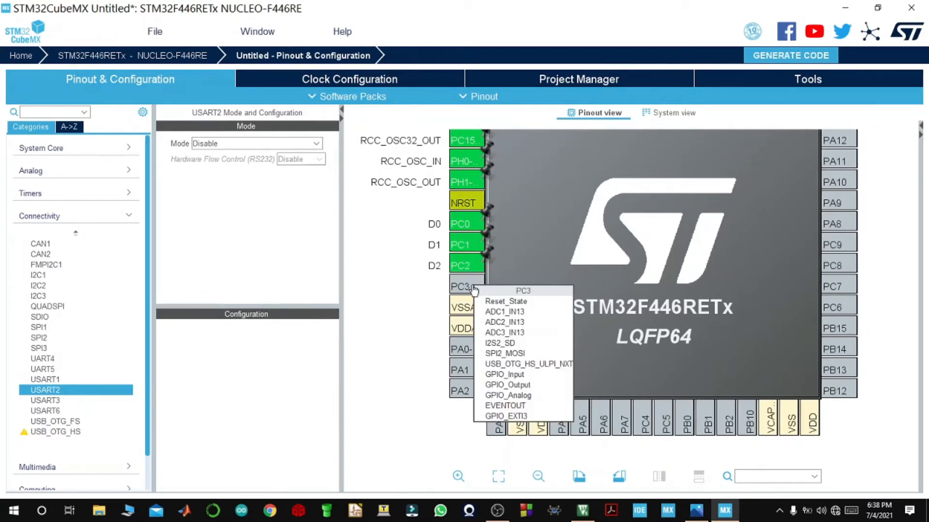
mouse_move(513, 385)
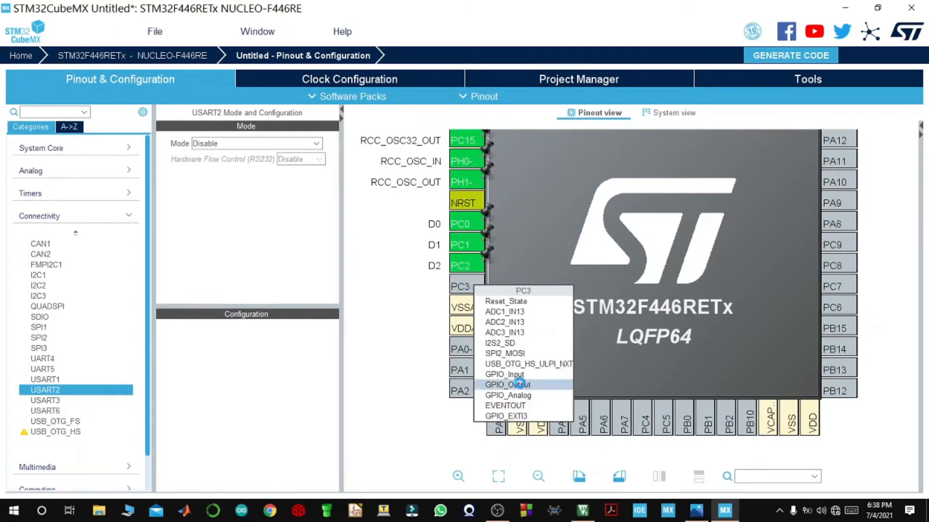
click(507, 384)
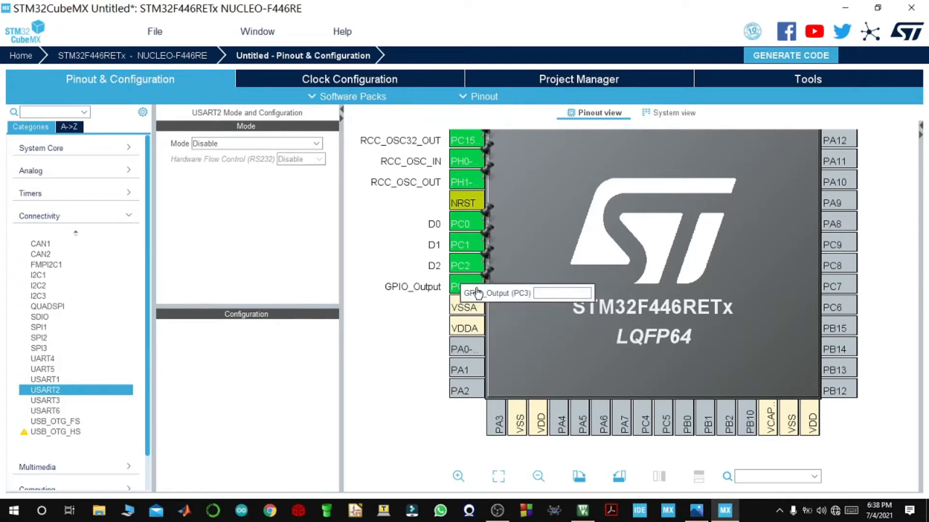
text(D3)
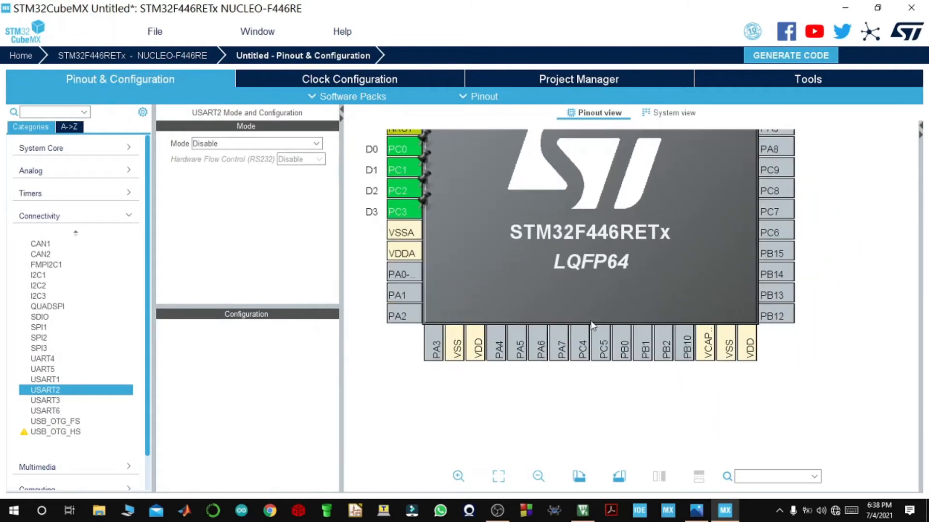
Make PC4 and PC5 GPIO outputs and label PC4.
click(581, 343)
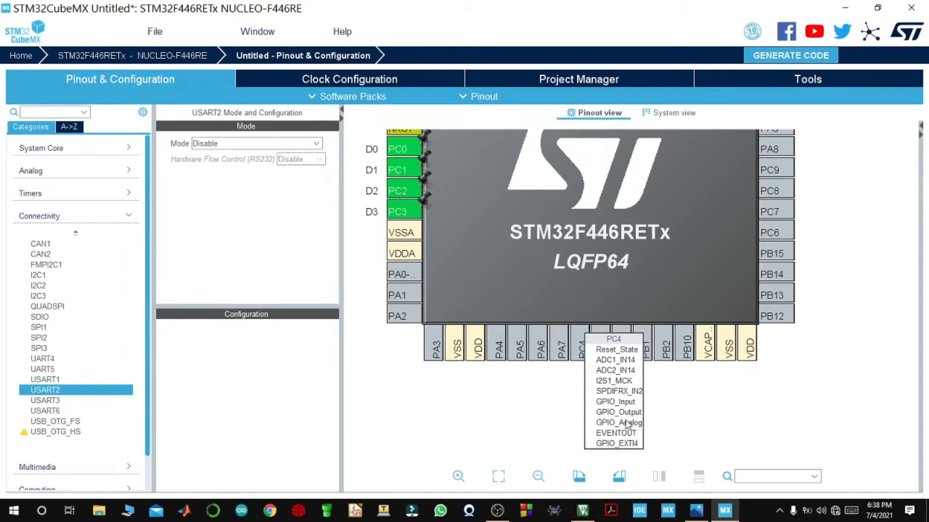
click(618, 412)
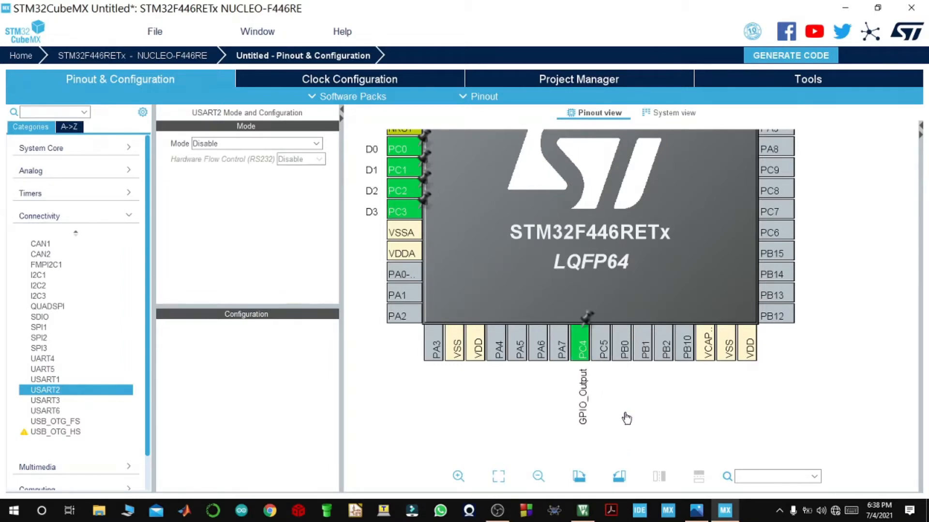
right_click(580, 343)
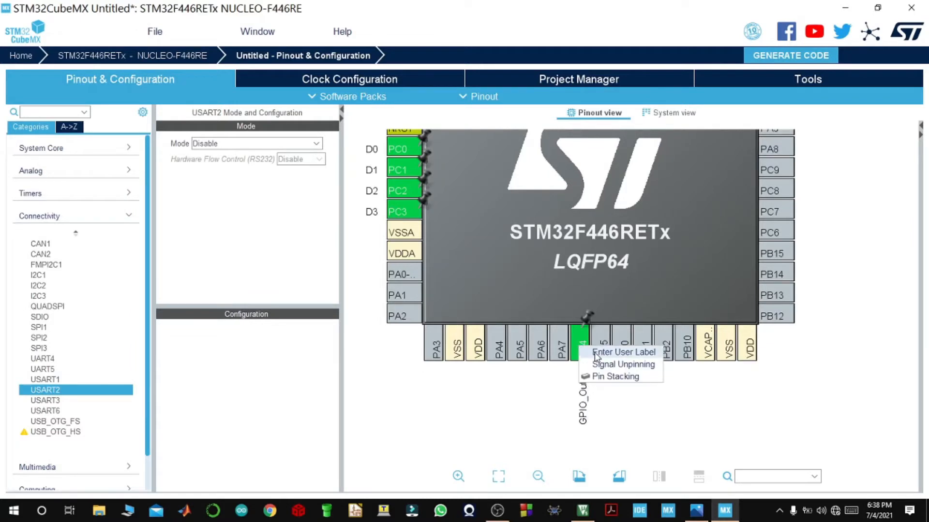
click(622, 352)
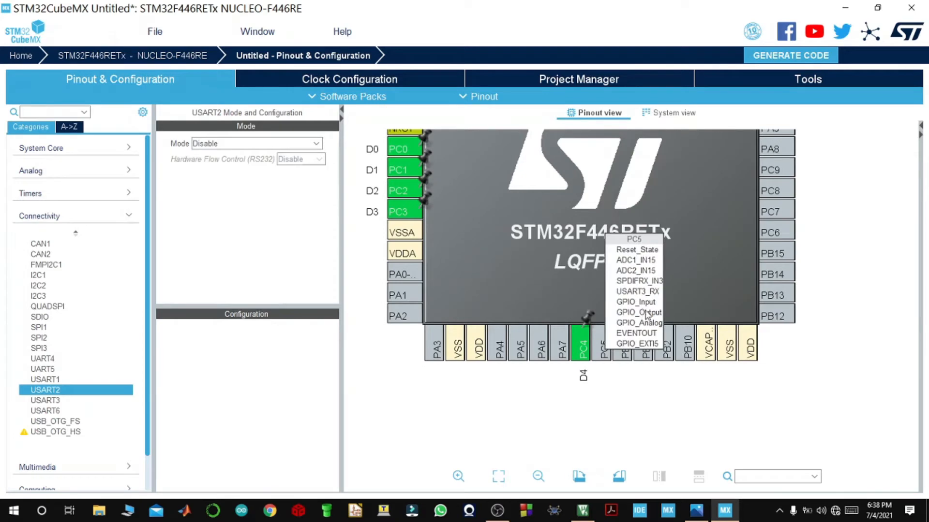
click(638, 312)
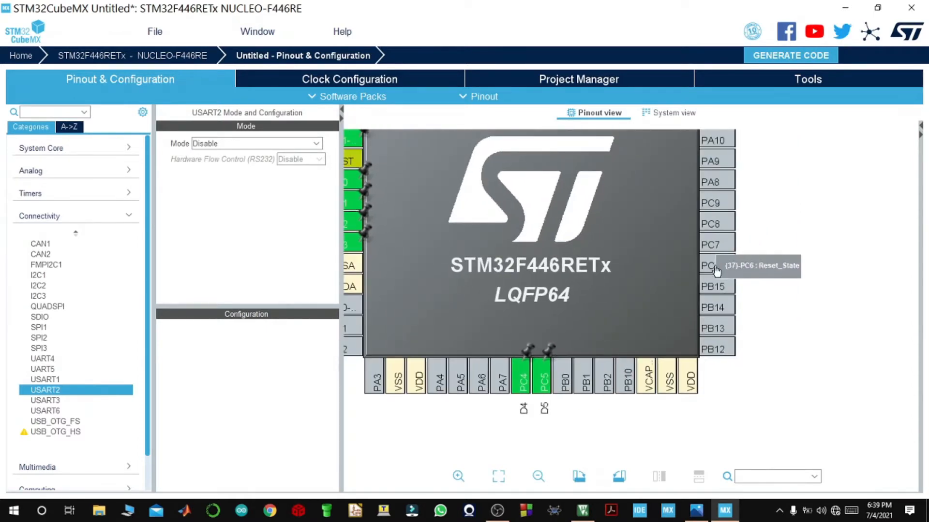
Make PC6 and PC7 GPIO outputs labelled D6 and D7.
click(710, 266)
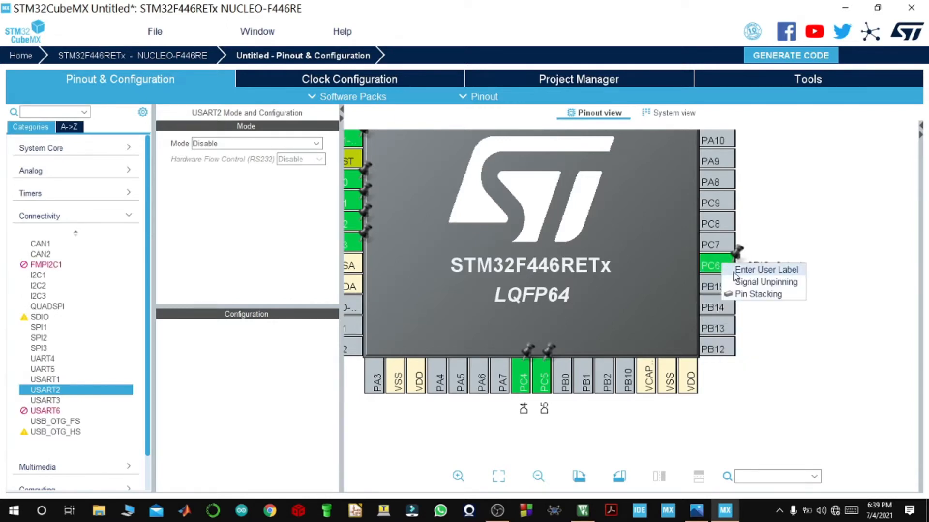
click(766, 270)
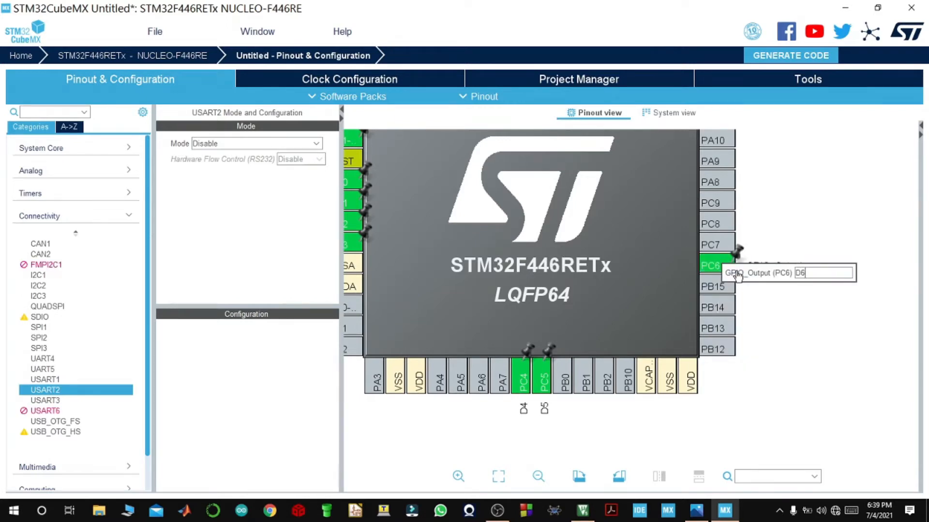
click(709, 245)
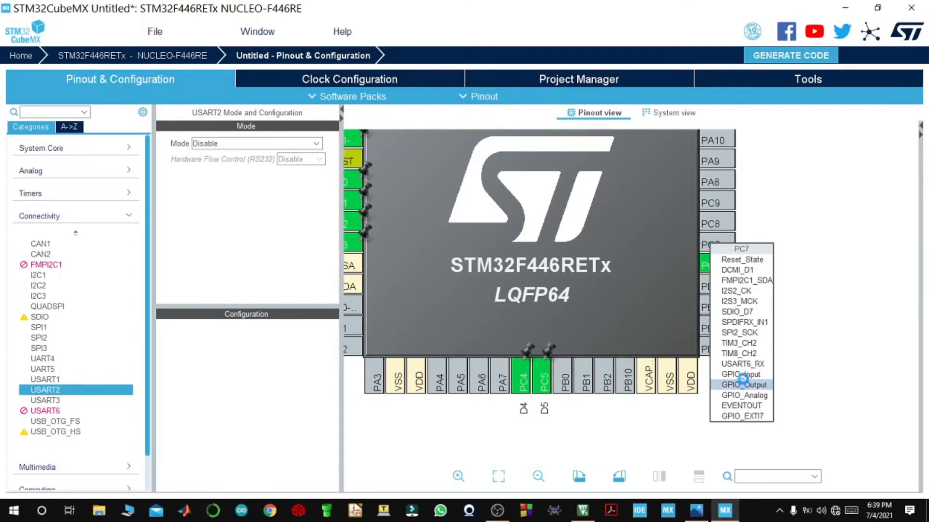
click(744, 385)
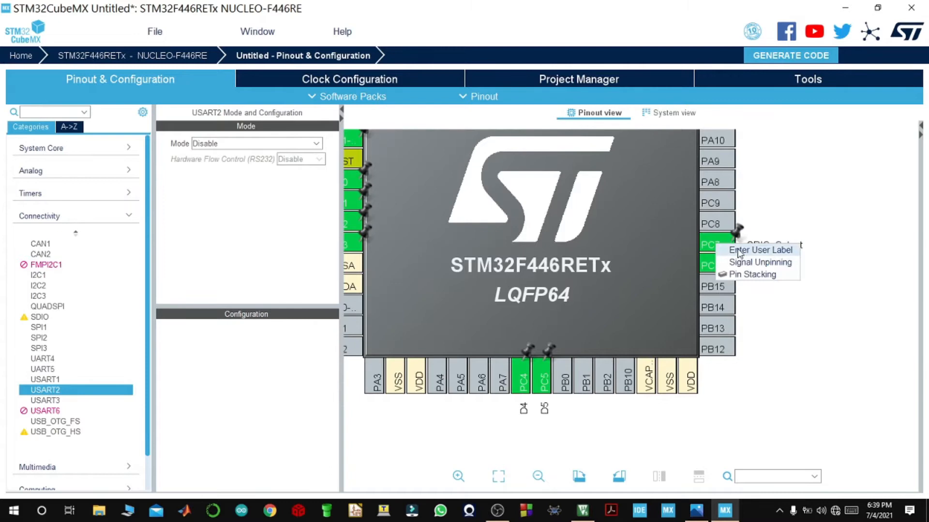
click(761, 249)
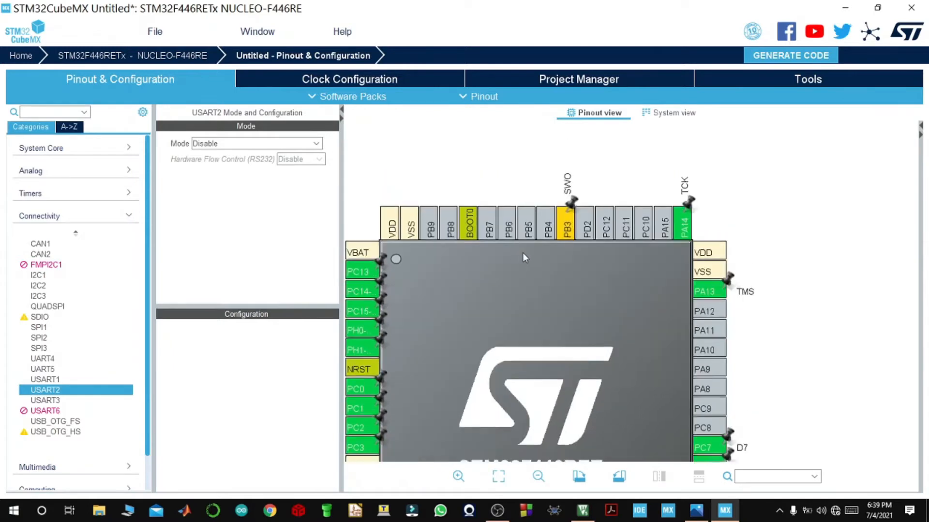
Make PB5 and PB7 GPIO outputs labelled RS and E, then show the Project Manager settings.
click(526, 226)
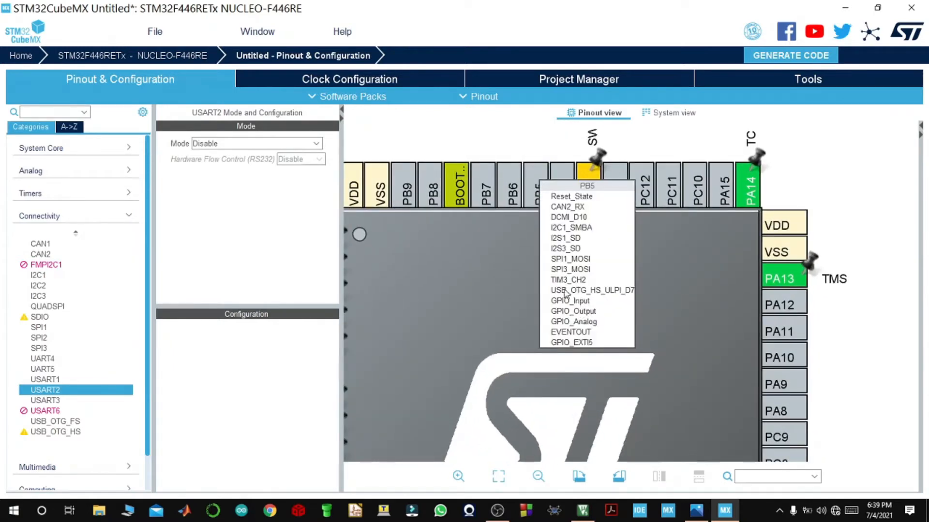
mouse_move(573, 311)
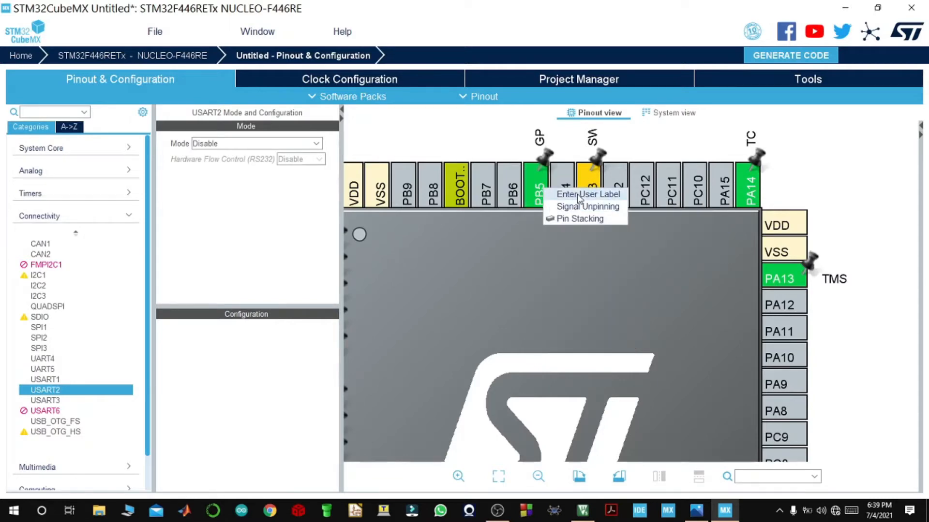
click(587, 195)
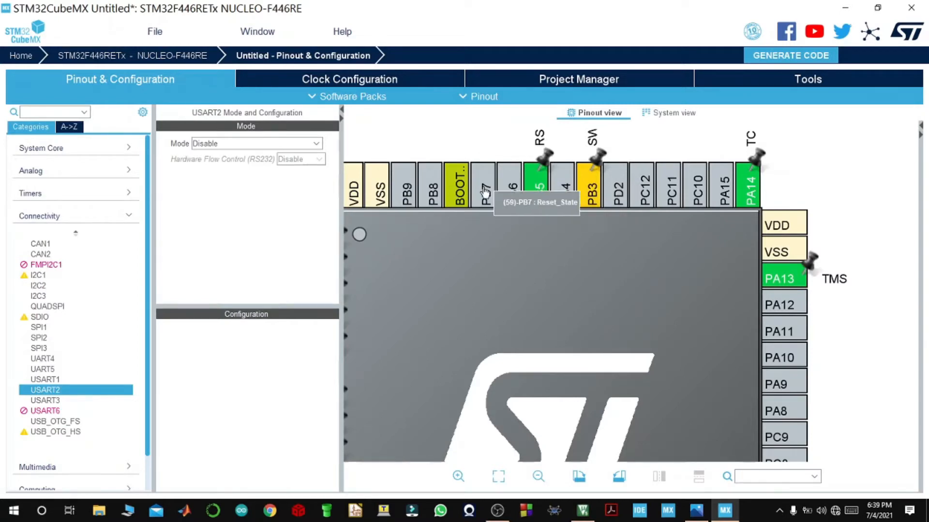
click(483, 186)
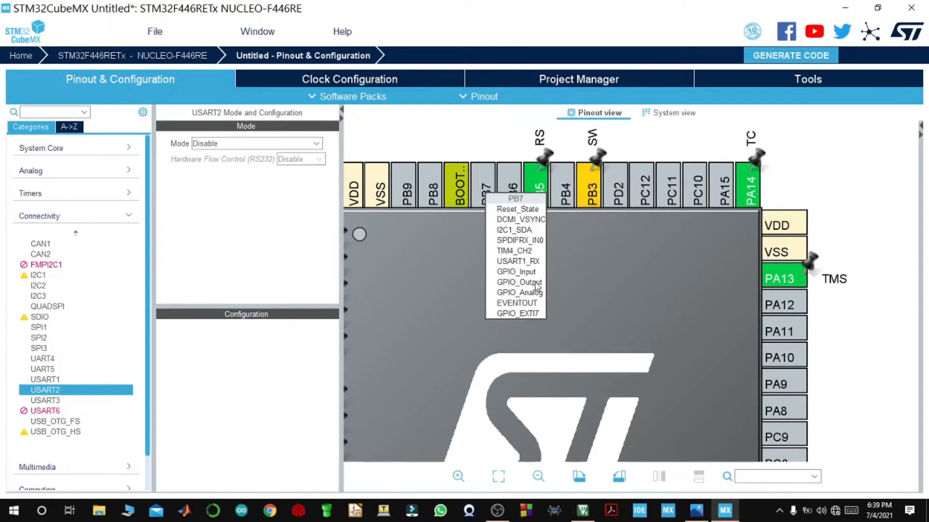
click(516, 271)
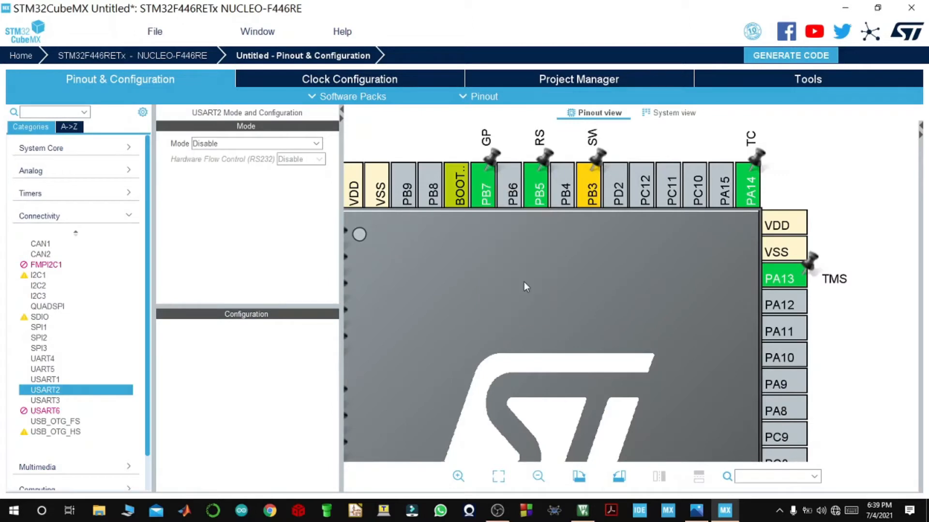
mouse_move(481, 186)
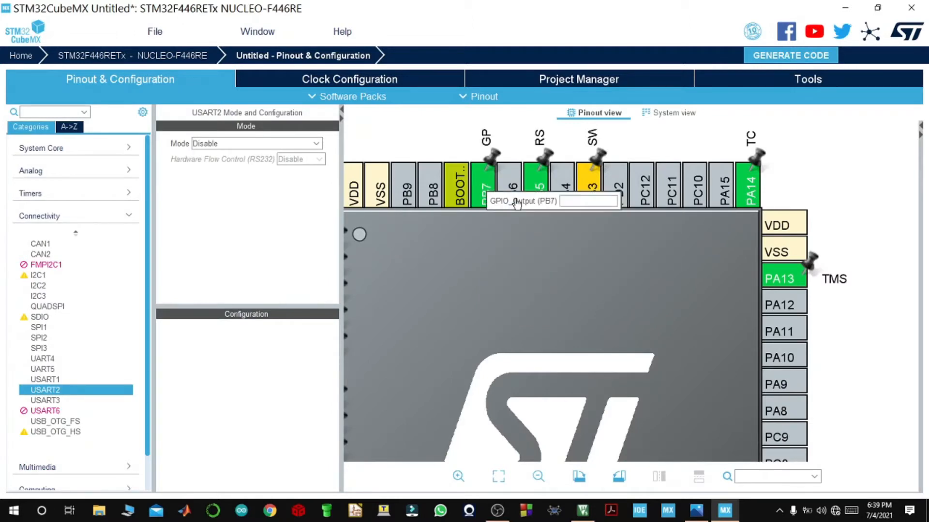
mouse_move(516, 204)
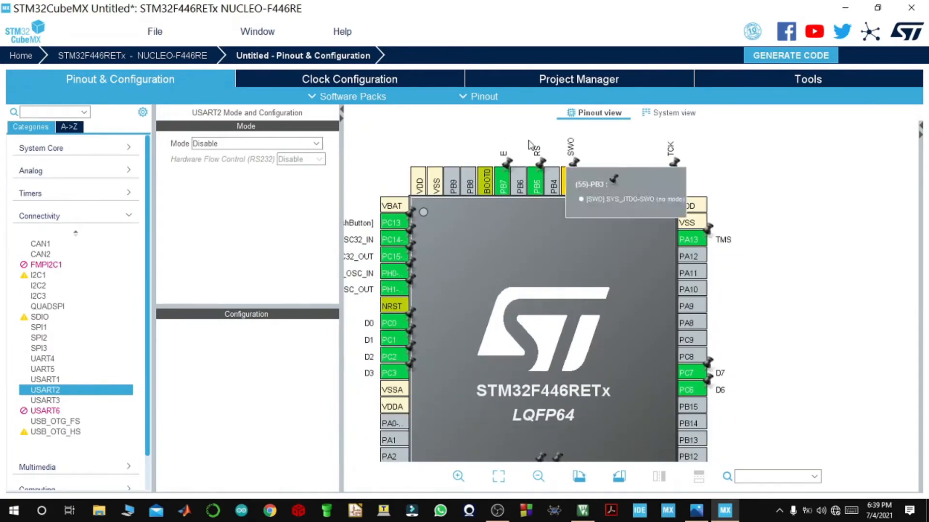
click(537, 476)
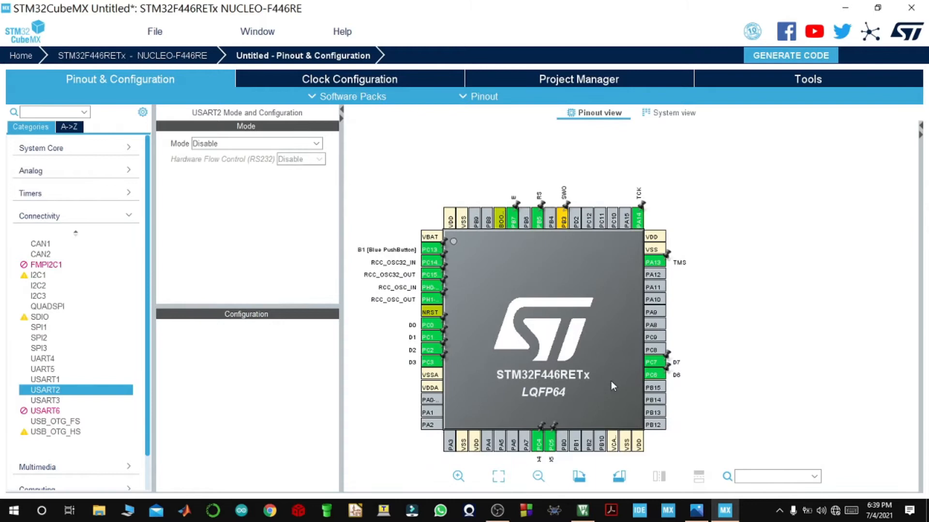
mouse_move(588, 384)
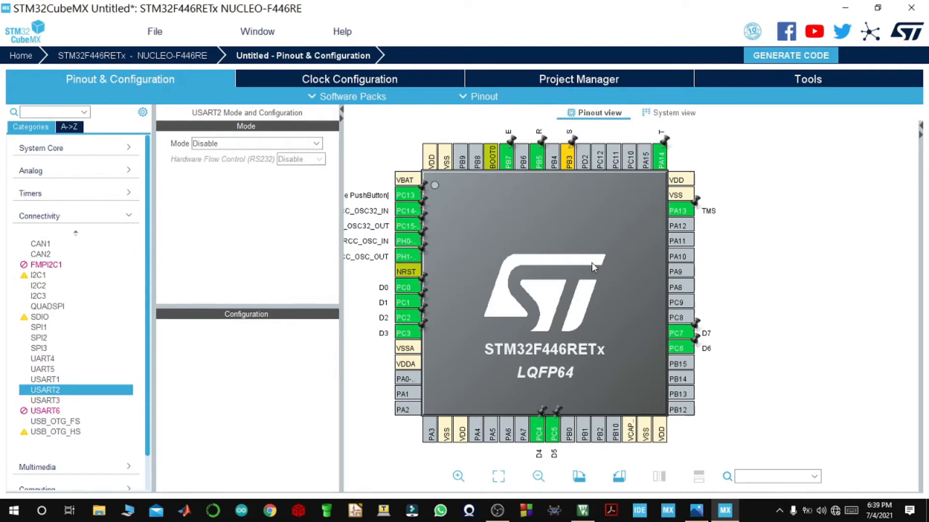
mouse_move(601, 341)
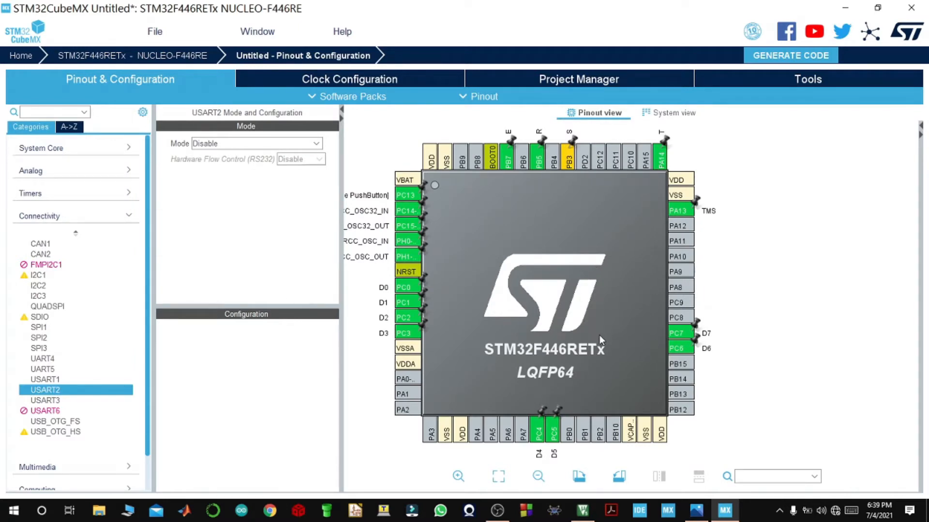
mouse_move(405, 287)
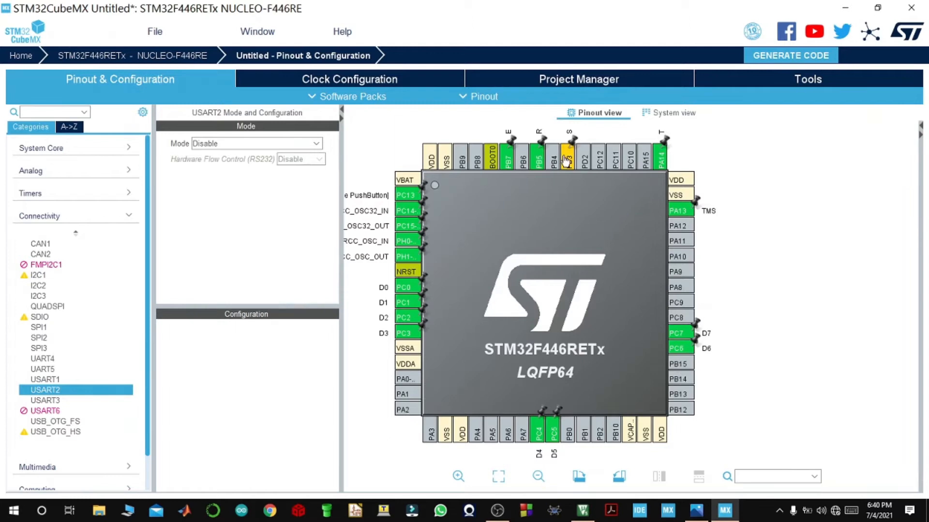
click(578, 78)
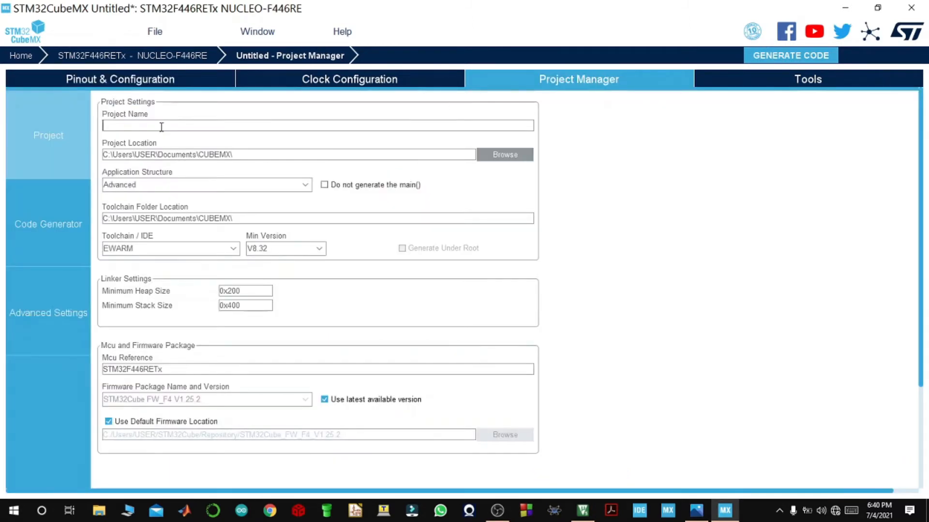
Name the project LCD16X2_TUTORIAL, target the MDK-ARM toolchain, and generate the code.
text(Y)
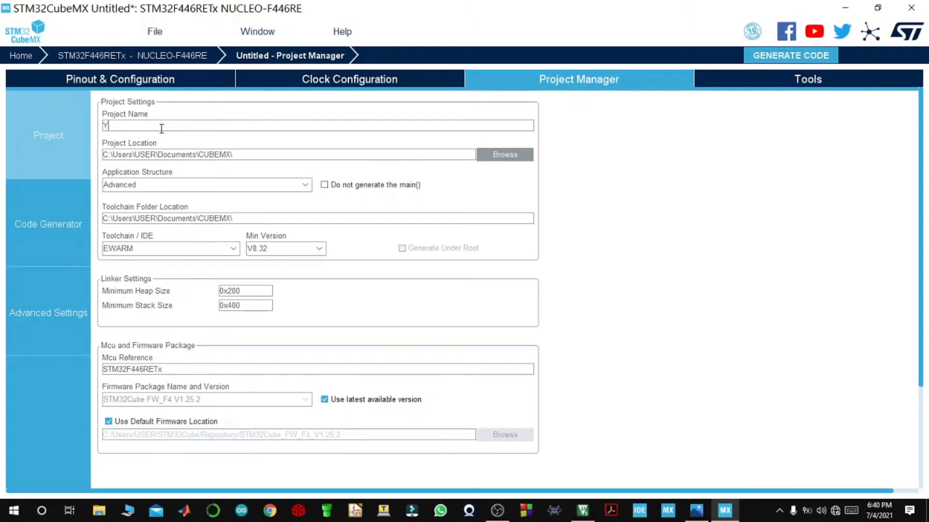
key(Backspace)
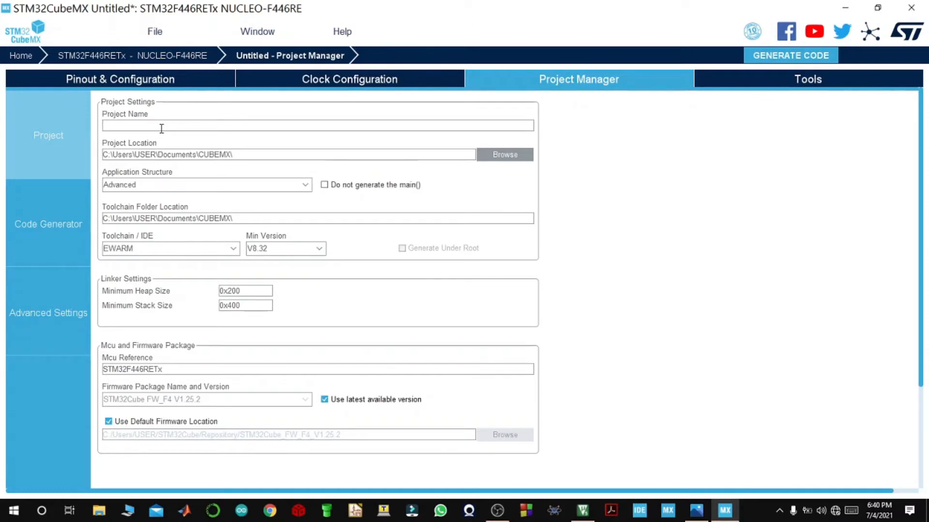
text(L)
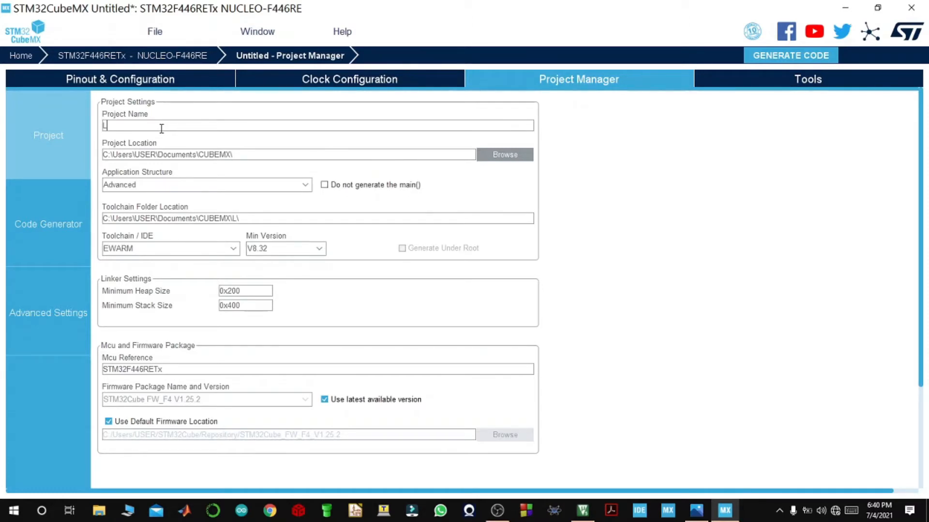
text(CD16X2_TUTORIAL)
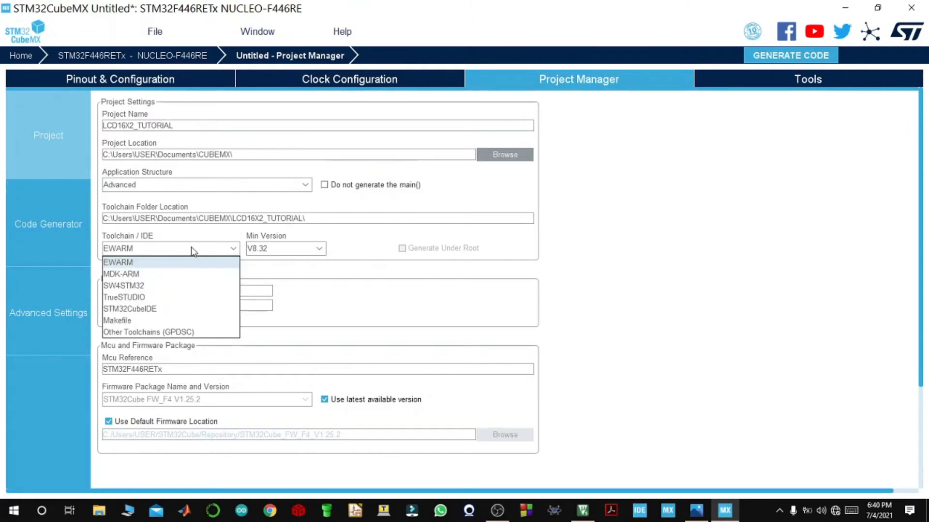
click(121, 274)
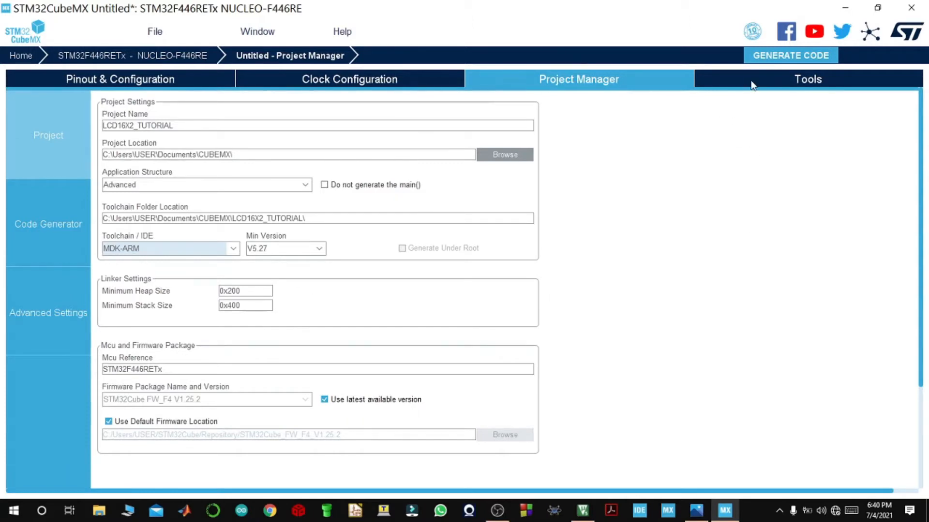
click(790, 55)
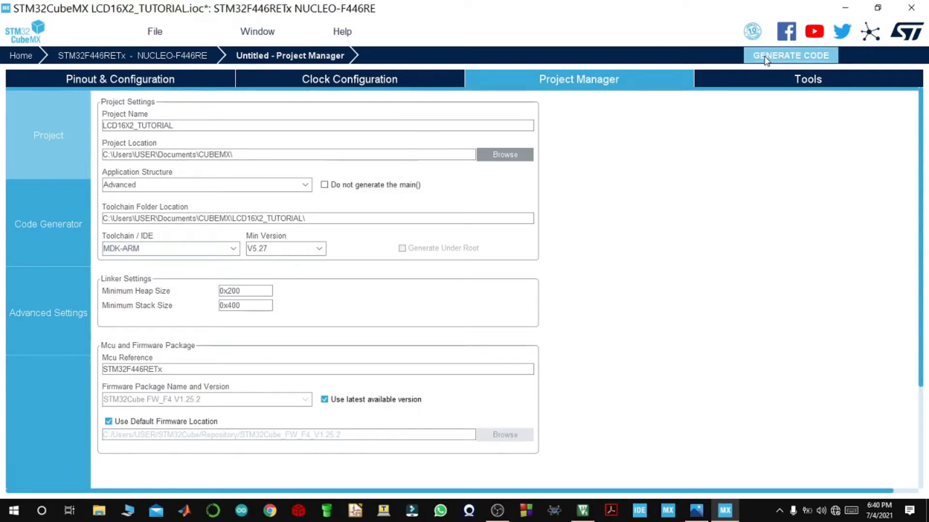
click(790, 55)
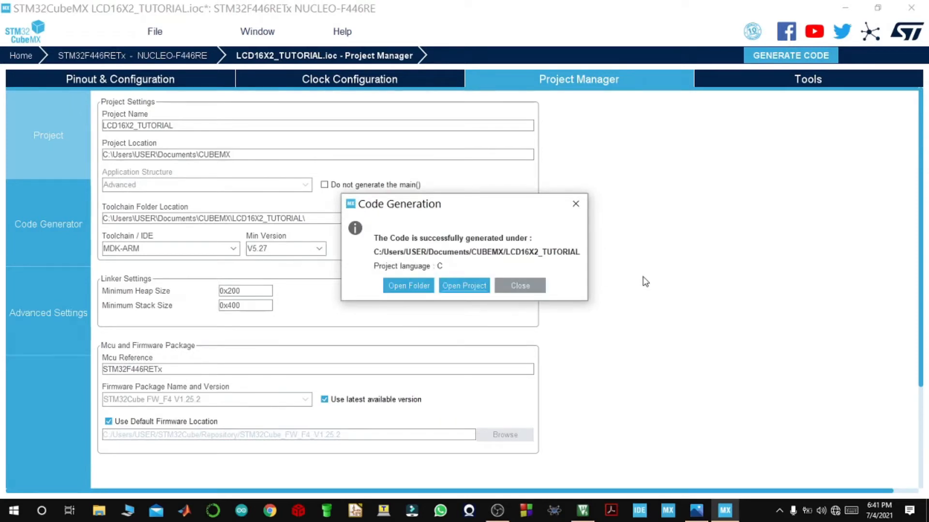
mouse_move(746, 234)
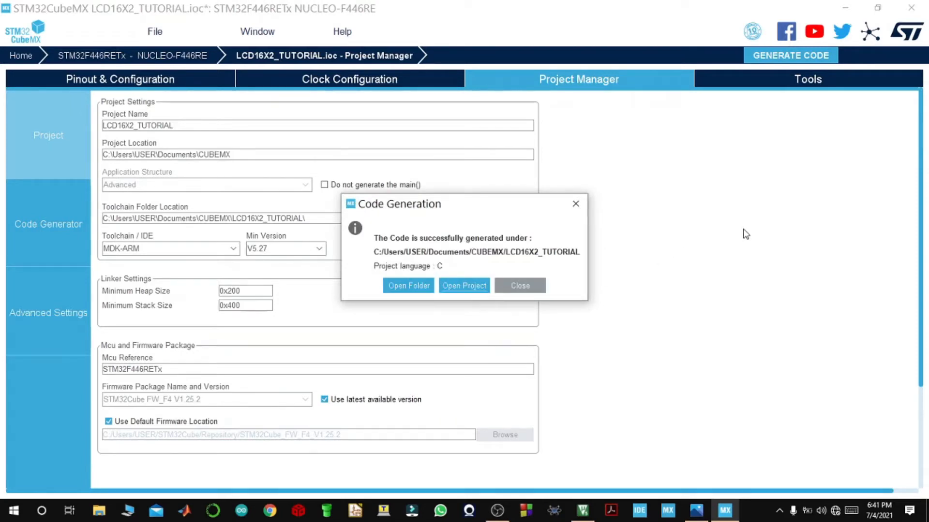
mouse_move(734, 131)
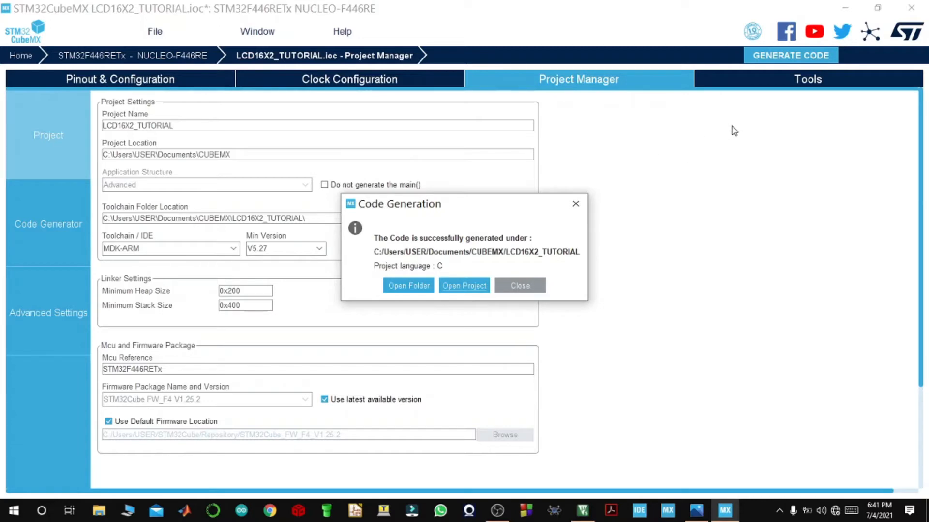
mouse_move(778, 225)
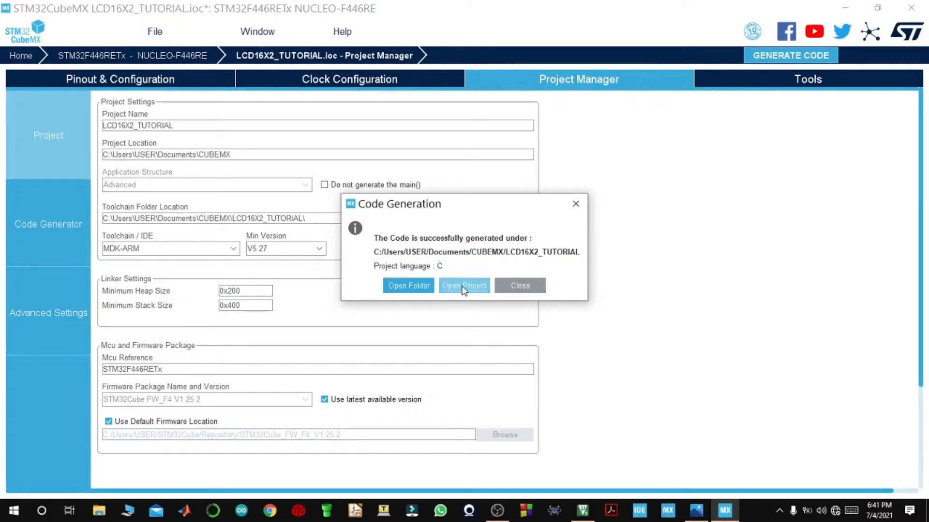
Launch the generated project in Keil uVision5 from the Code Generation dialog.
click(463, 286)
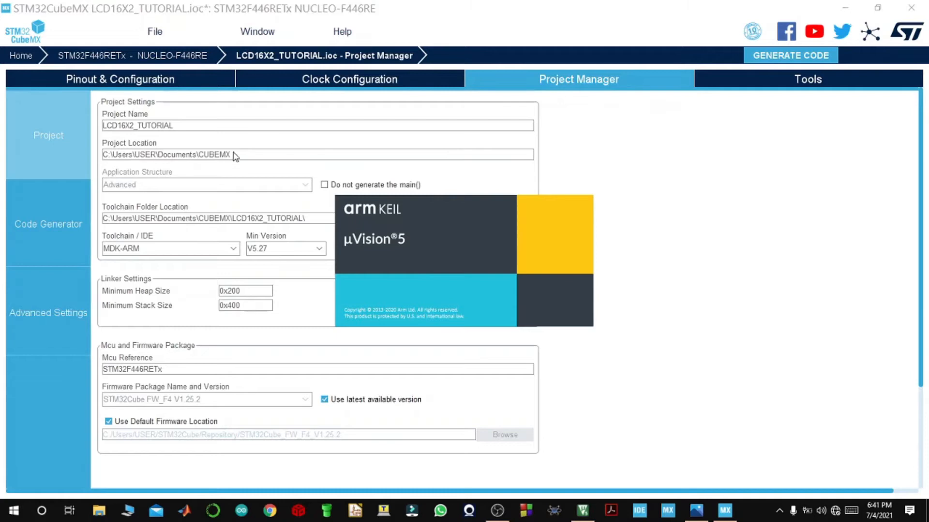
mouse_move(131, 161)
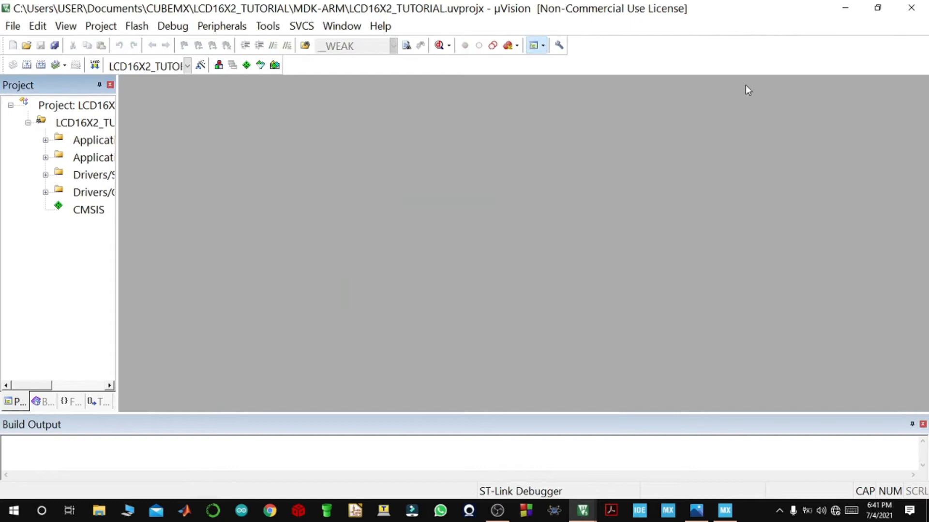
mouse_move(845, 8)
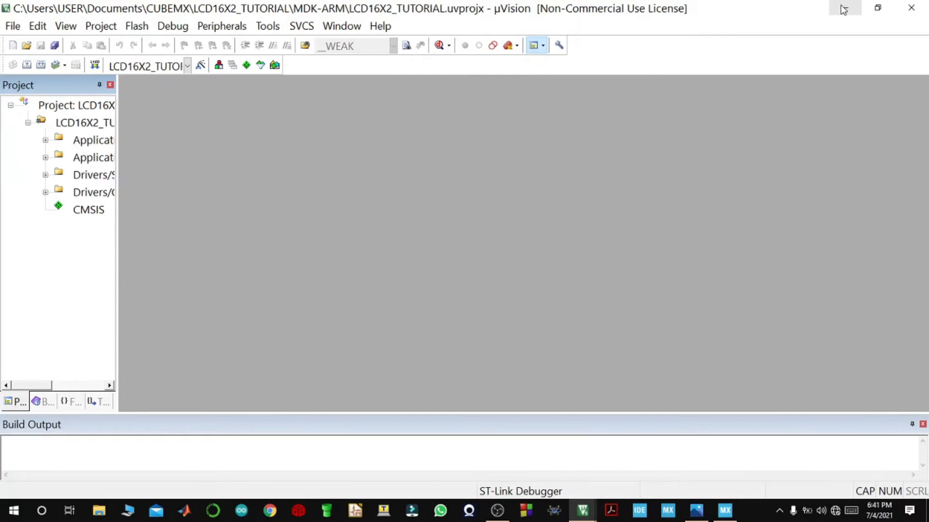
Minimize the Keil uVision5 window after the LCD16X2_TUTORIAL project loads.
click(694, 510)
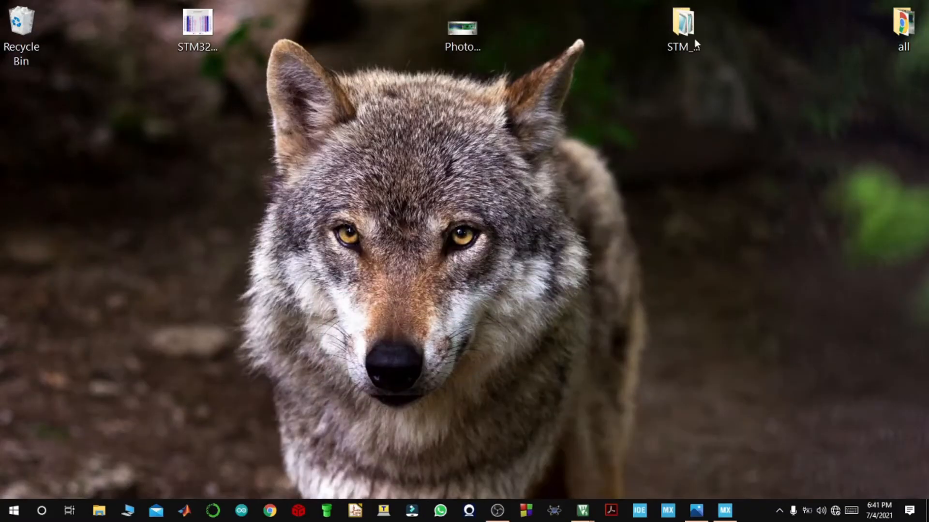
Browse to Documents > CUBEMX > LCD16X2_TUTORIAL > Core alongside the STM_MY_LCD16X2 driver folder.
double_click(682, 23)
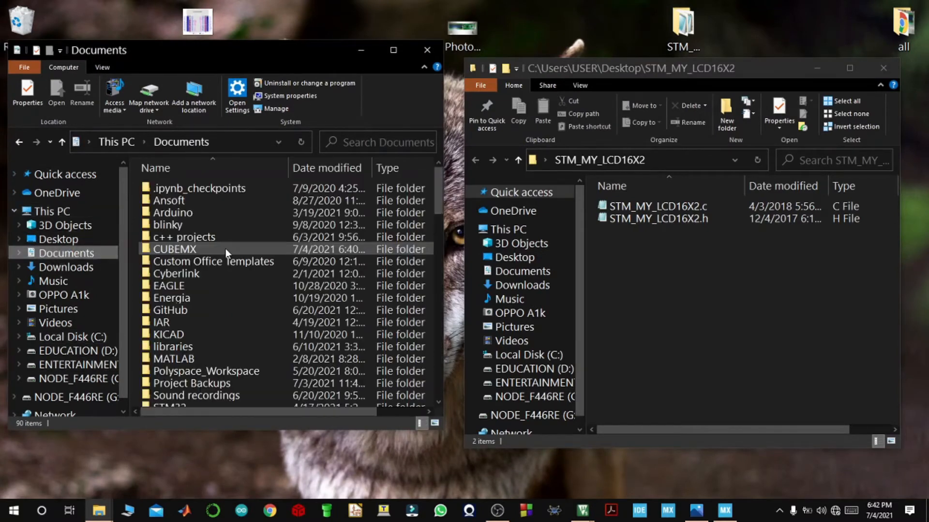
double_click(173, 248)
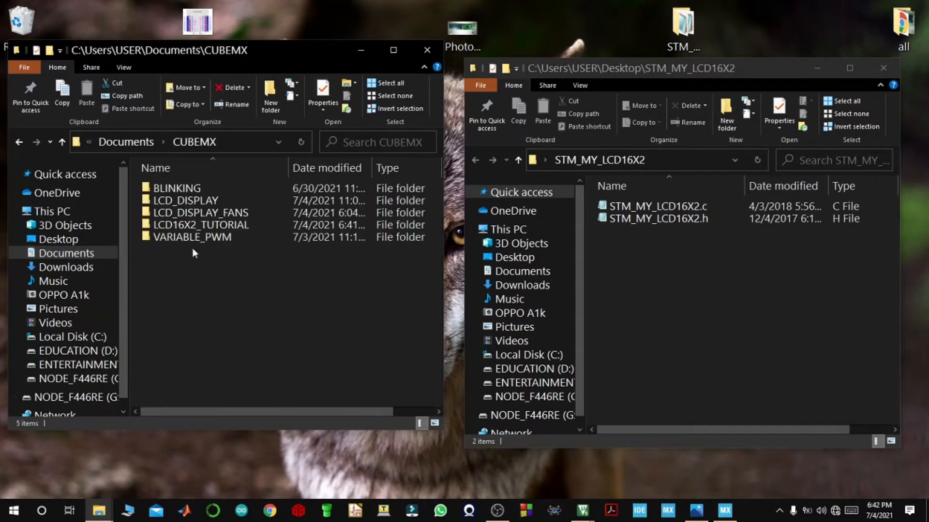
click(199, 212)
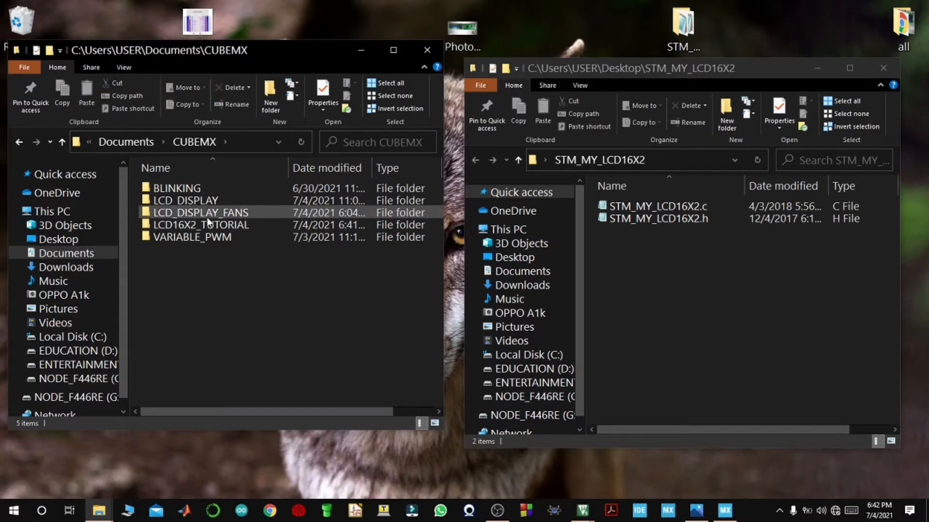
click(201, 225)
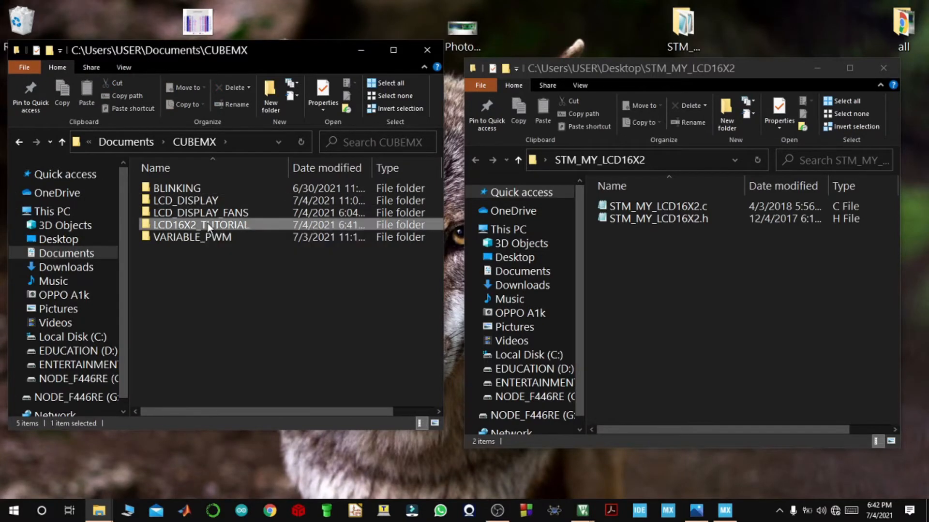
double_click(201, 225)
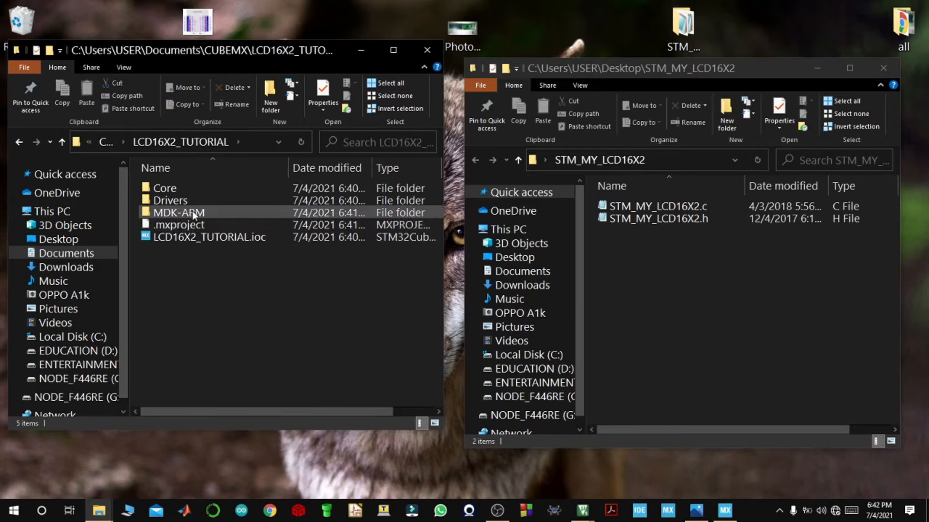
double_click(178, 212)
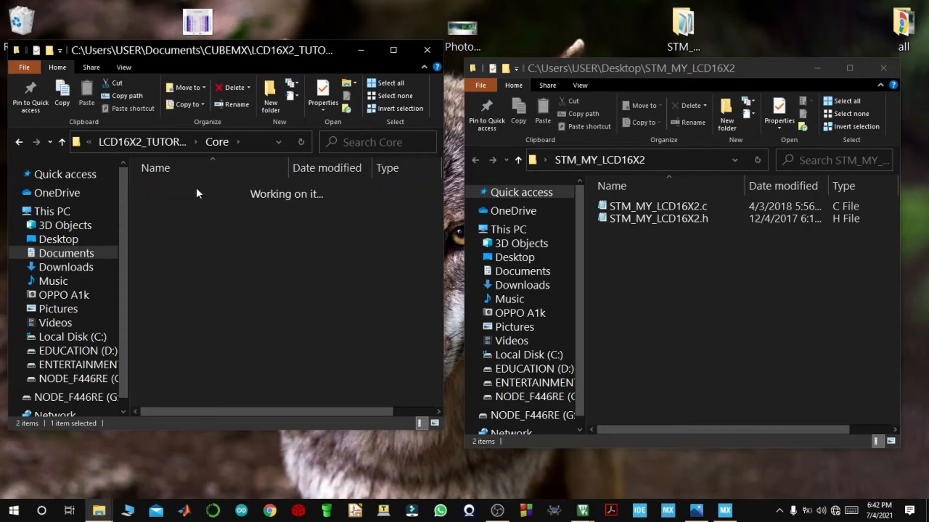
Copy STM_MY_LCD16X2.h into the project's Core/Inc folder and close the project folder window.
click(657, 219)
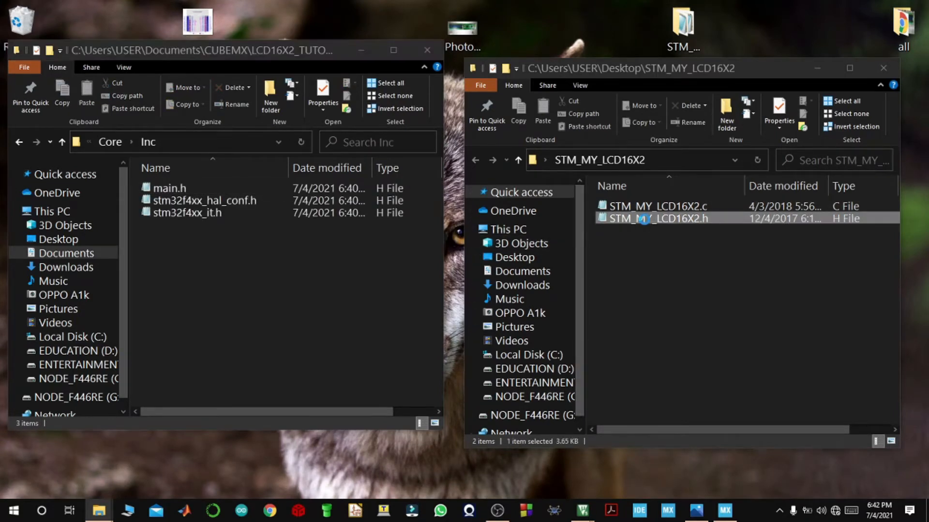
right_click(655, 219)
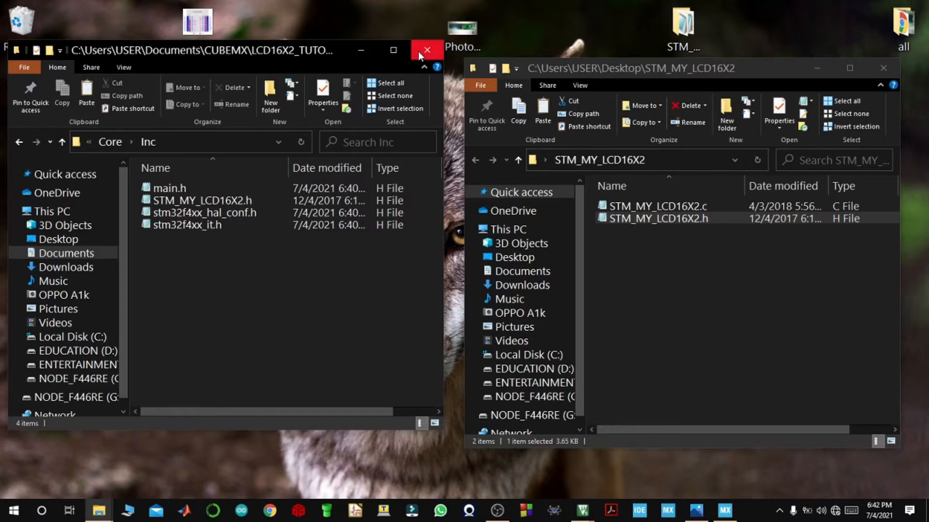
click(426, 50)
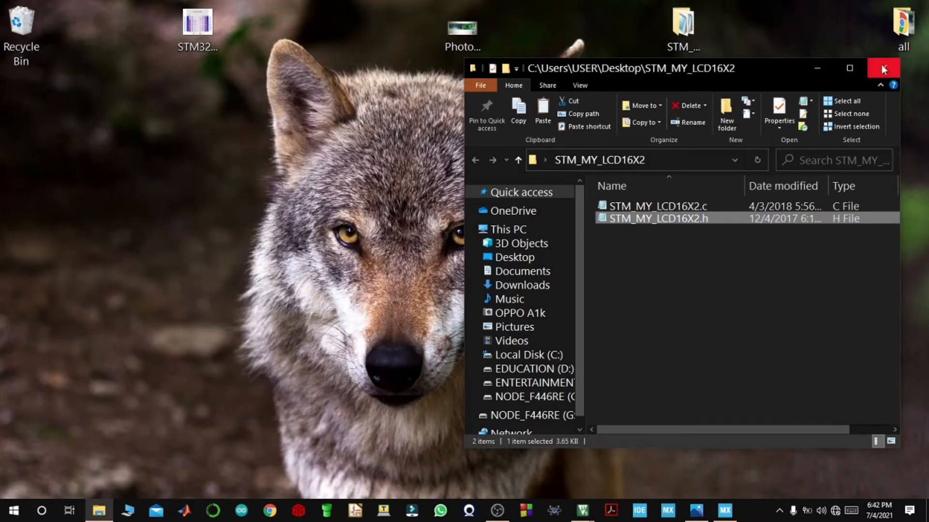
Start adding existing files to the Application/User/Core group in the project tree.
click(883, 68)
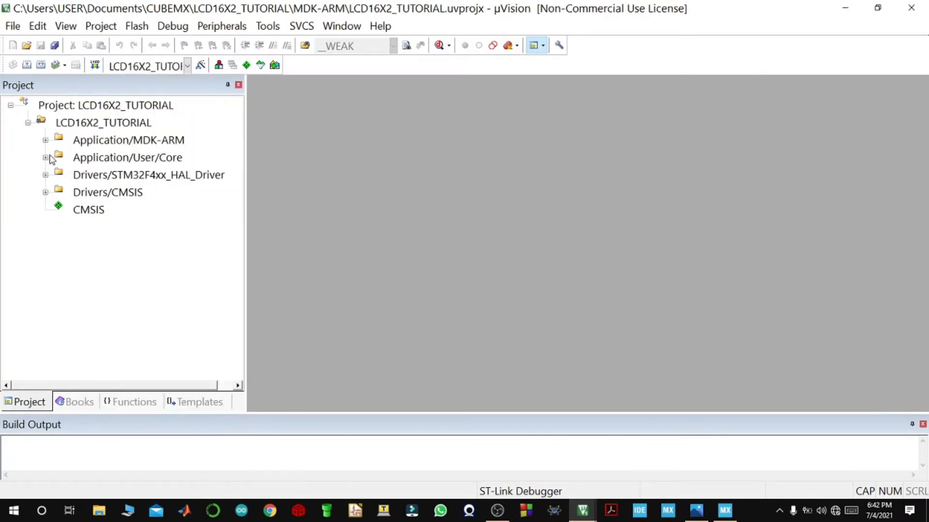
click(45, 156)
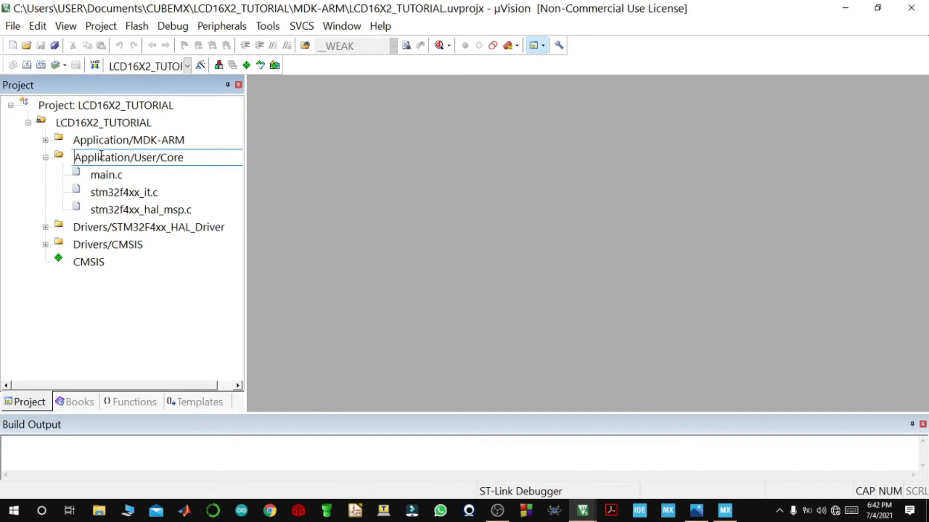
click(127, 157)
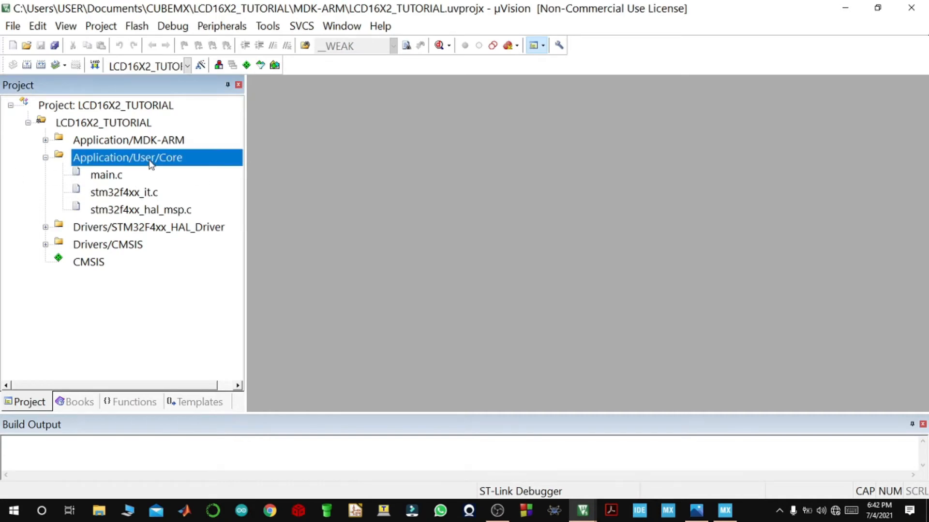
right_click(127, 157)
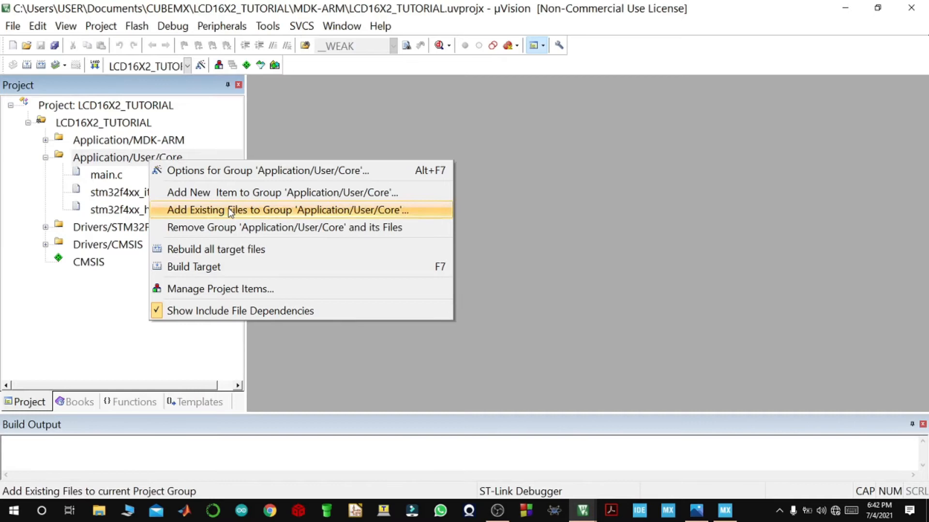
click(285, 210)
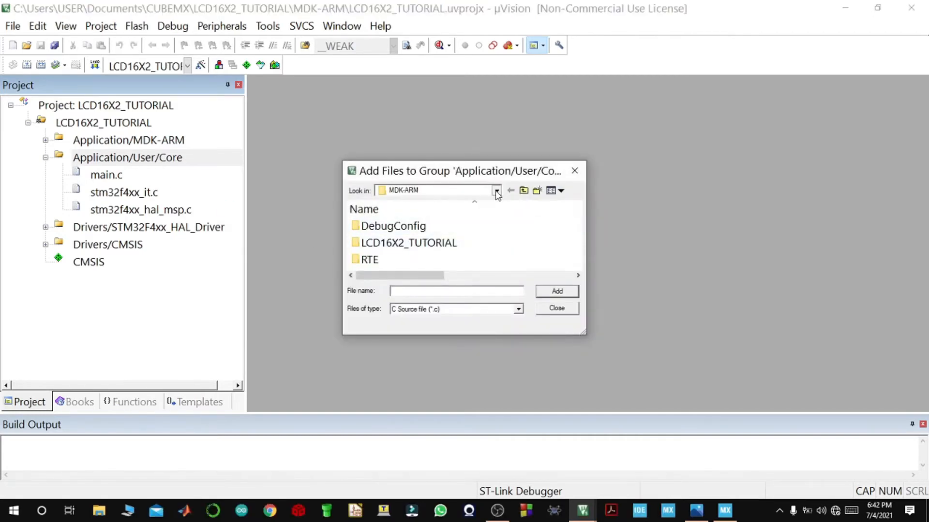
Add STM_MY_LCD16X2.c from the driver folder to the group and bring up main.c for editing.
click(497, 191)
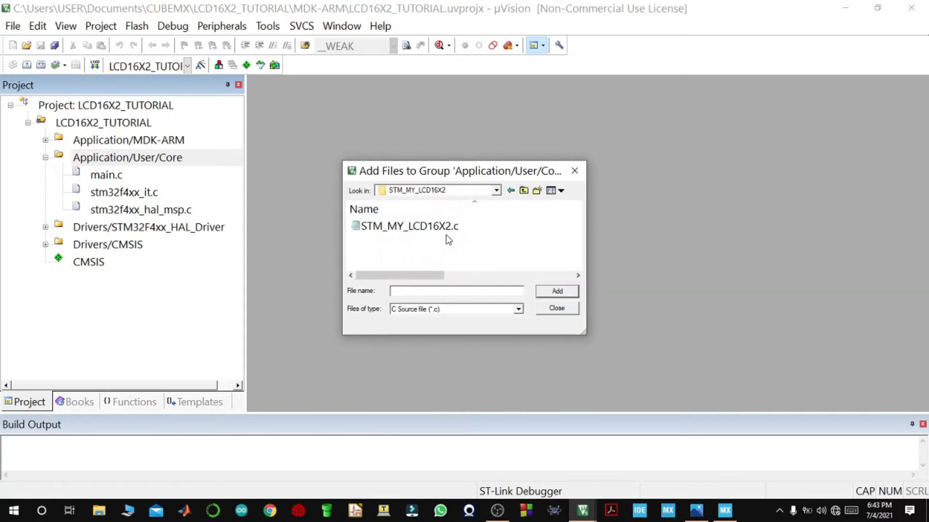
click(408, 226)
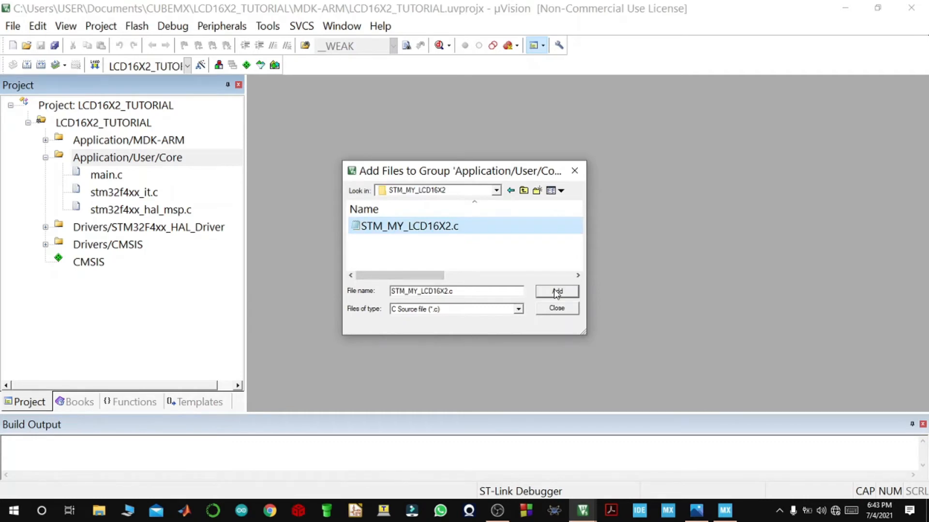
click(555, 292)
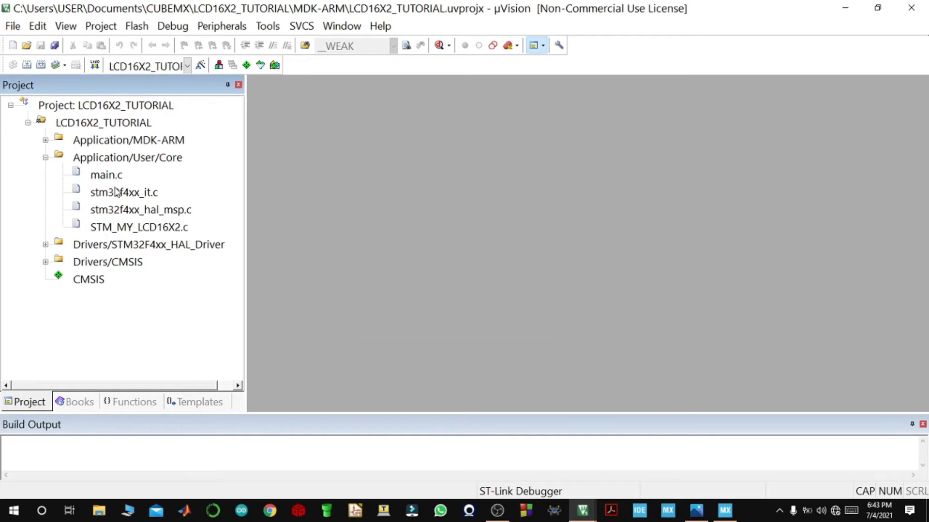
double_click(106, 175)
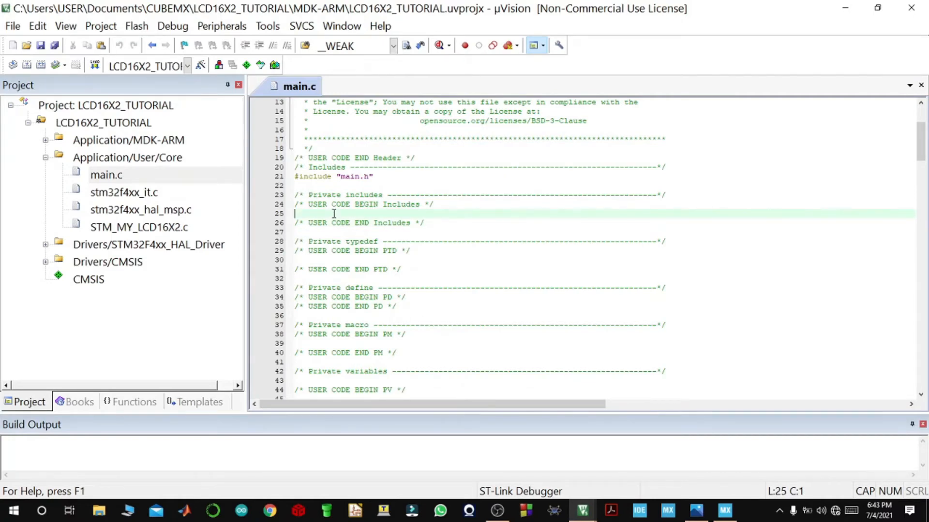
Add #include lines for <stdio.h>, <string.h> and <stdlib.h> under USER CODE BEGIN Includes.
text(#in)
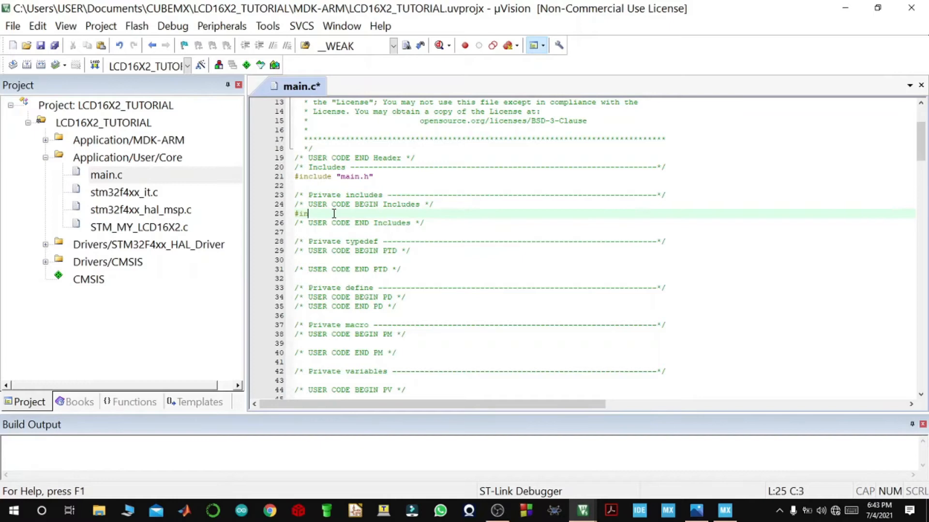
text(clude s)
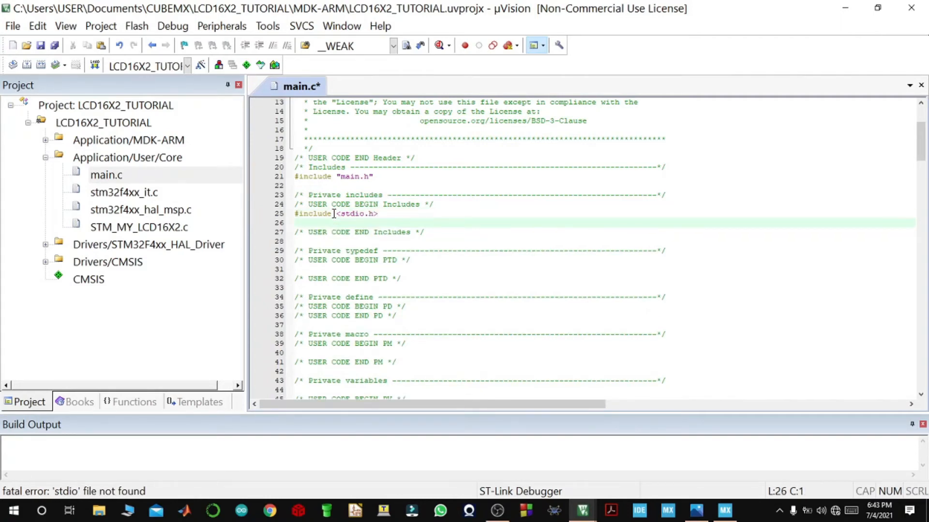
text(#in)
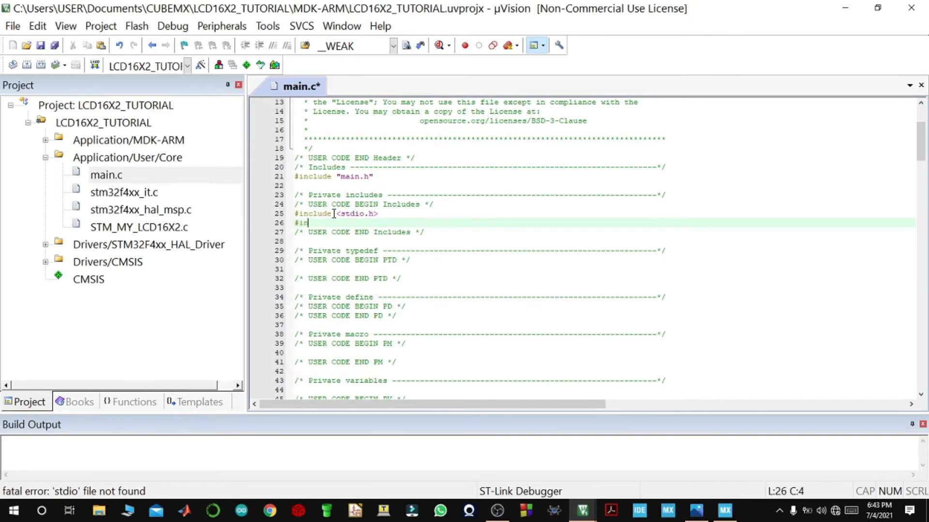
text(clude <>)
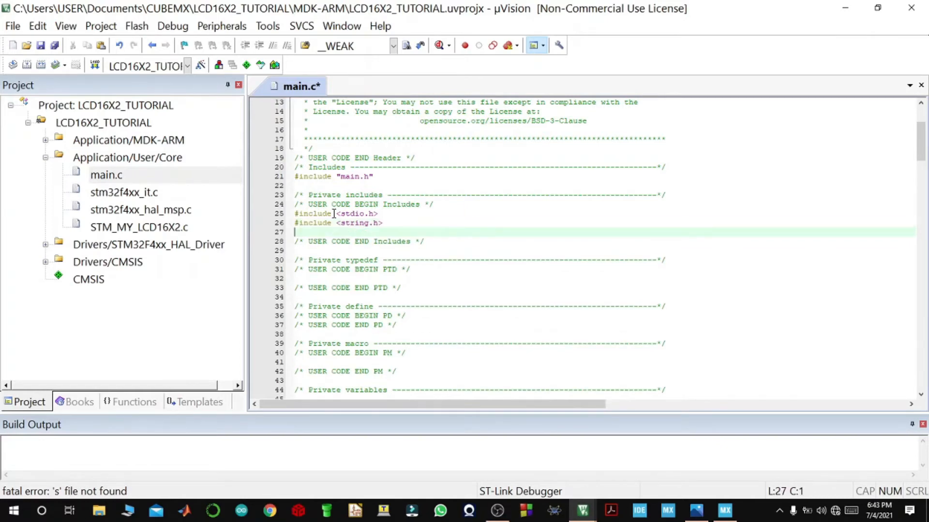
text(#include <>)
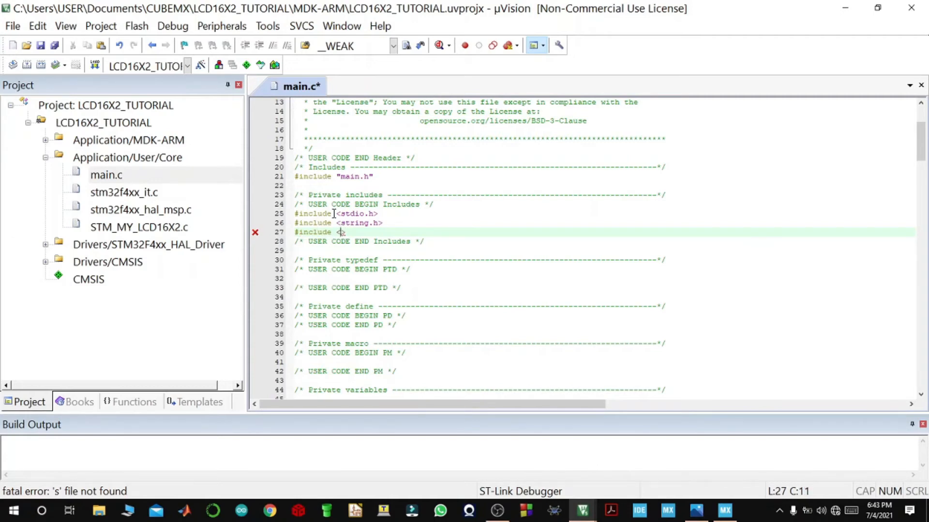
text(stdl)
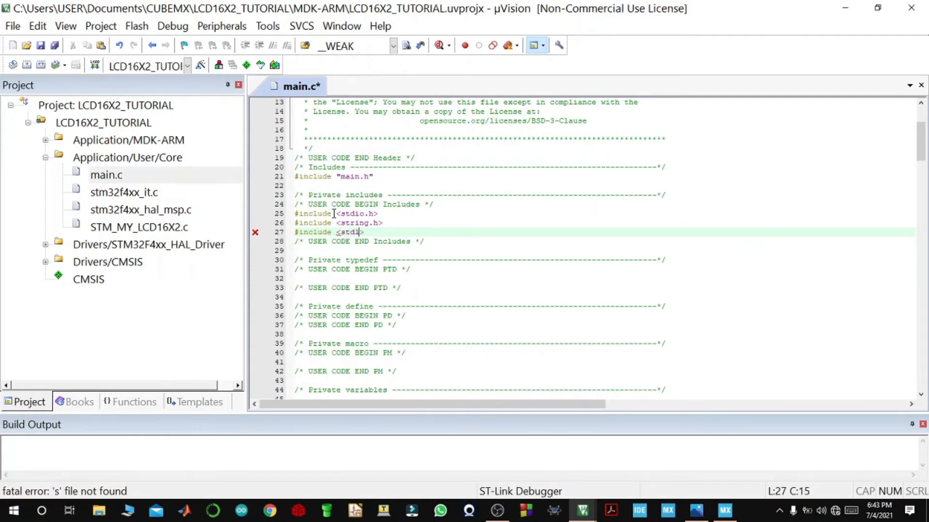
text(lib.)
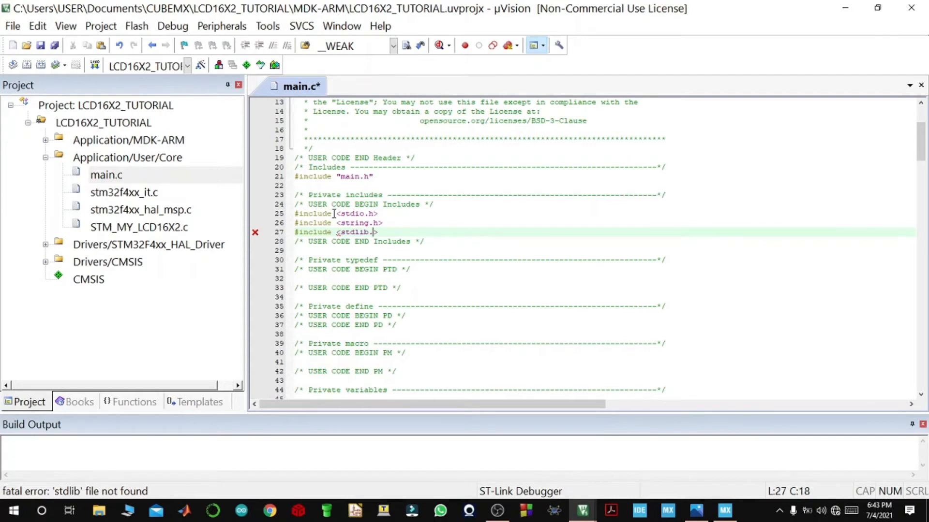
Add #include "STM_MY_LCD16X2.h" as the fourth user include in main.c.
key(enter)
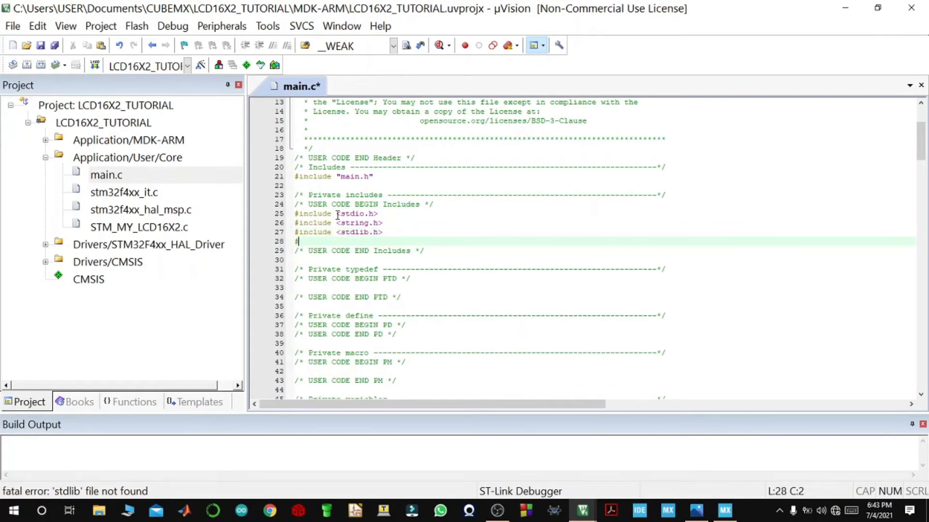
text(include ")
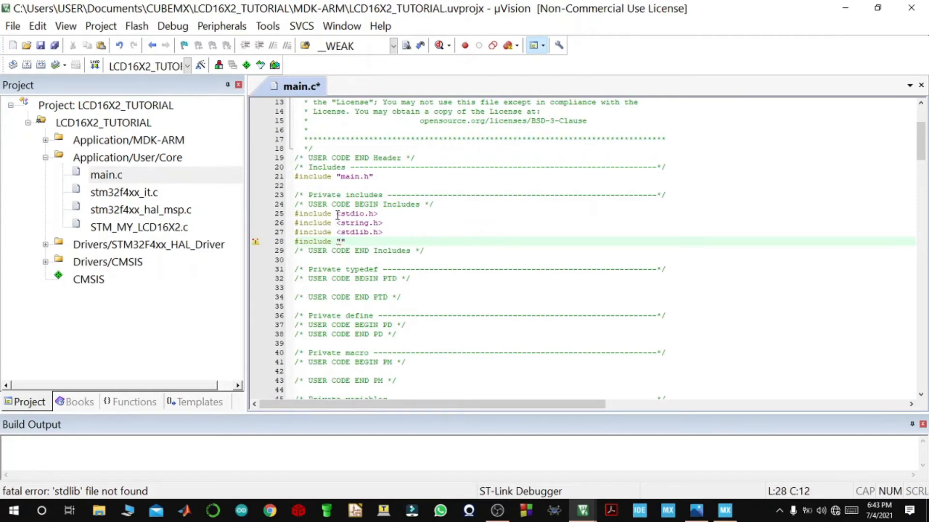
text(STM_MY_L)
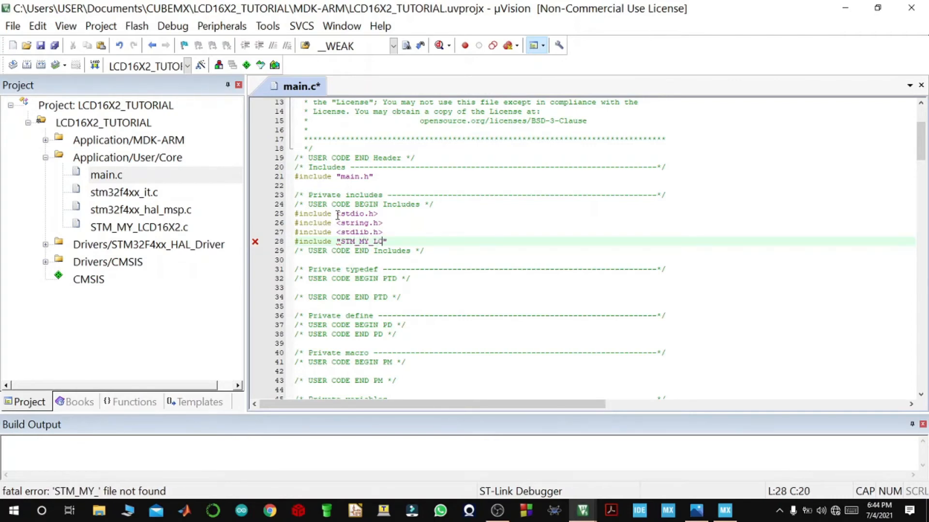
text(CD16X2.)
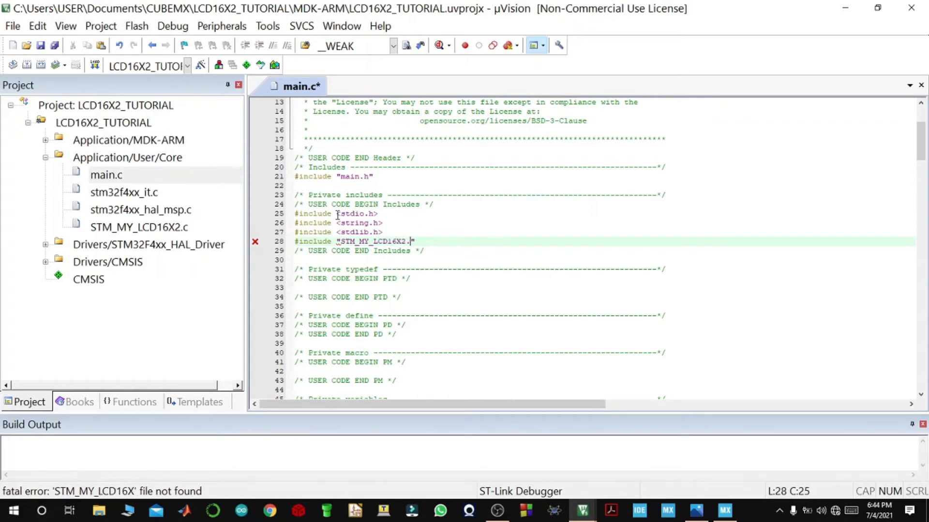
text(h)
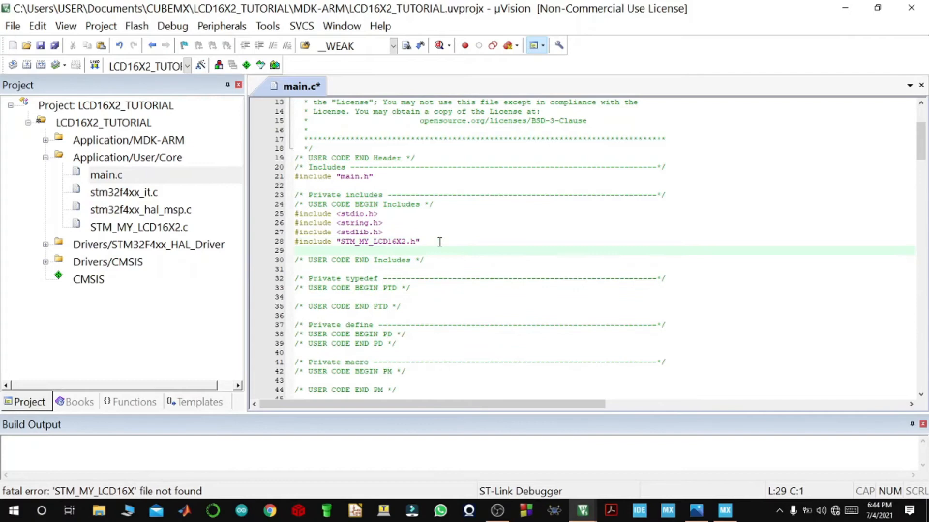
scroll(down, 3)
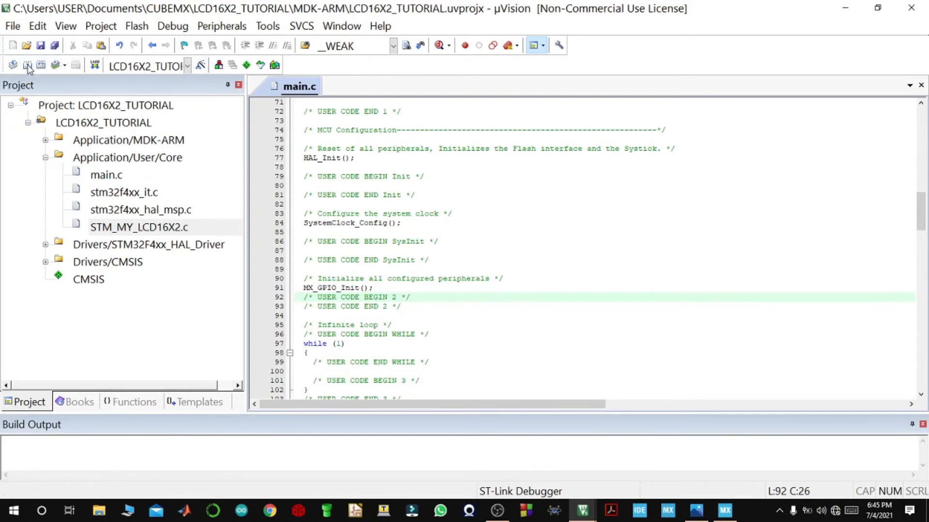
Build the project twice and confirm the Build Output reports 0 errors and 0 warnings.
click(27, 65)
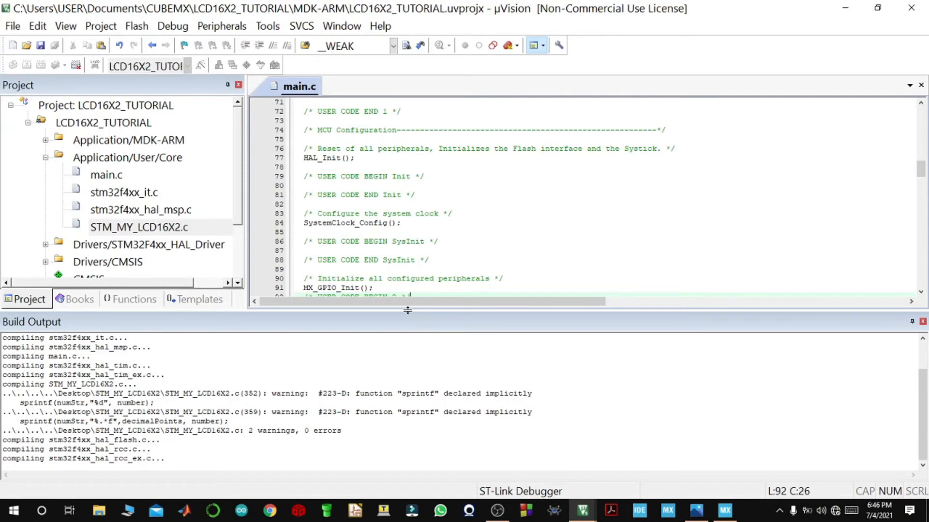
scroll(down, 3)
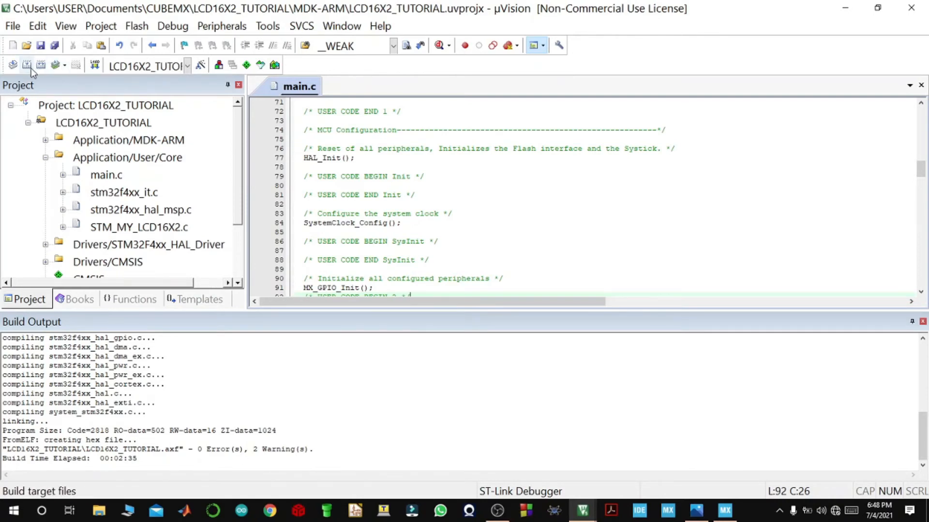
click(27, 65)
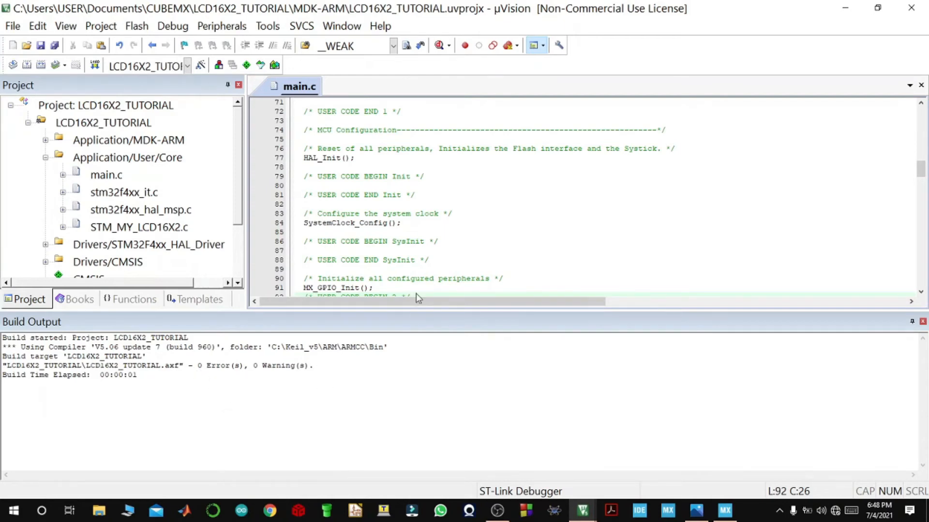
scroll(down, 3)
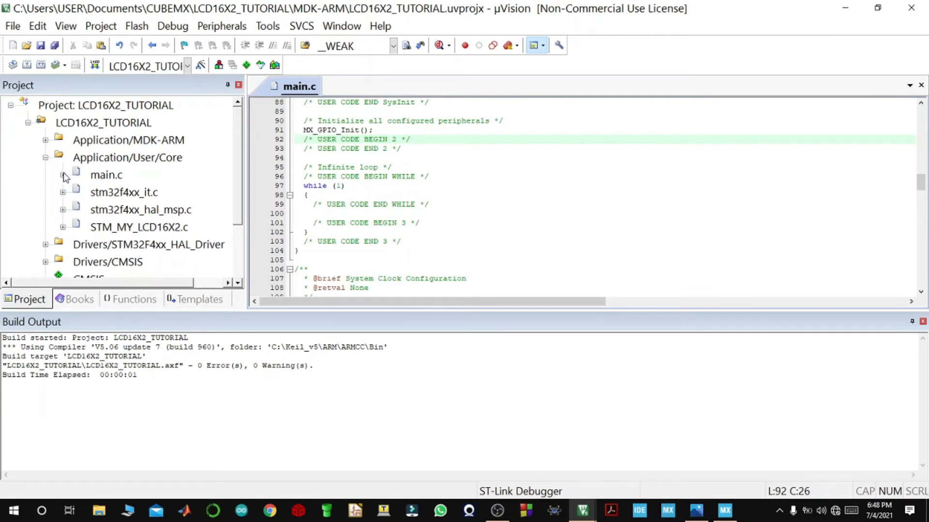
Open STM_MY_LCD16X2.h from the project tree in its own editor tab and scroll through it.
scroll(down, 3)
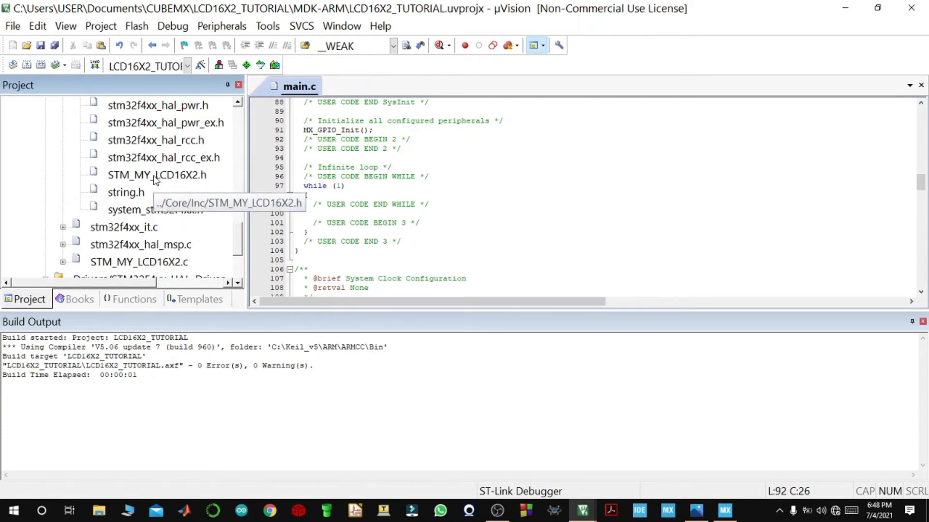
double_click(157, 175)
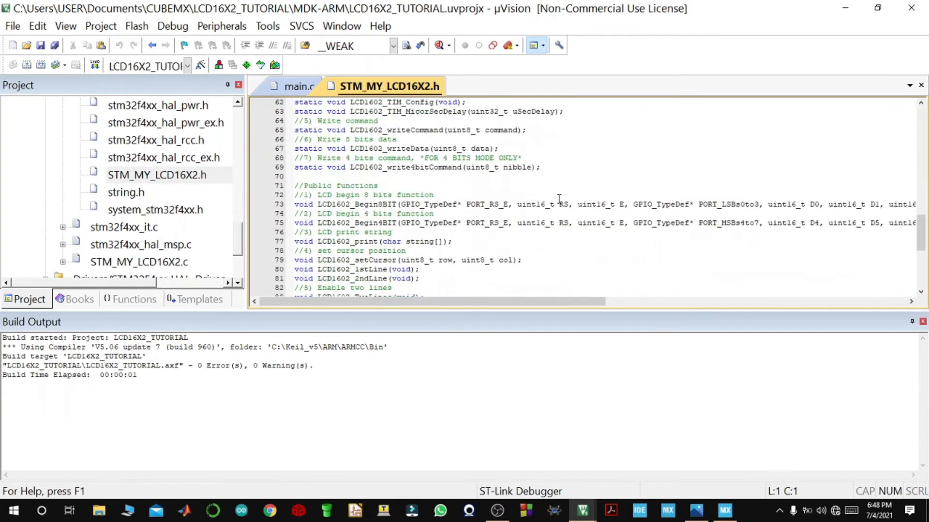
scroll(down, 3)
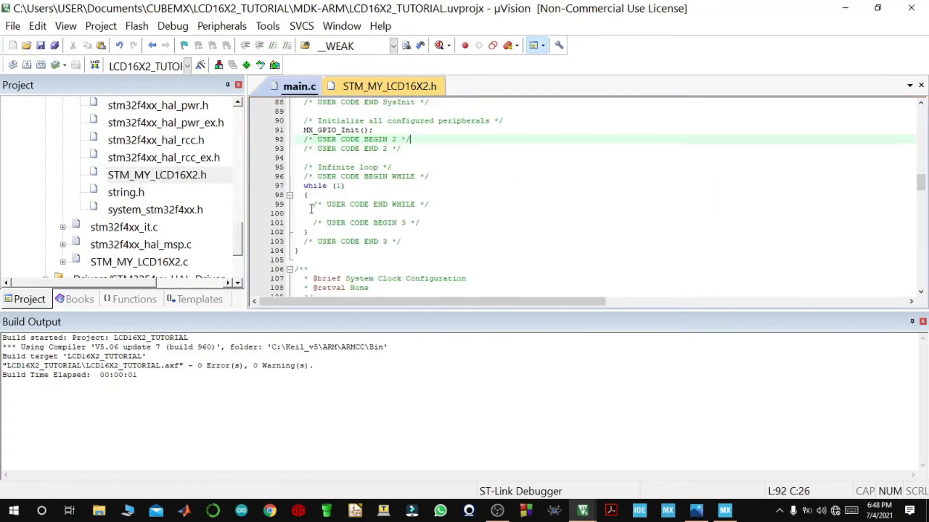
scroll(down, 3)
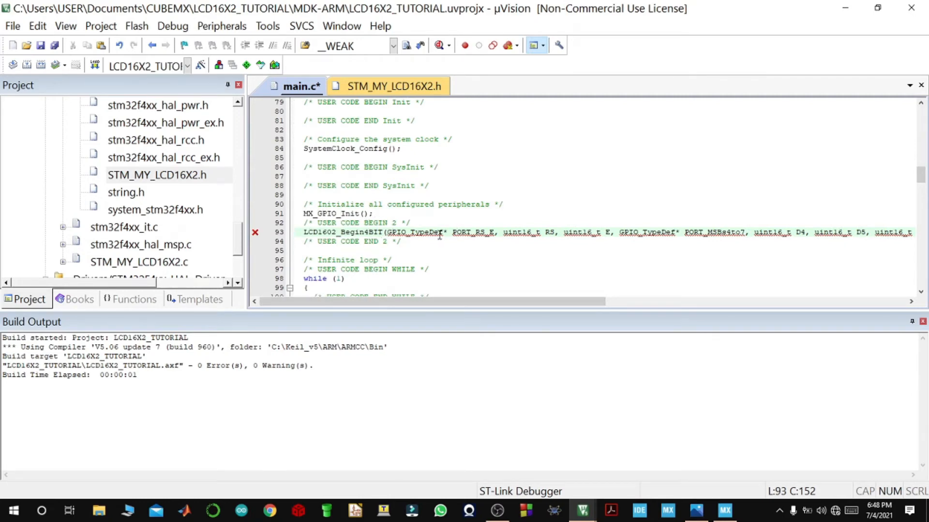
Replace the first LCD1602_Begin4BIT parameters with RS_GPIO_Port, RS_Pin and E_Pin.
click(494, 232)
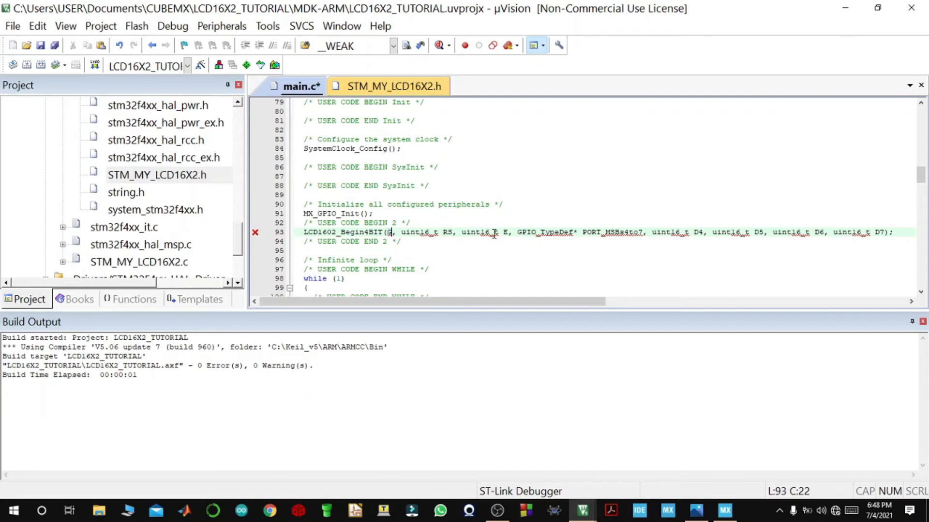
key(Backspace)
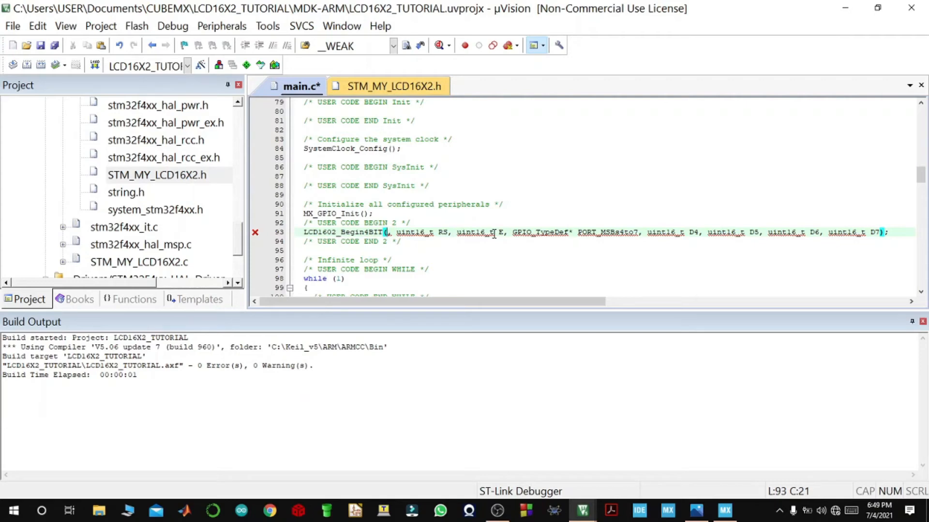
text(RS)
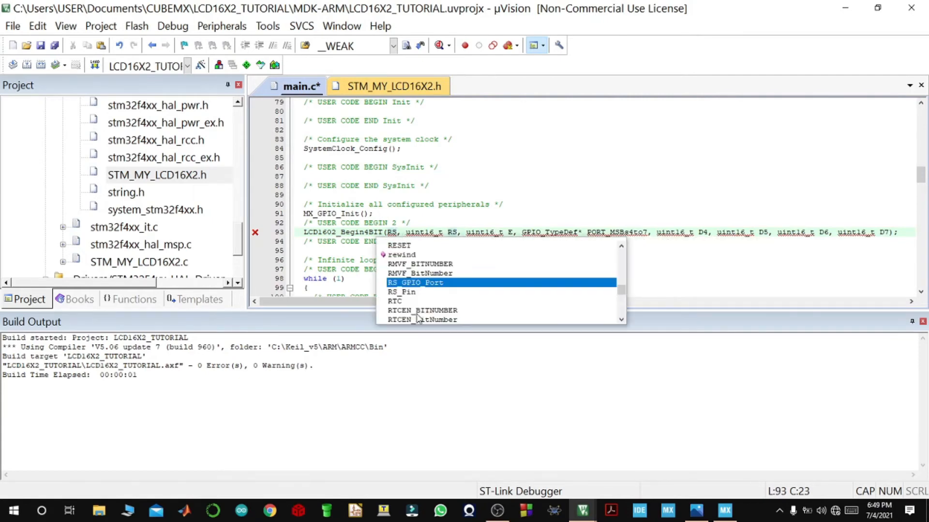
double_click(415, 283)
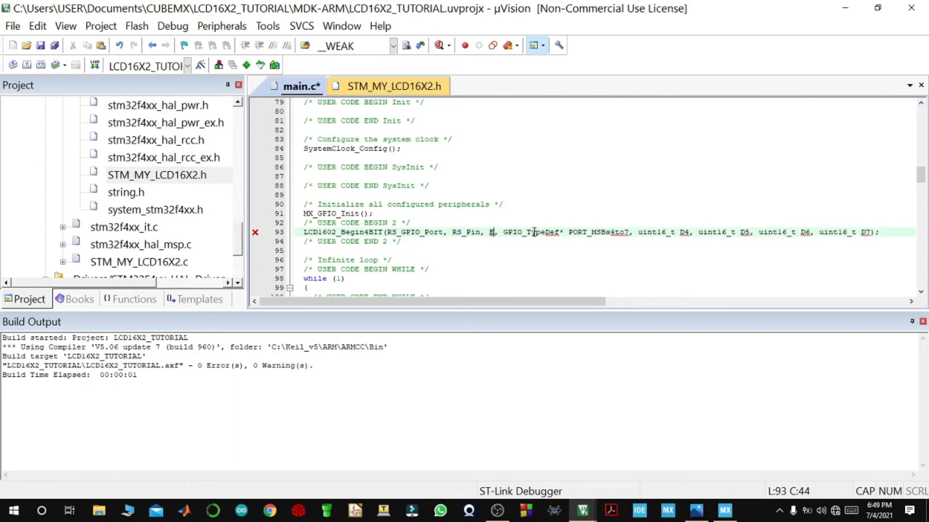
text(,)
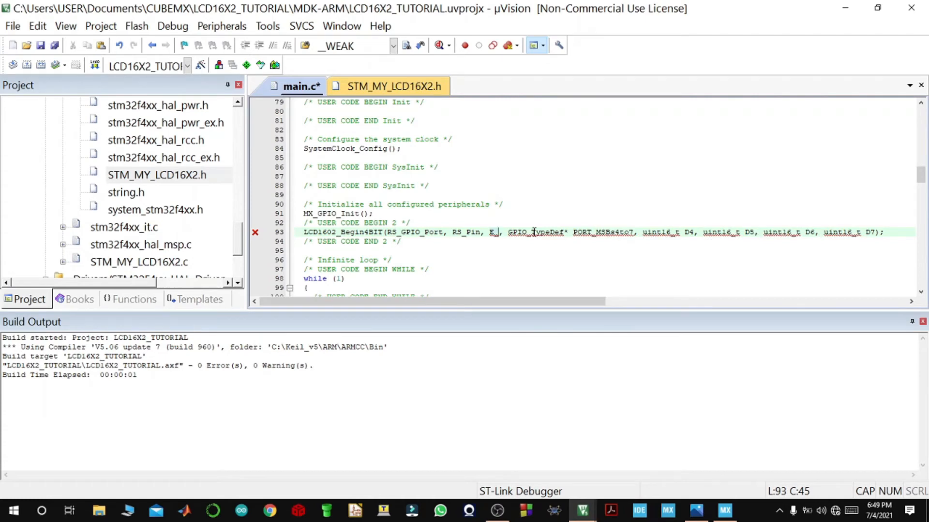
text(E_)
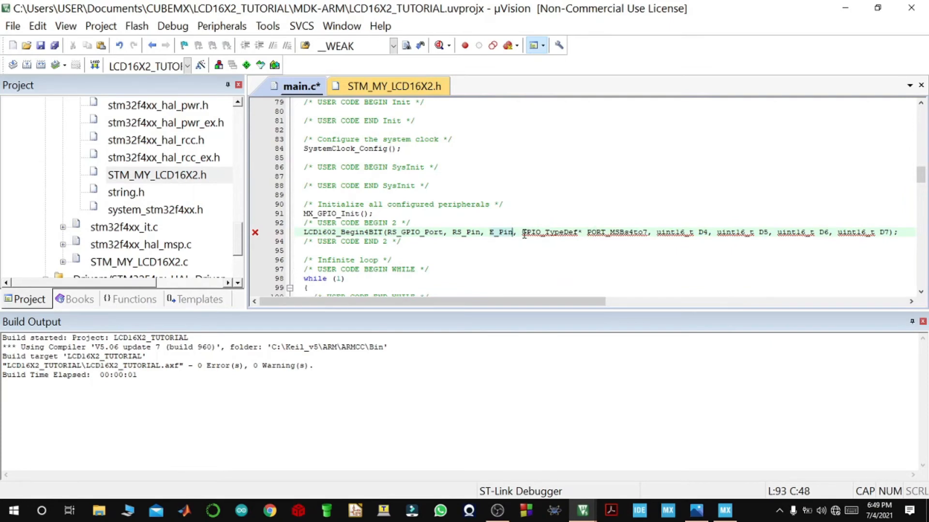
Replace the data-port parameters with D4_GPIO_Port, D4_Pin, D5_Pin, D6_Pin and D7_Pin.
drag(522, 231, 644, 231)
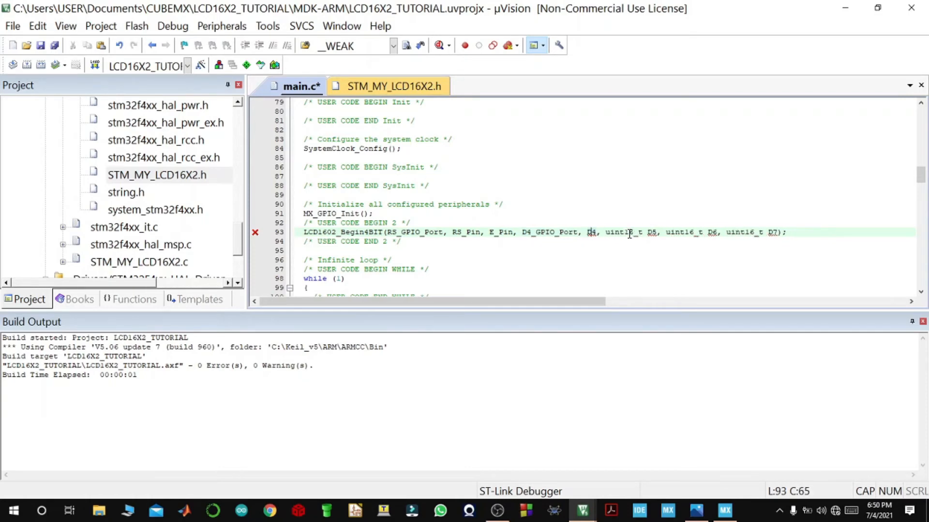
text(_P)
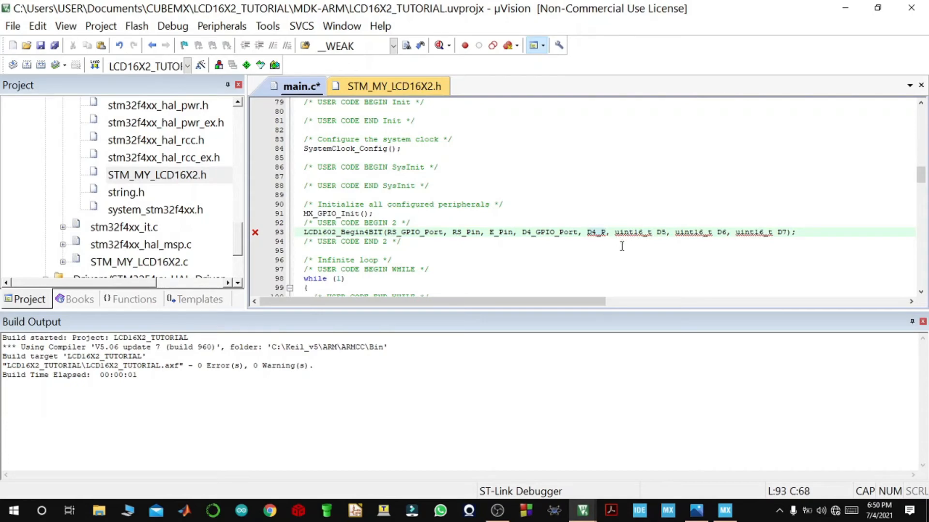
text(D4_)
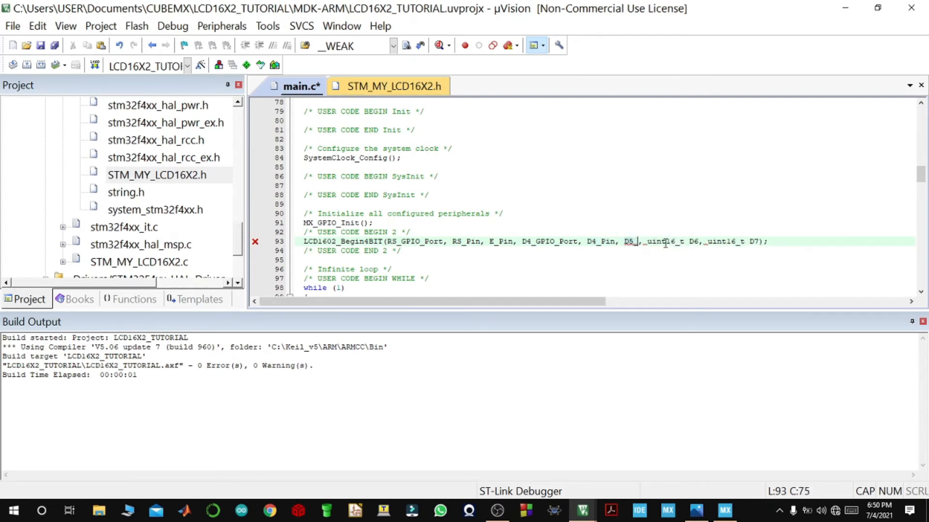
text(_Pin,)
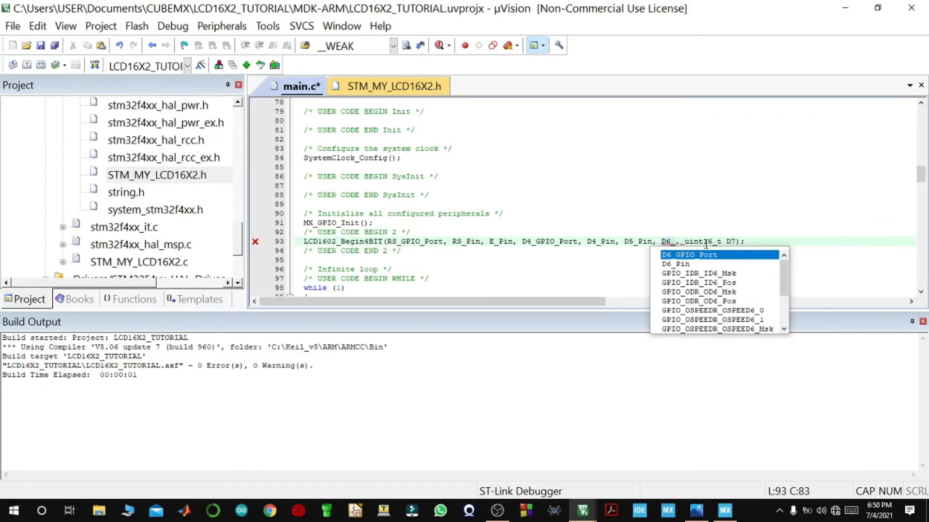
text(_)
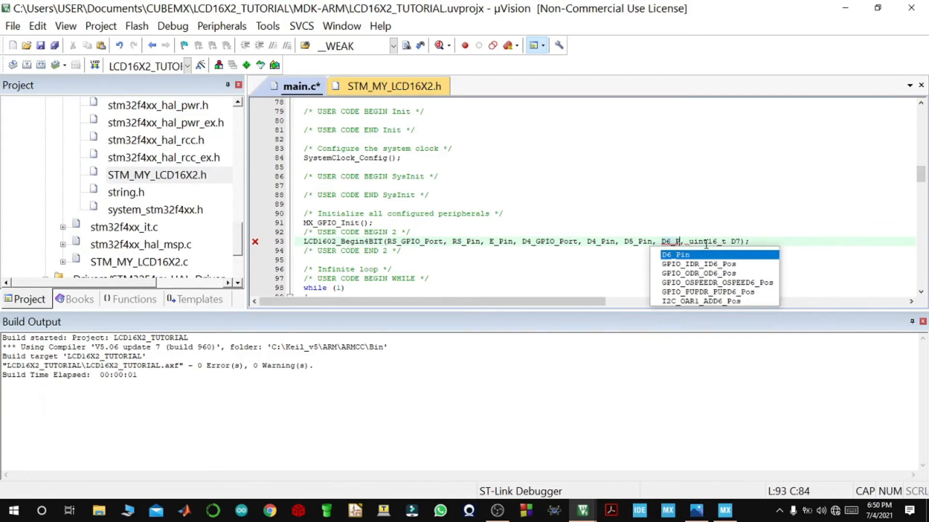
key(Tab)
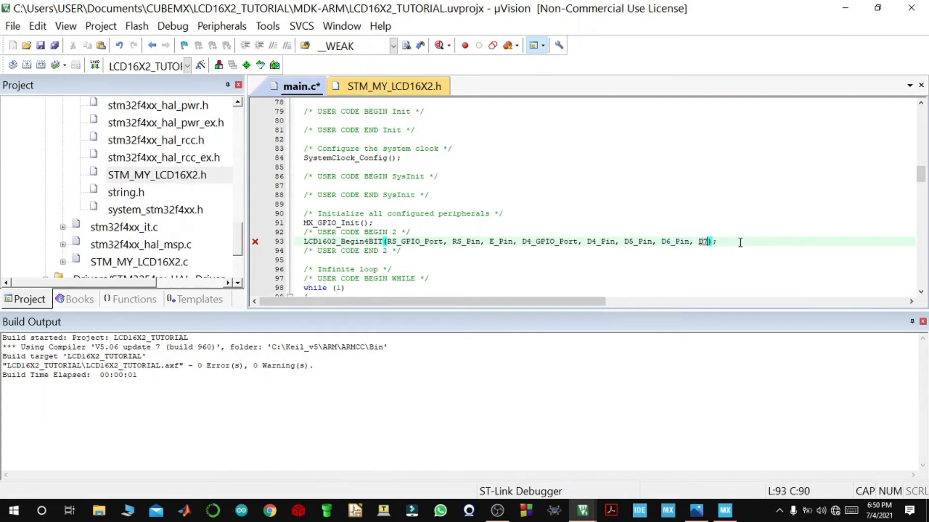
text(D7)
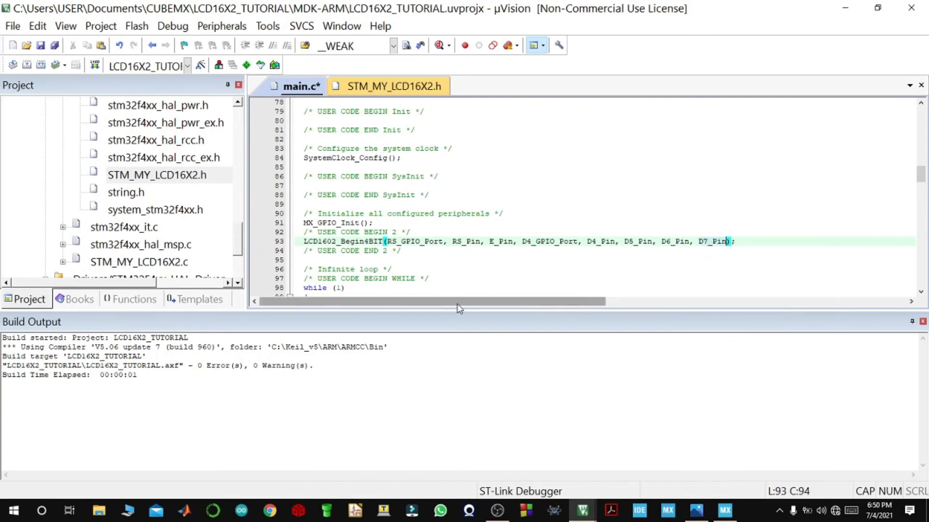
mouse_move(384, 86)
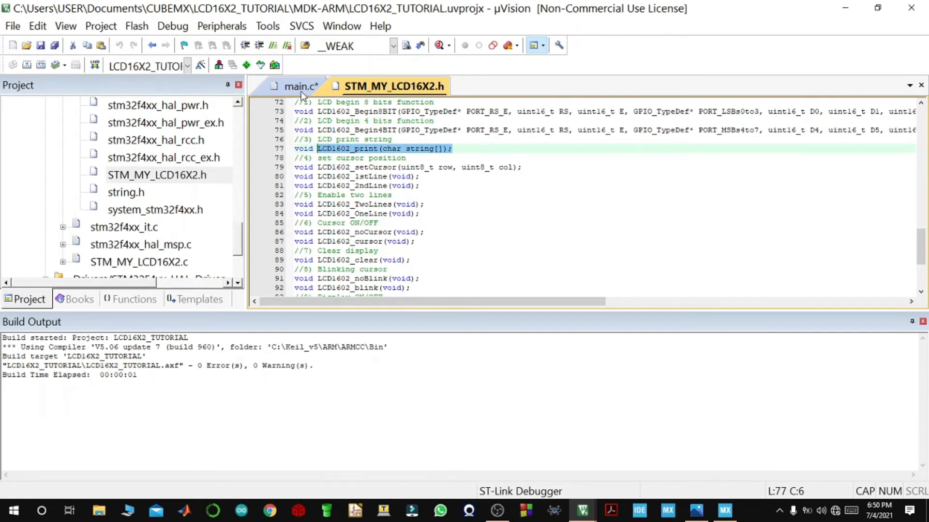
click(301, 86)
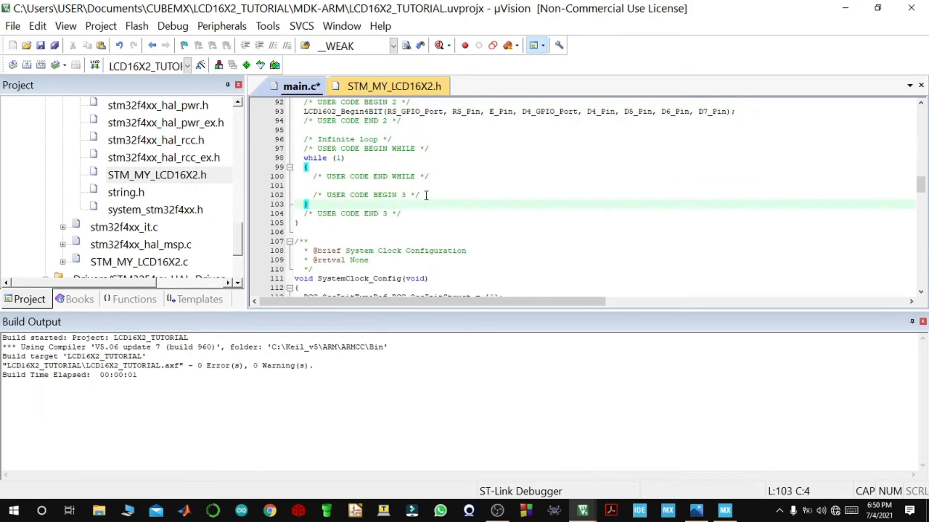
Add LCD1602_print("PLEASE DONT"); inside the main while loop.
text(LCD1602_print(char string[]);)
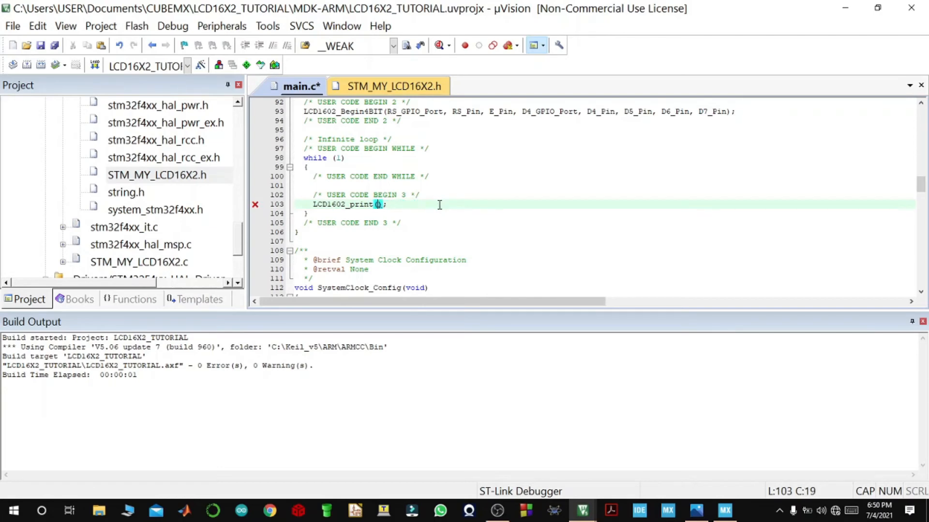
text(")
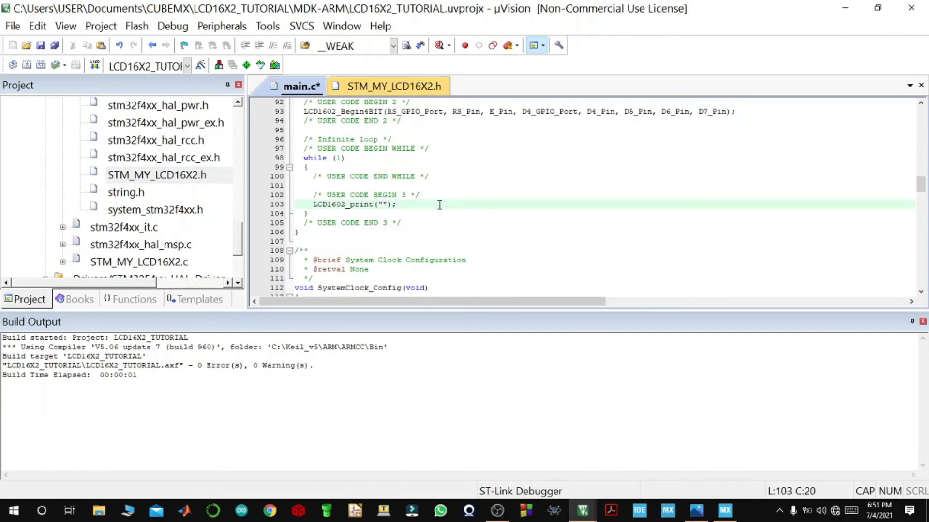
text(PI)
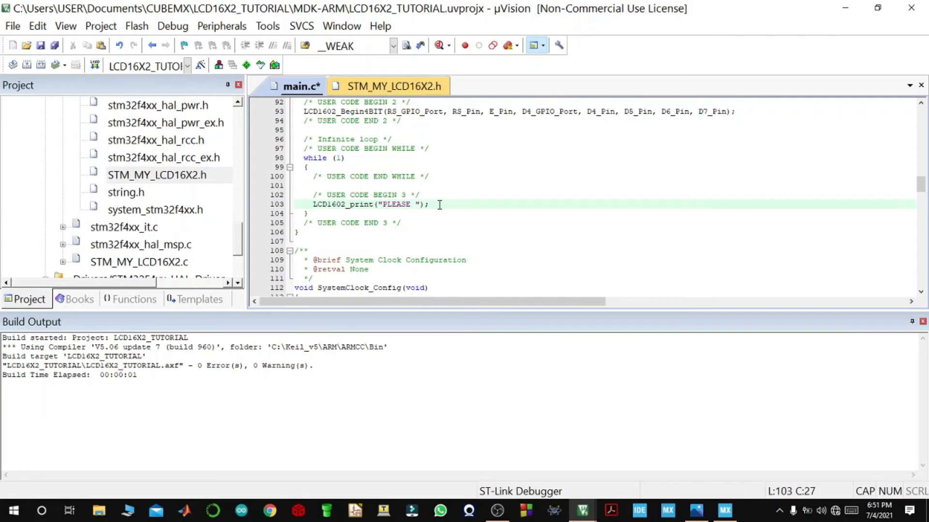
text(DONT)
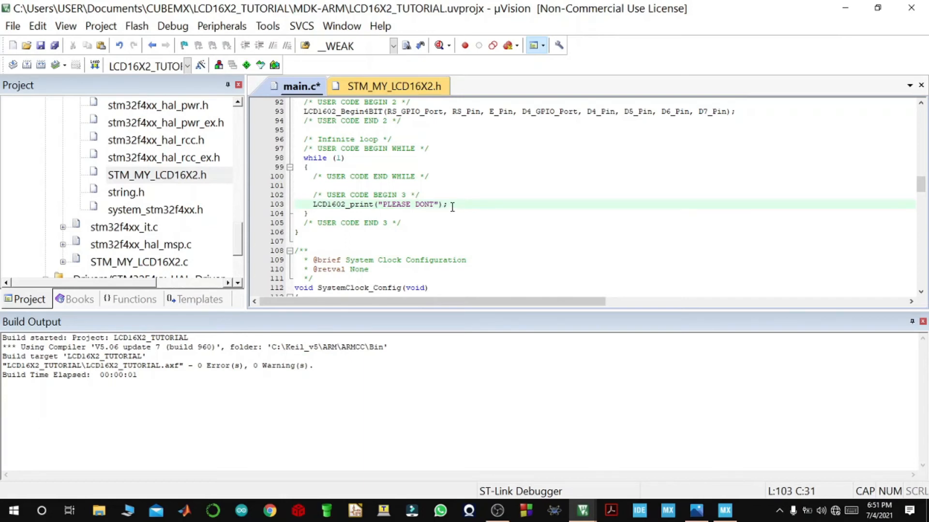
mouse_move(453, 207)
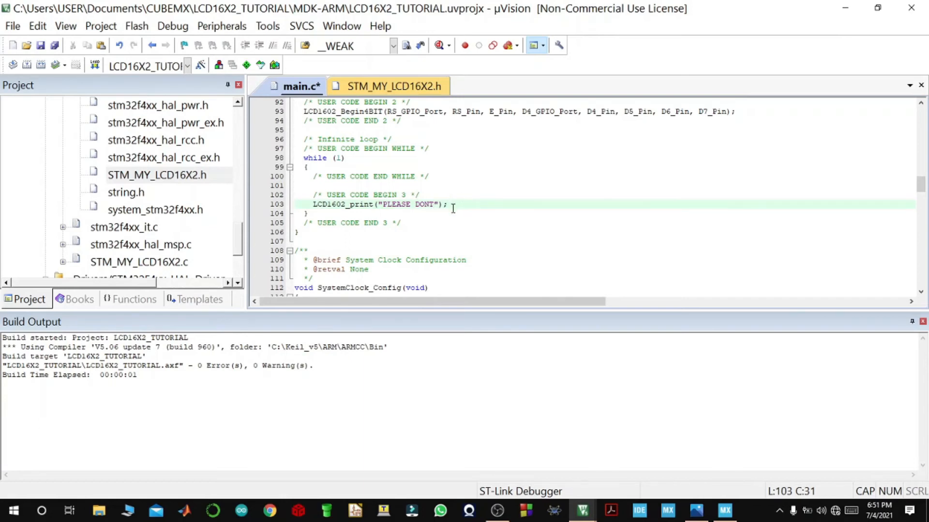
mouse_move(378, 190)
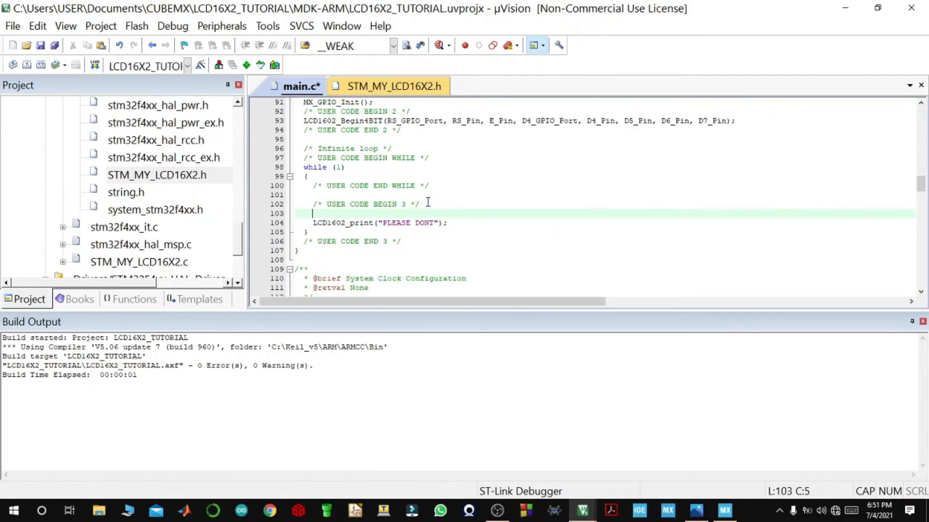
Add LCD1602_clear(); before the print and HAL_Delay(1000); after it.
text(LCD)
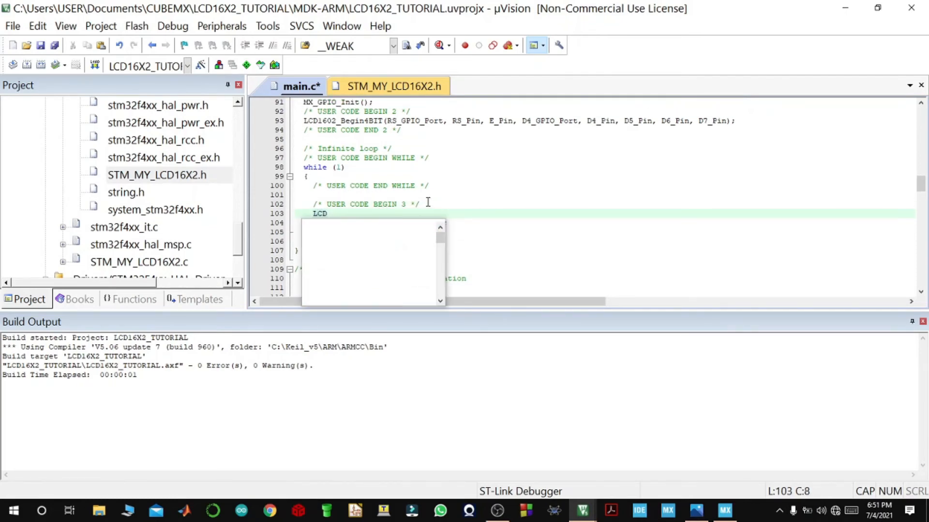
text(16)
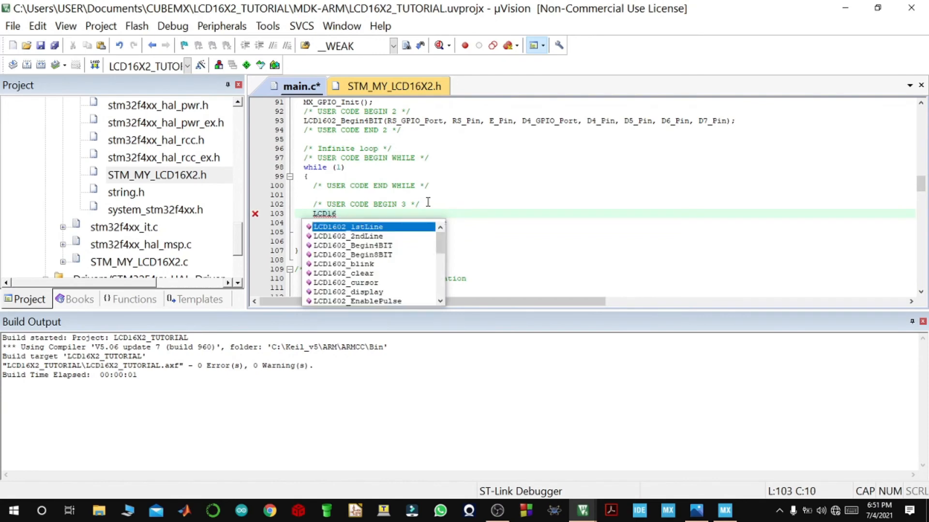
text(_)
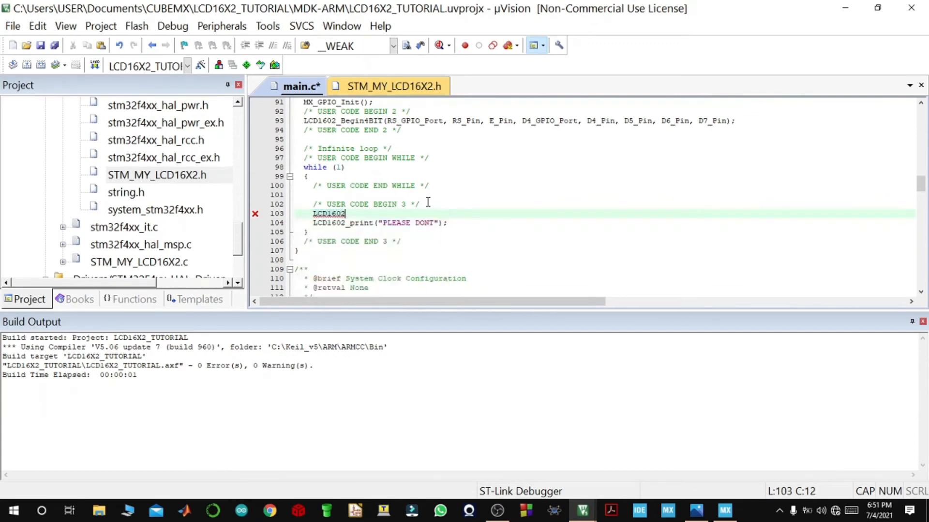
text(_clear)
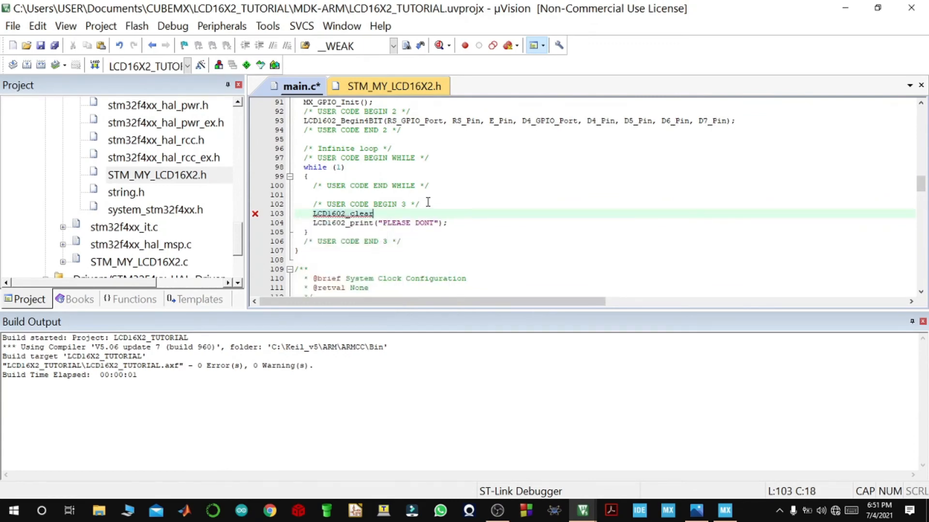
text(();)
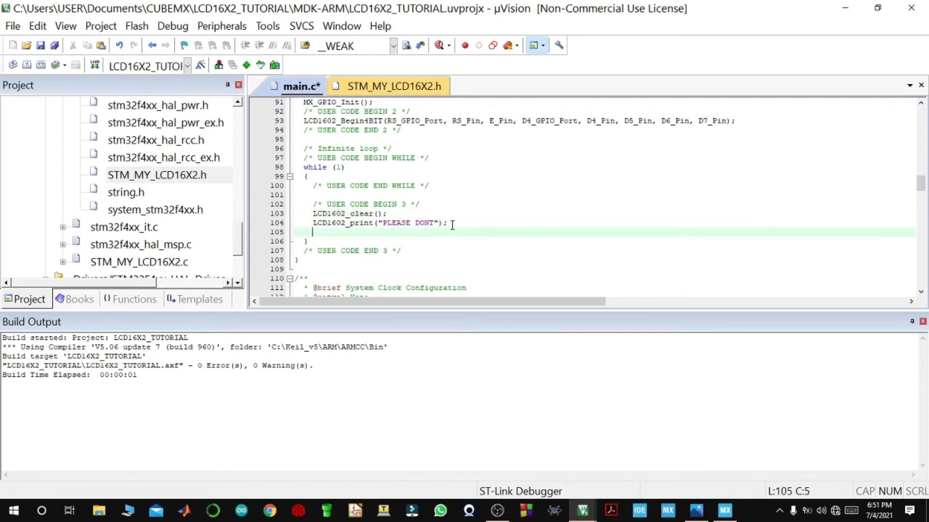
text(HAL)
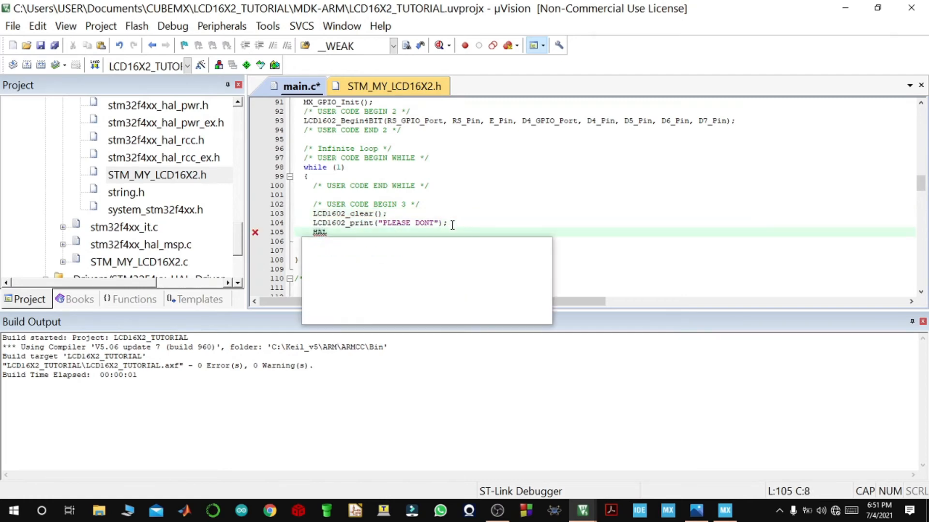
text(L)
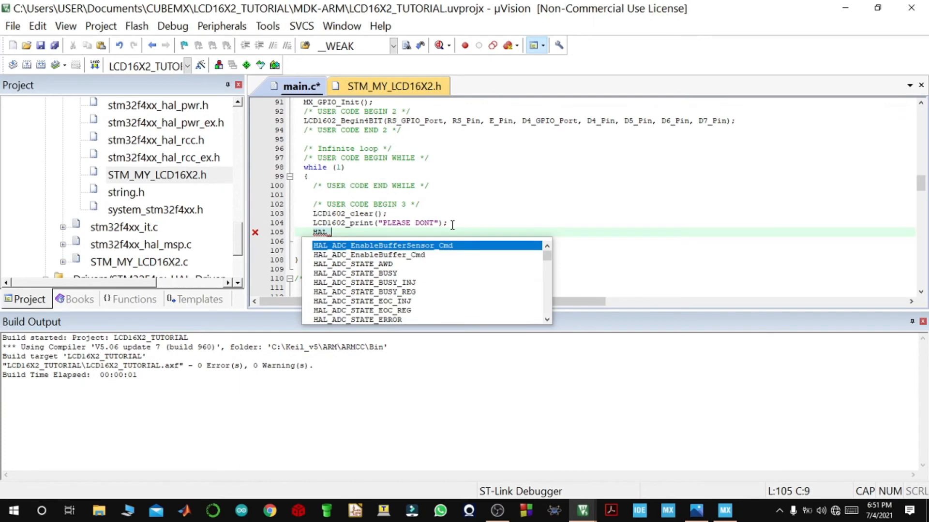
text(Delay()
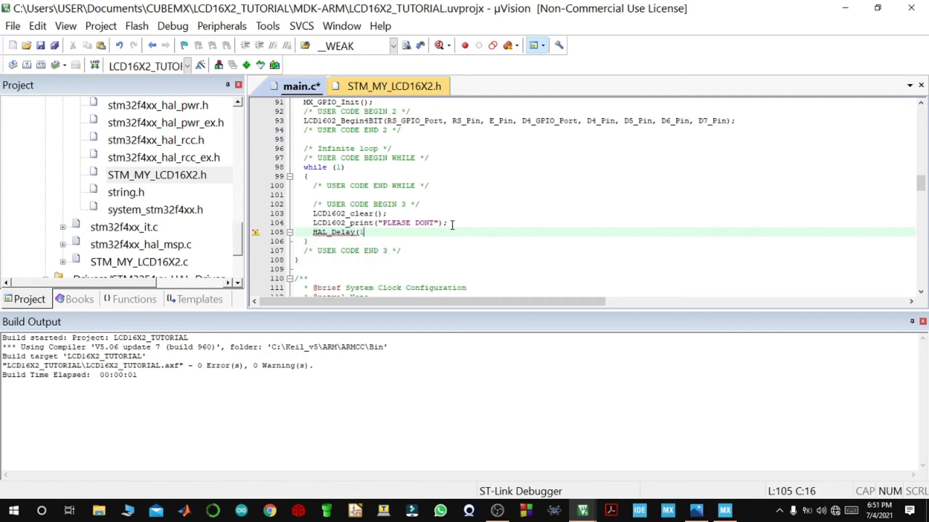
text(1000);)
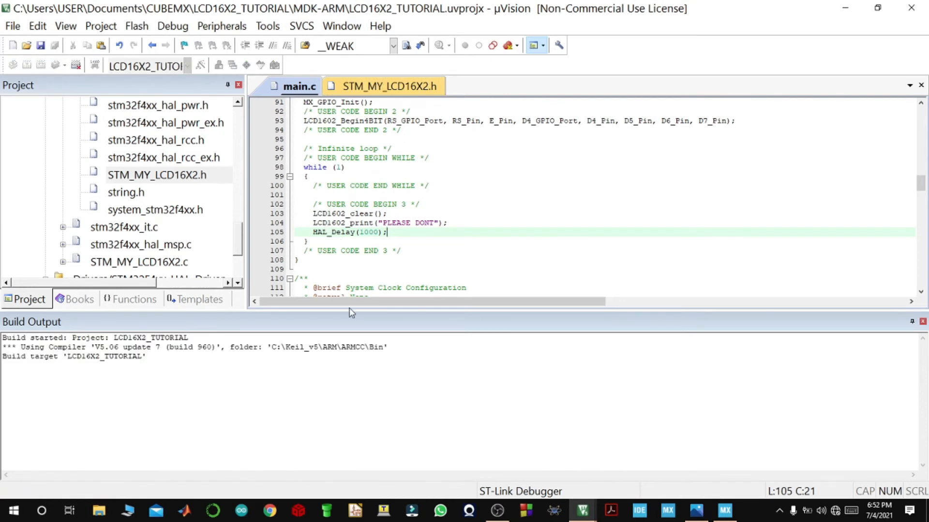
Download the built program to the board and wait for Verify OK.
click(183, 46)
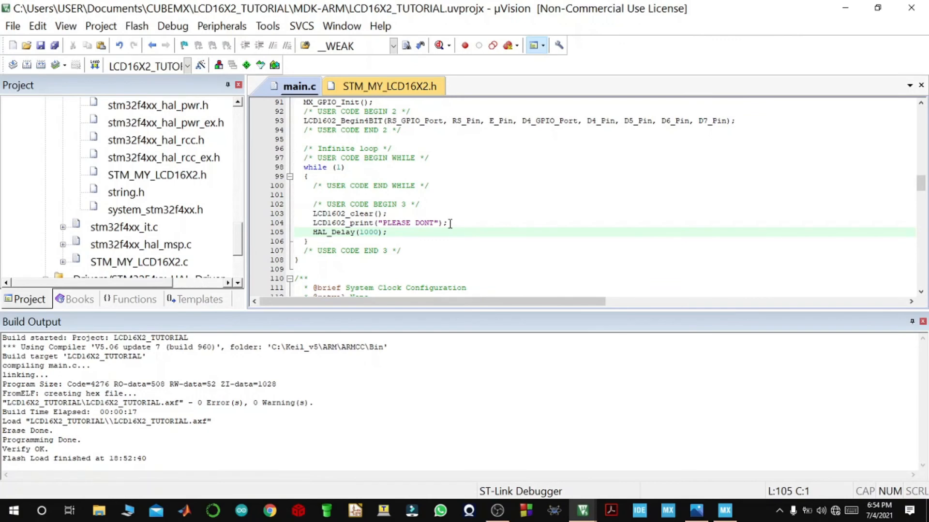
Copy LCD1602_1stLine from the header and call it after LCD1602_clear(); in main.c's loop.
click(389, 86)
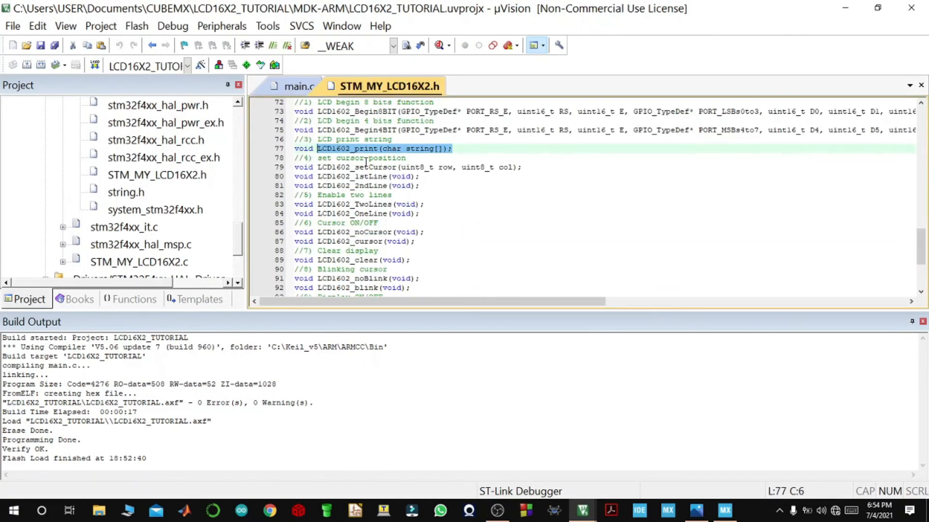
click(338, 176)
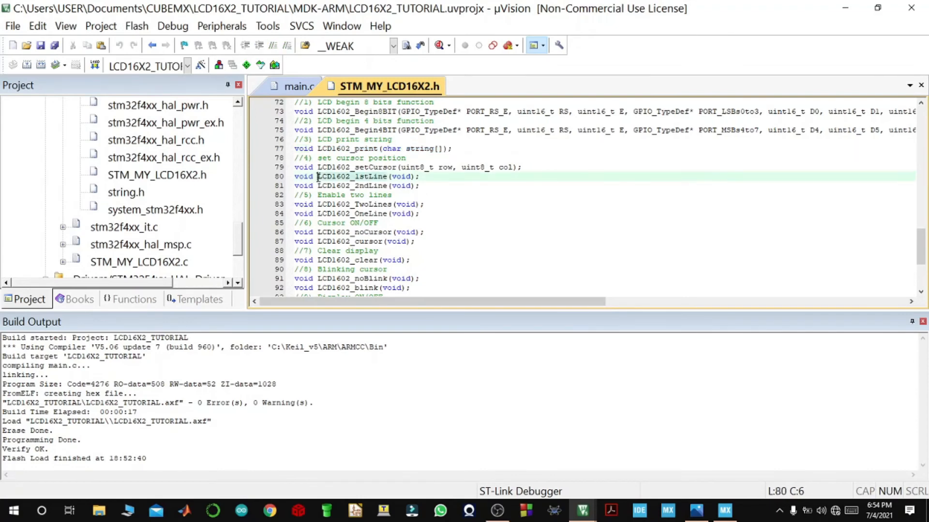
double_click(352, 176)
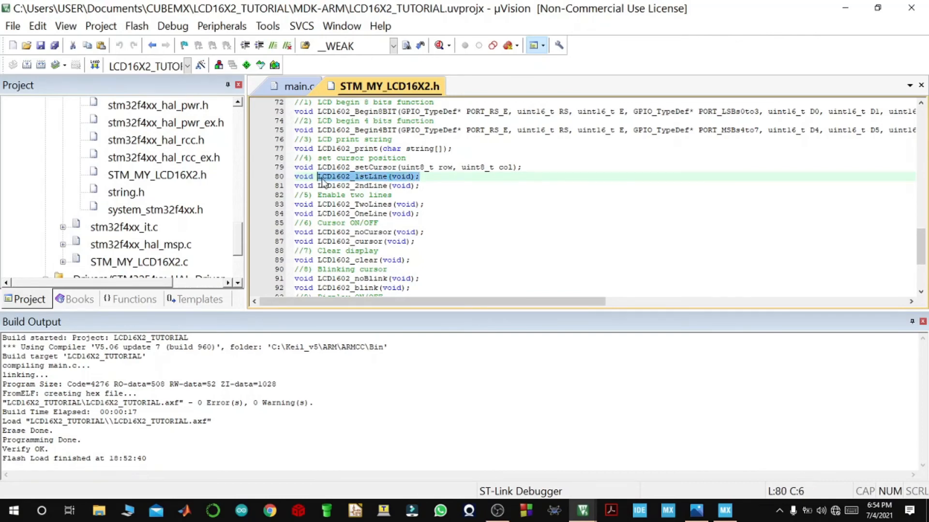
click(299, 86)
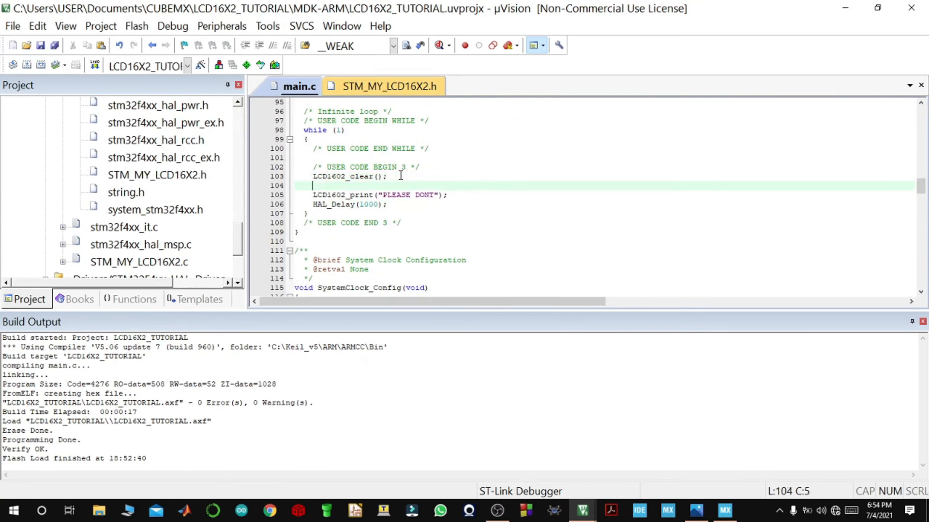
text(LCD1602_1stLine(void);)
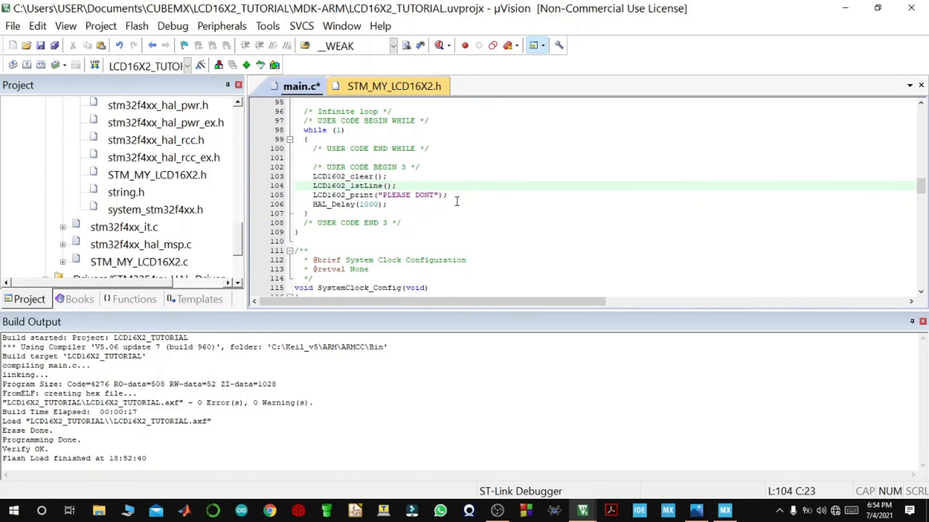
click(448, 194)
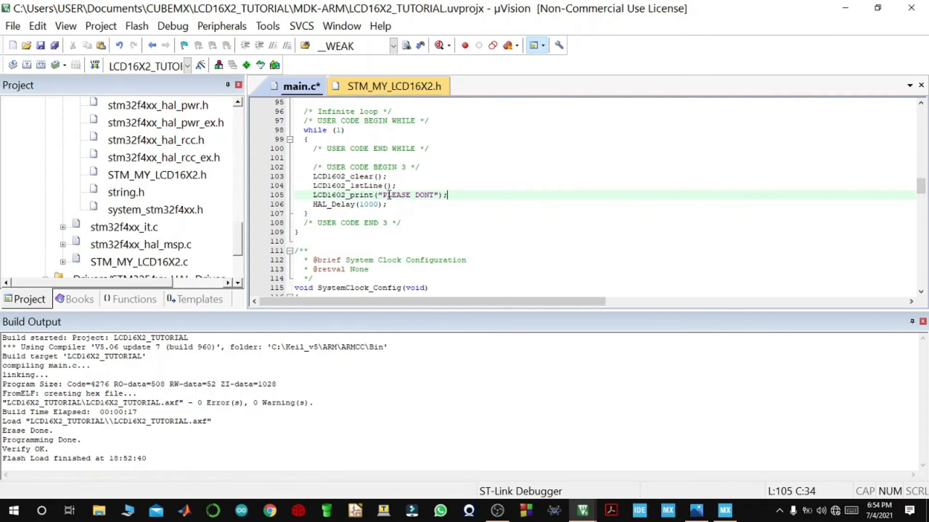
mouse_move(456, 208)
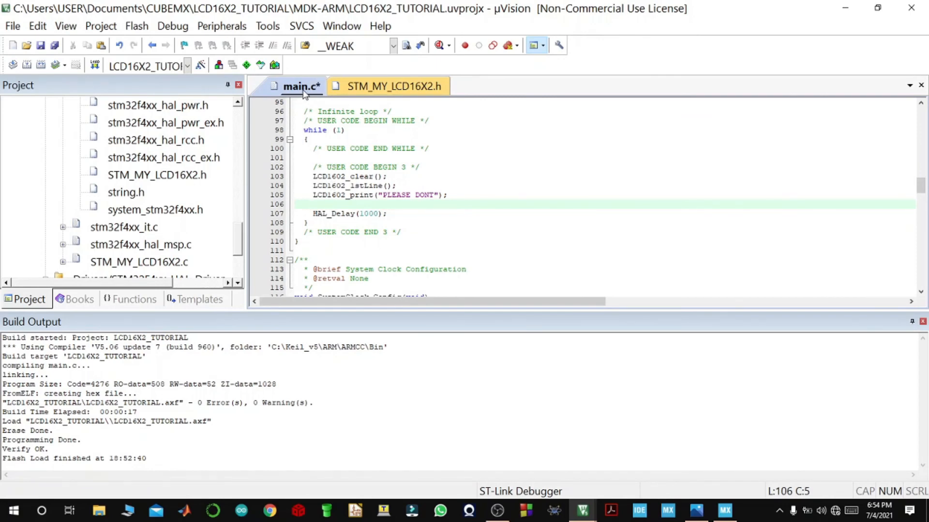
Add an LCD1602_2ndLine() call to the loop, copied from the header with void removed.
click(393, 86)
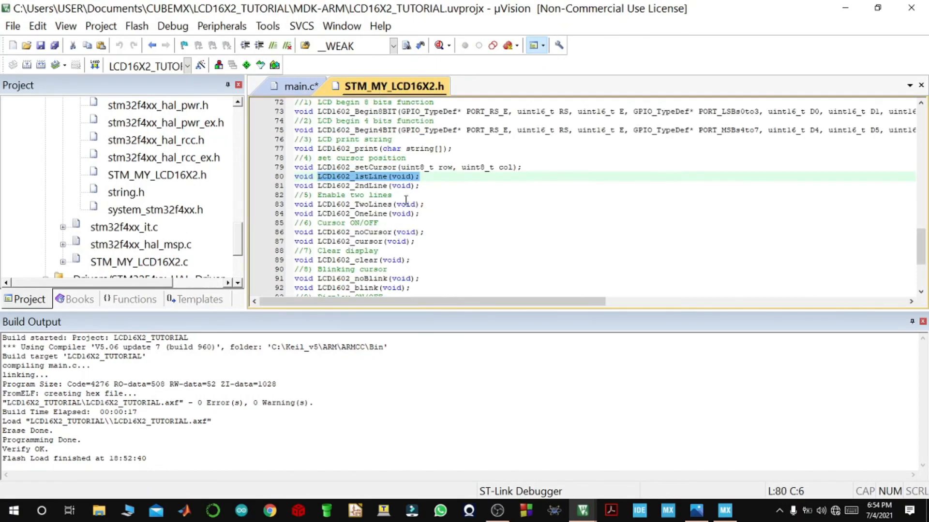
click(367, 186)
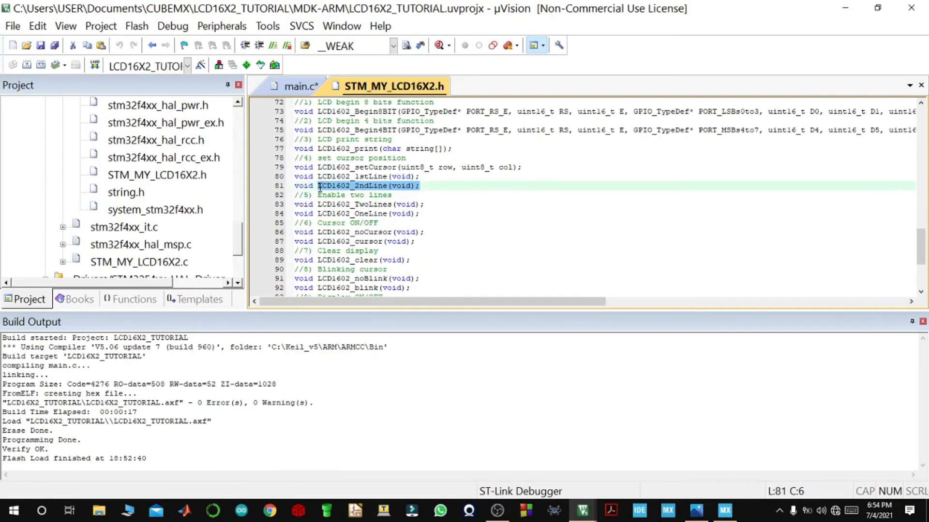
click(296, 86)
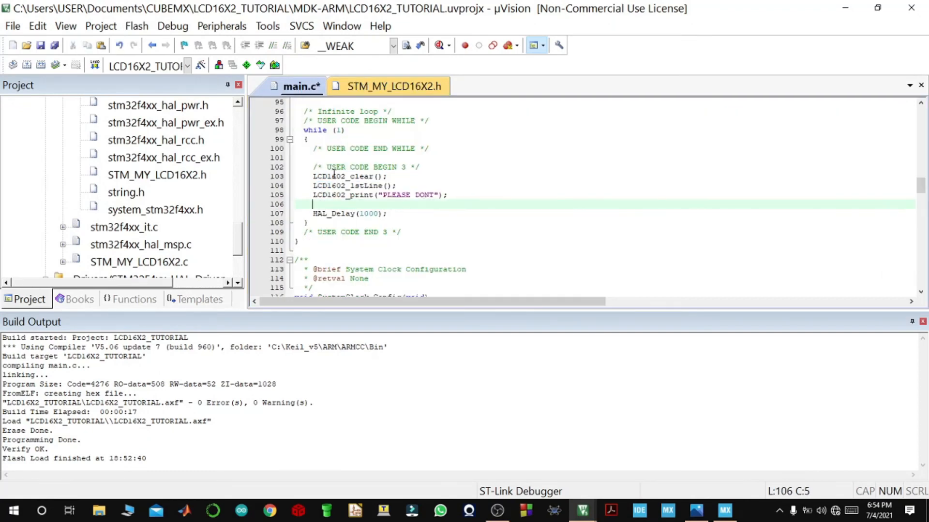
text(LCD1602_2ndLine(void);)
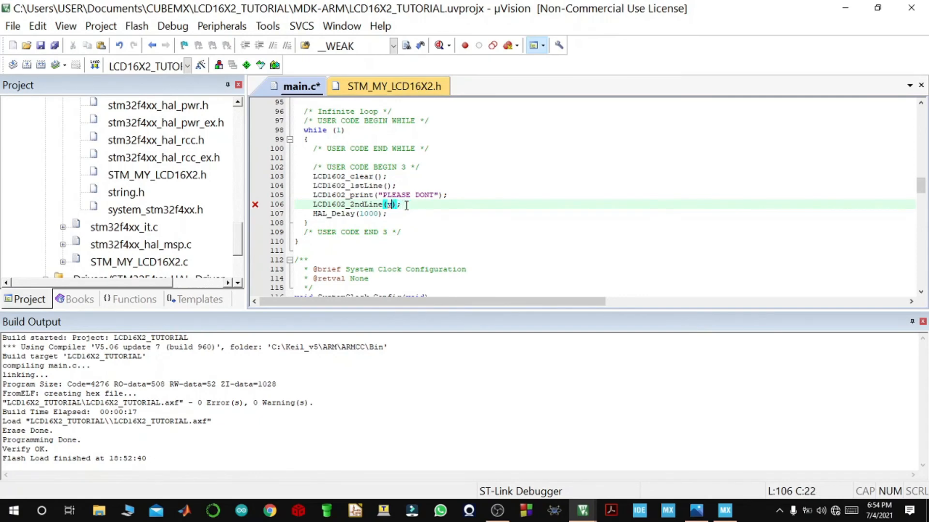
click(314, 194)
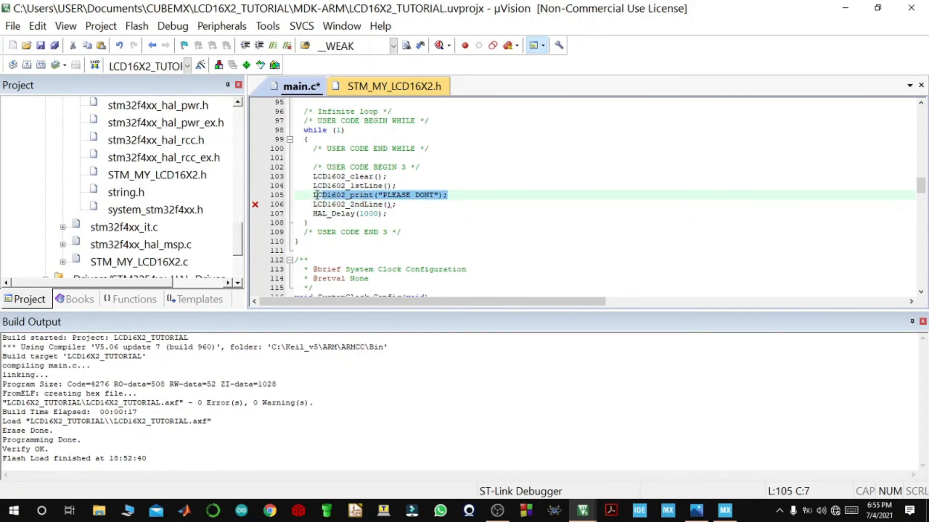
Add a second LCD1602_print line and retype its message ending in SUBSCRIBE.
click(397, 204)
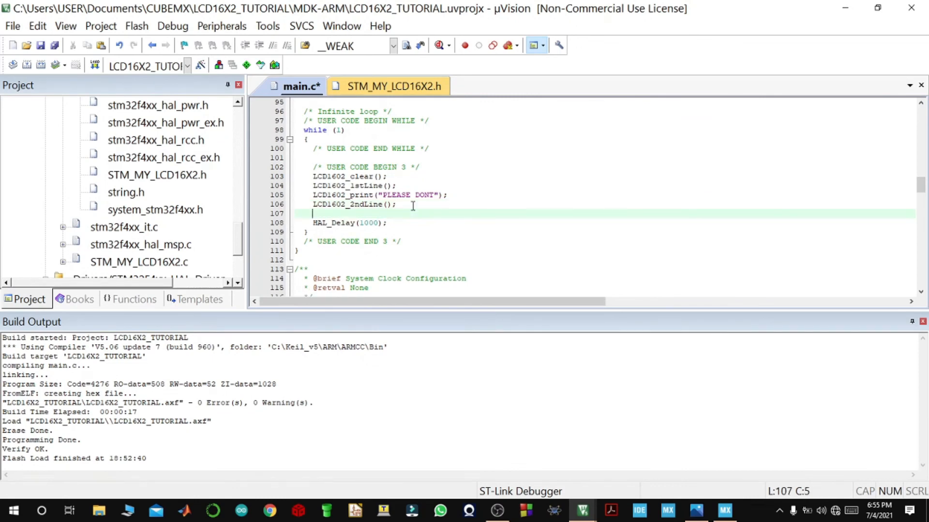
text(LCD1602_print("PLEASE DONT");)
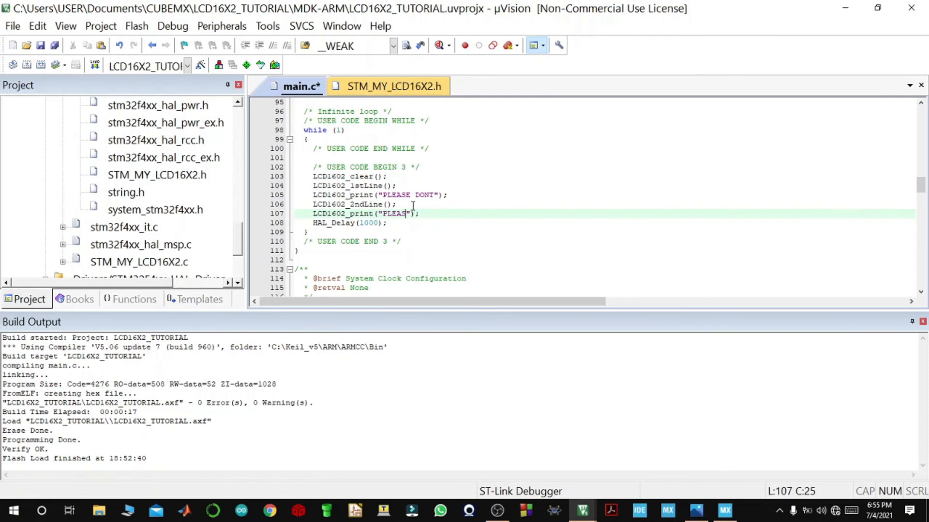
key(BackSpace)
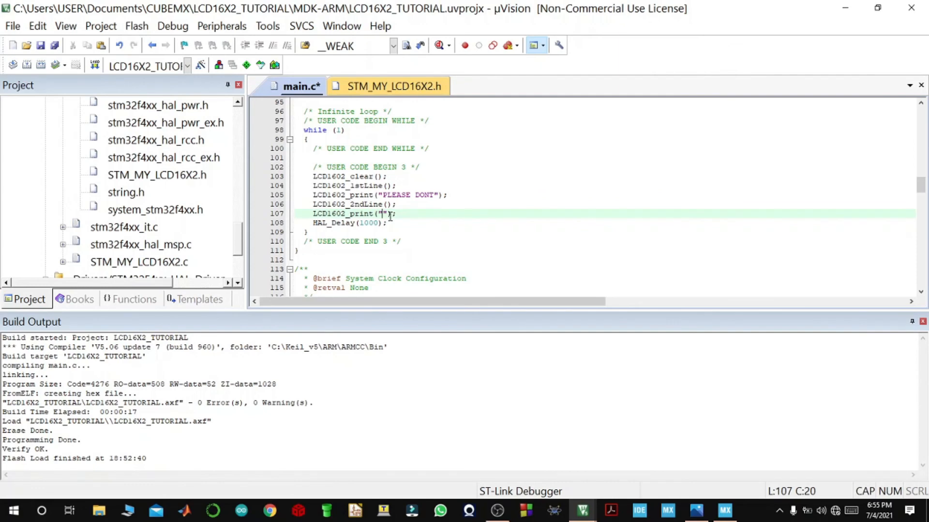
text(4SET)
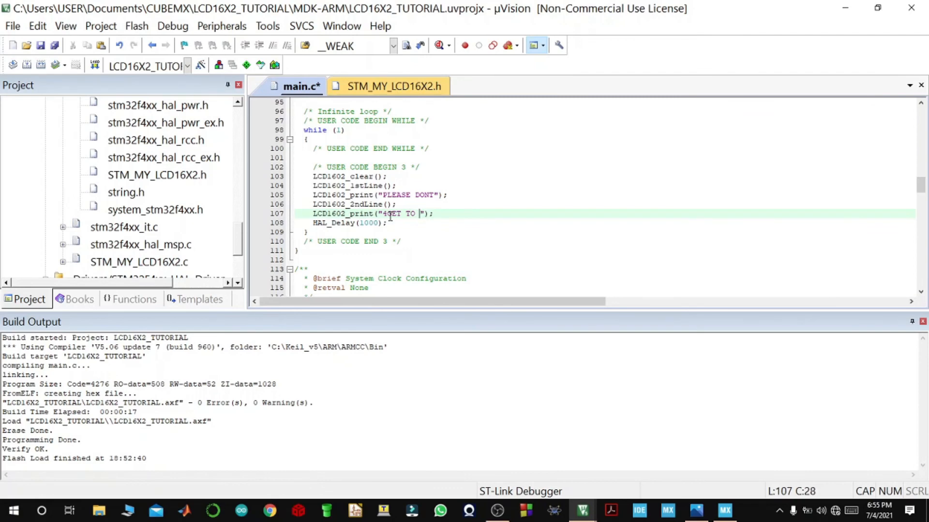
text(SUC)
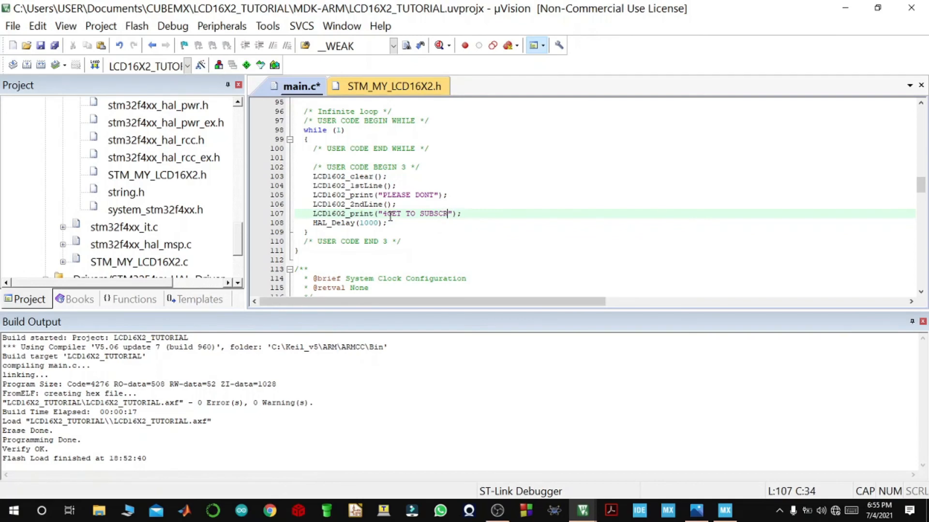
text(IBE)
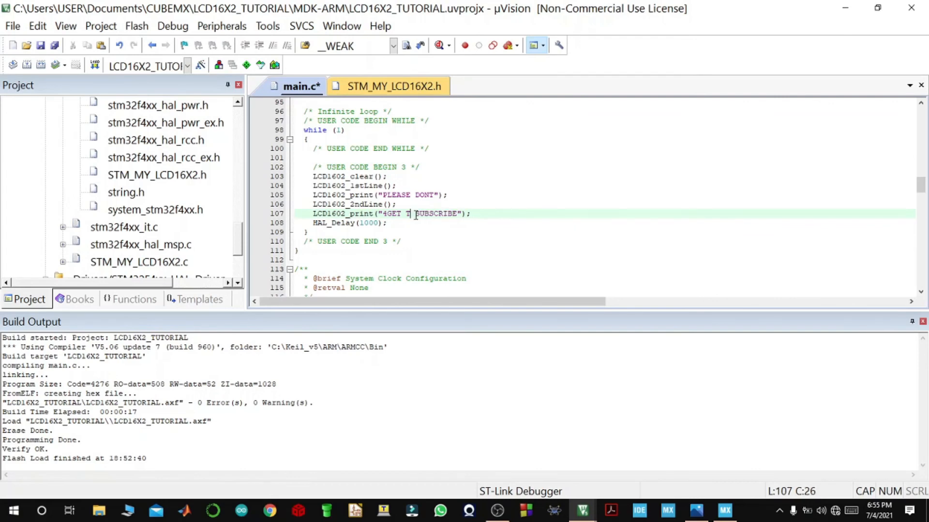
Change the message to "4GET 2 SUBSCRIBE", rebuild and flash it to the board.
text(2)
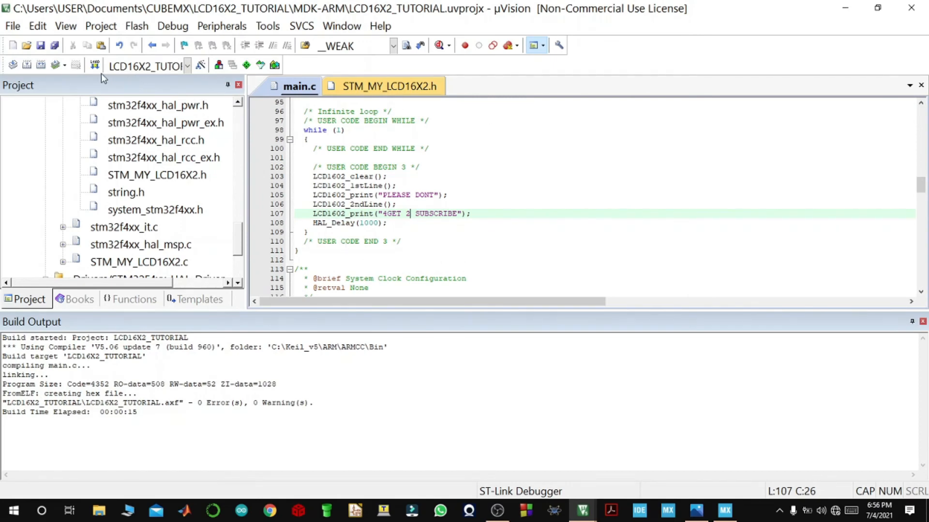
mouse_move(94, 65)
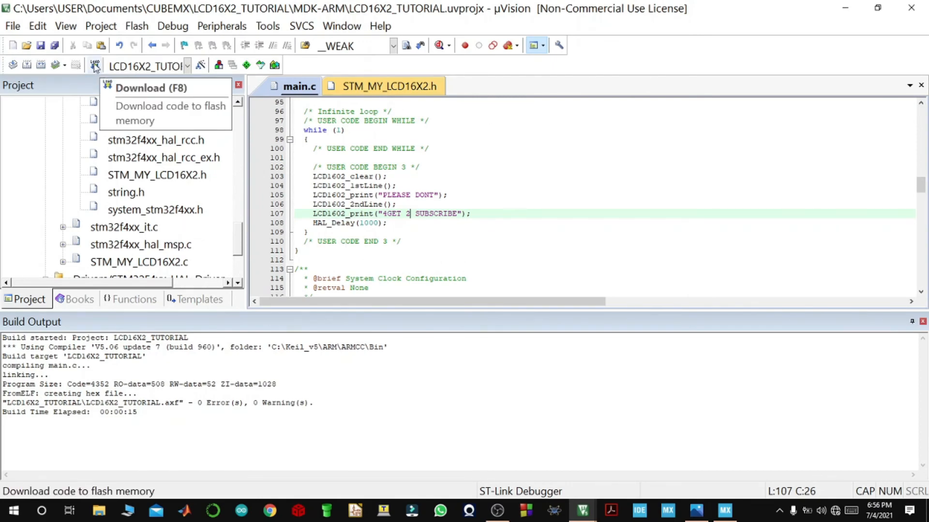
click(94, 65)
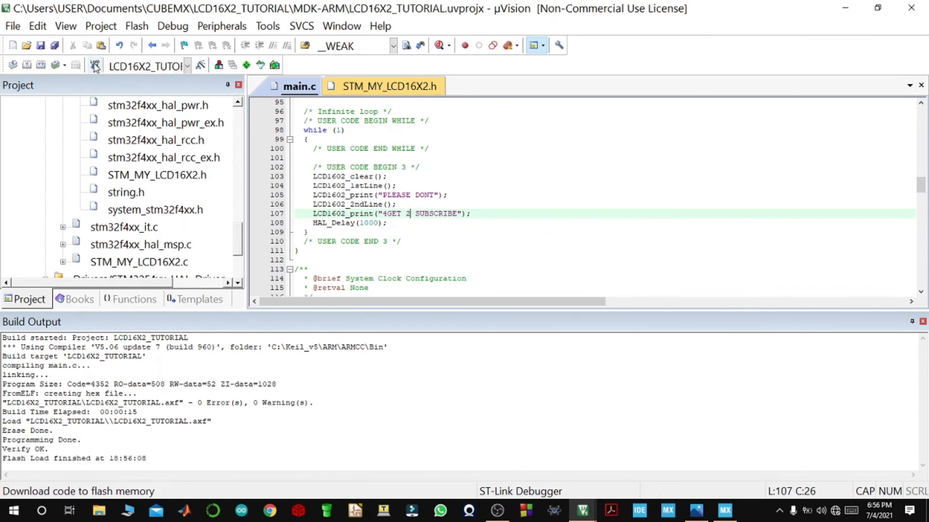